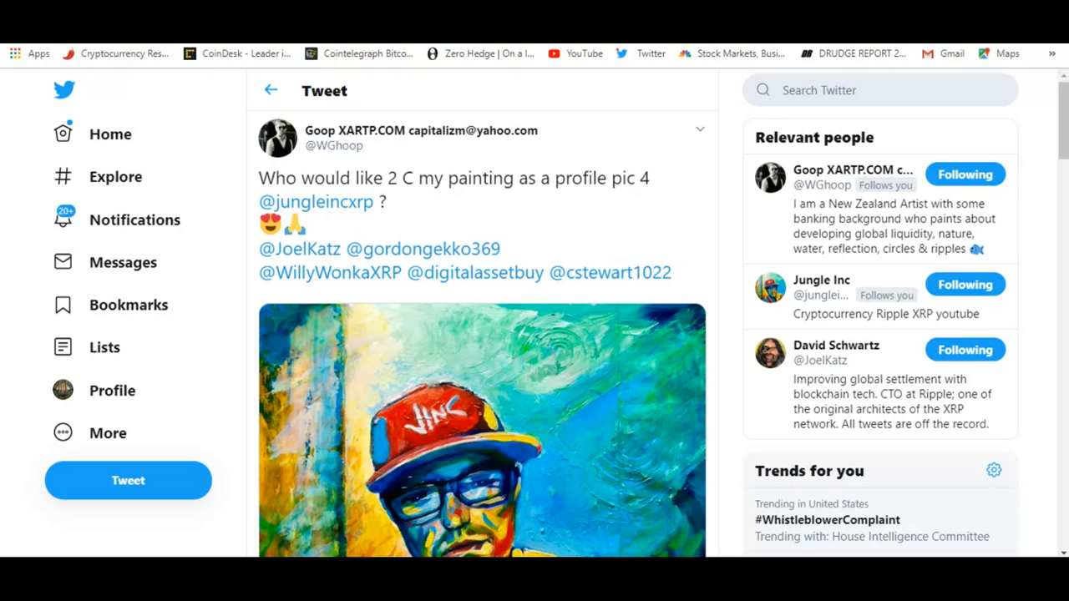
{"action": "mouse_move", "coordinate": [745, 312]}
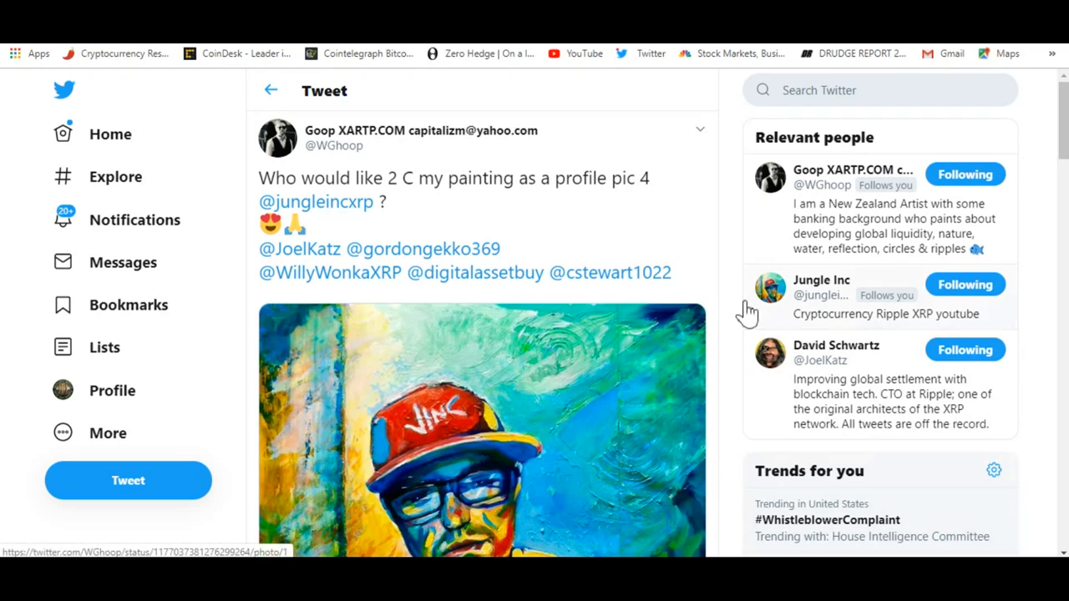
{"action": "mouse_move", "coordinate": [738, 312]}
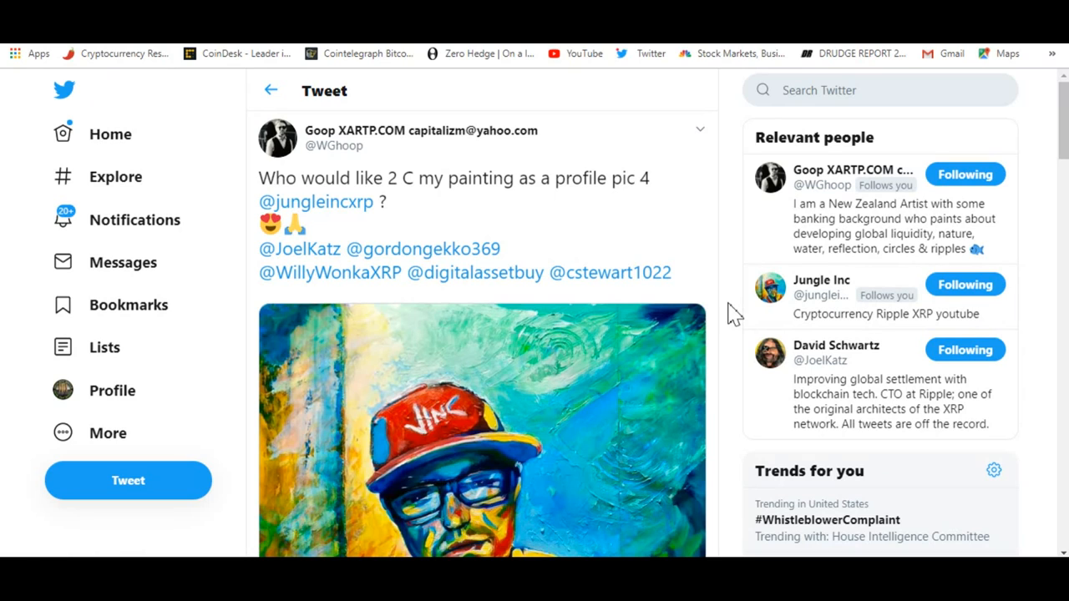
{"action": "mouse_move", "coordinate": [401, 133]}
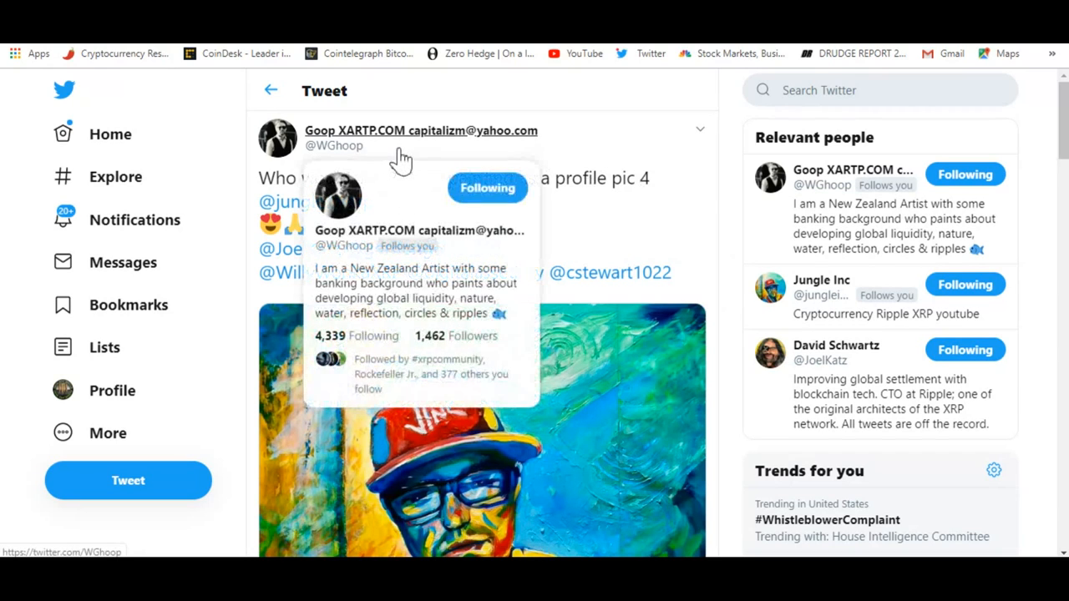
{"action": "mouse_move", "coordinate": [613, 174]}
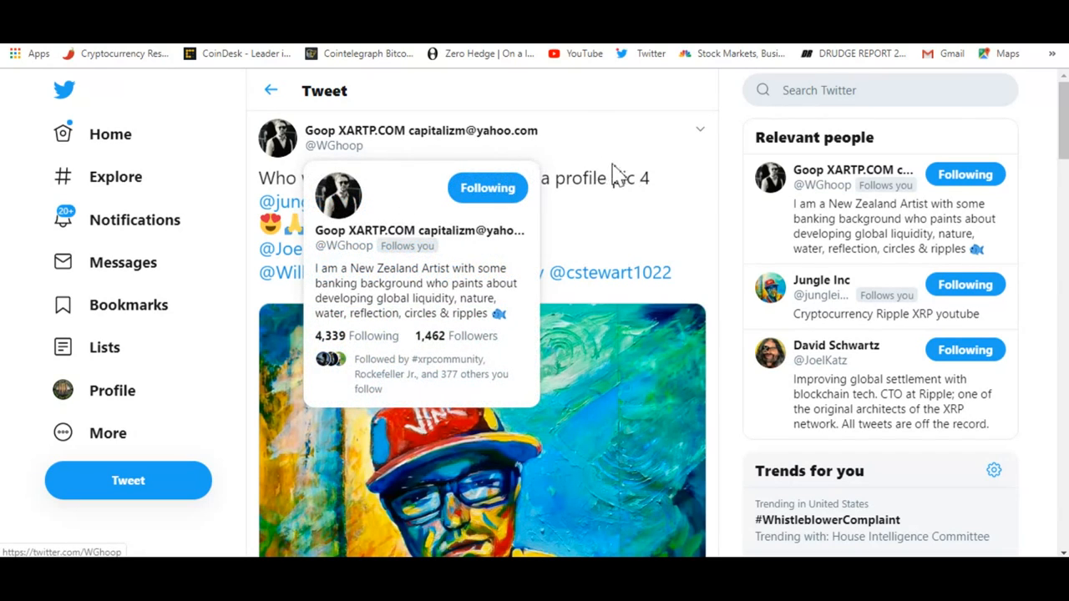
{"action": "mouse_move", "coordinate": [584, 146]}
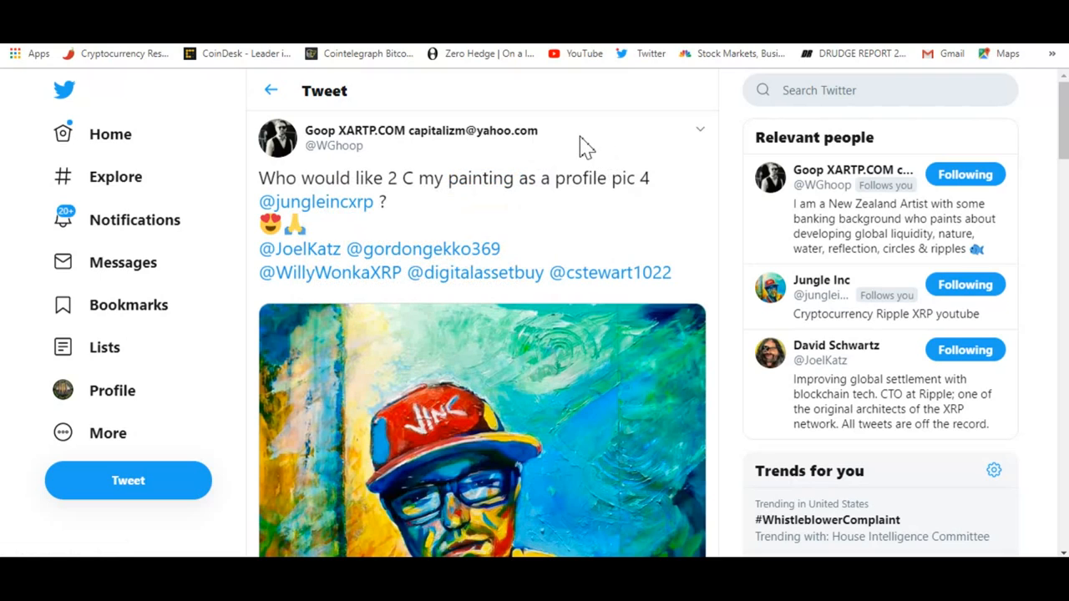
{"action": "mouse_move", "coordinate": [733, 276]}
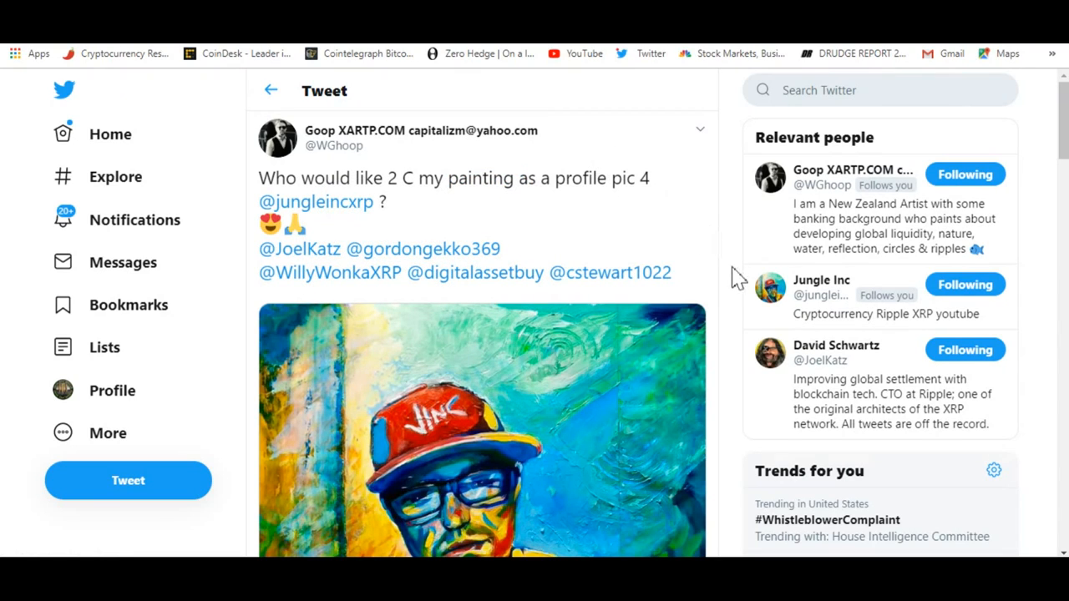
{"action": "mouse_move", "coordinate": [717, 275]}
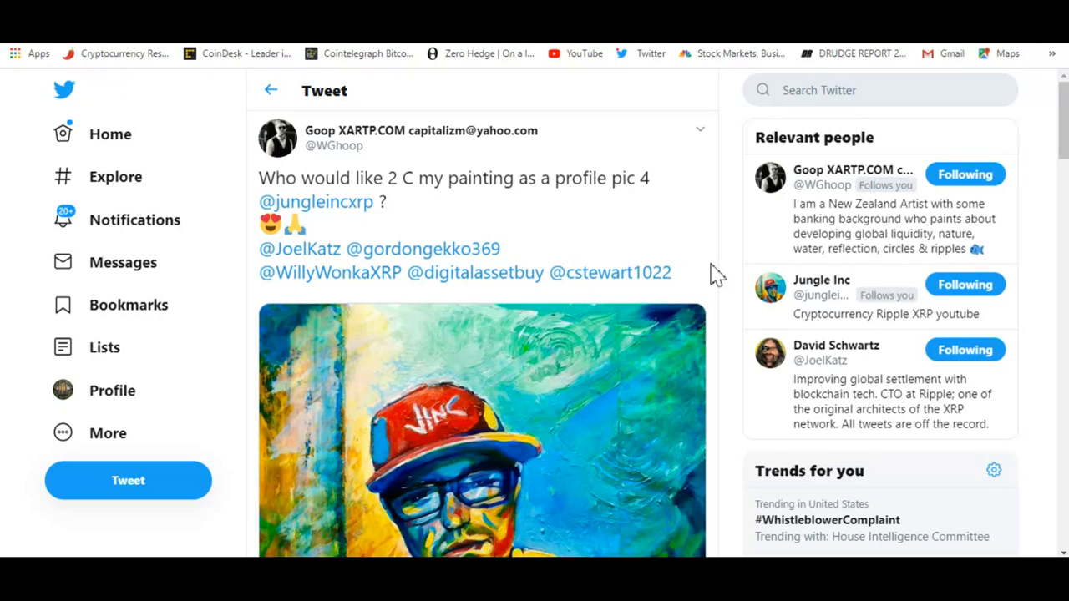
Scroll the timeline to the XRP Research Center tweet quoting Navin Gupta at SIBOS 2019
{"action": "scroll", "scroll_direction": "down", "scroll_amount": 3}
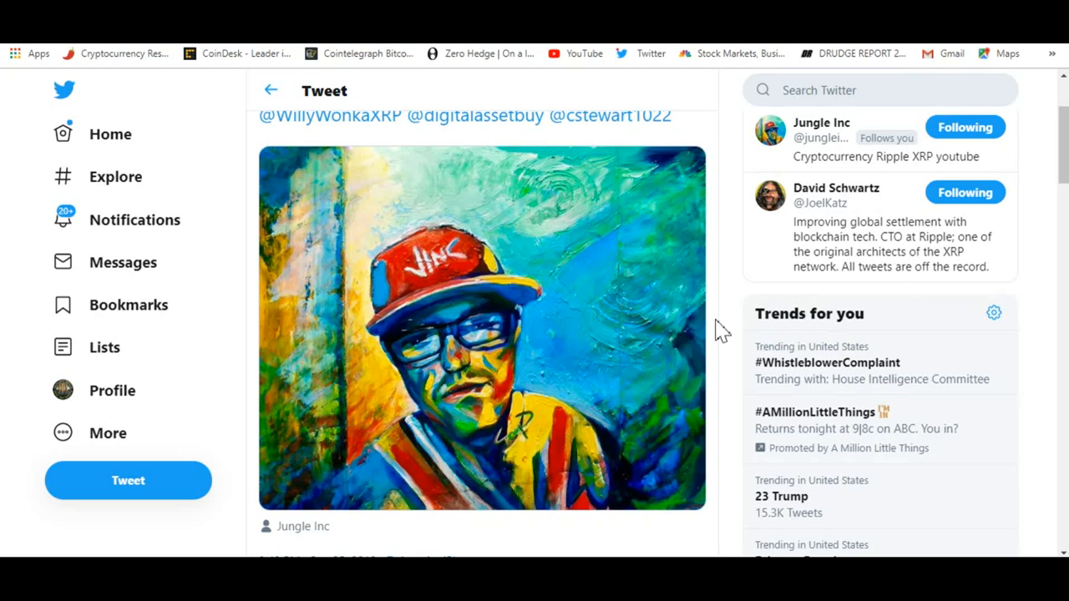
{"action": "mouse_move", "coordinate": [710, 320]}
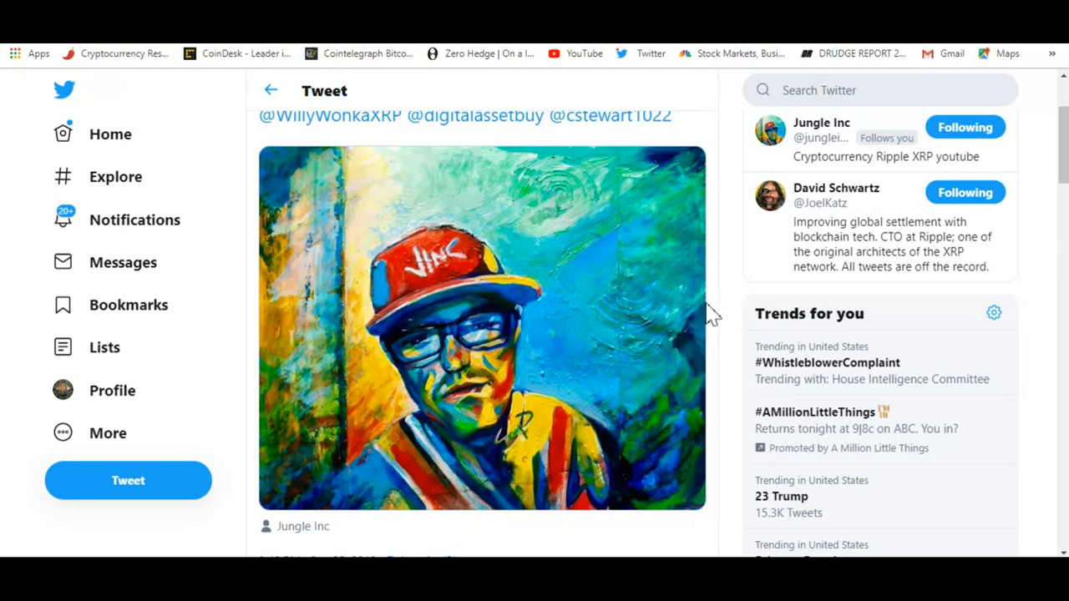
{"action": "mouse_move", "coordinate": [687, 342]}
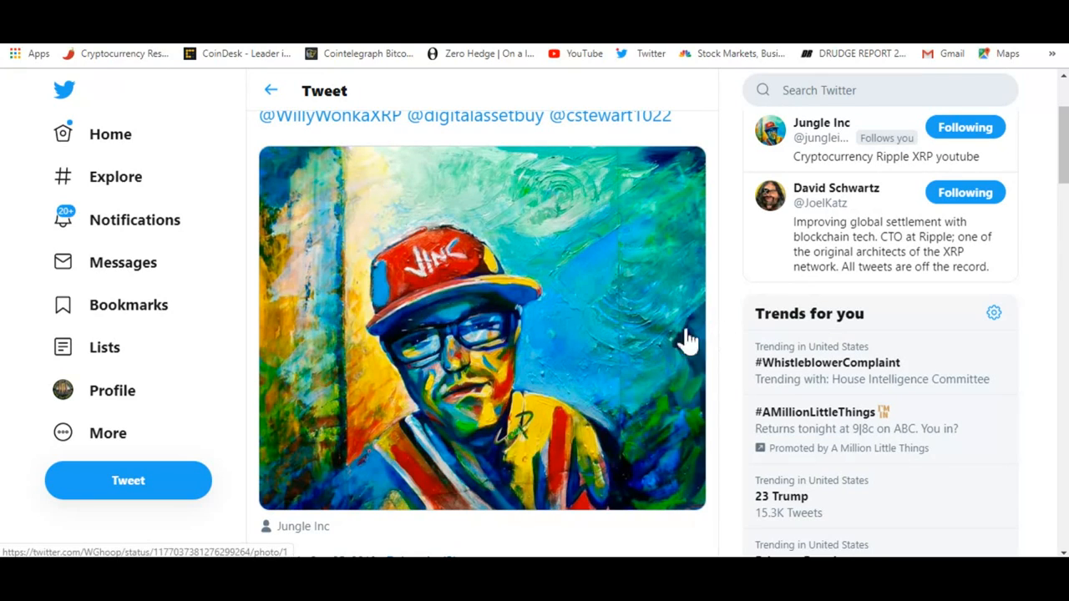
{"action": "mouse_move", "coordinate": [718, 301]}
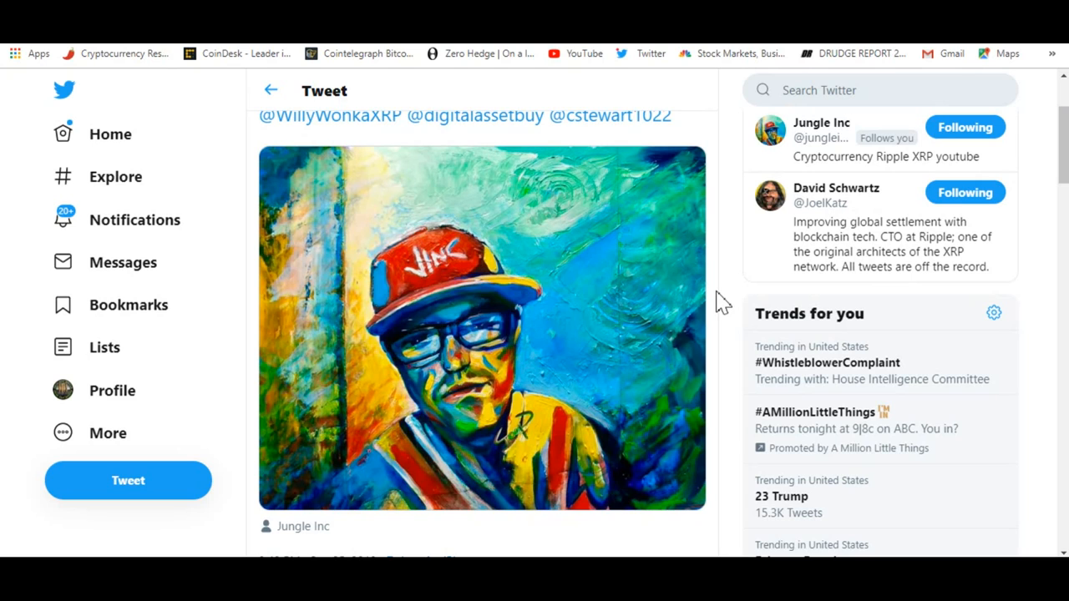
{"action": "scroll", "scroll_direction": "up", "scroll_amount": 3}
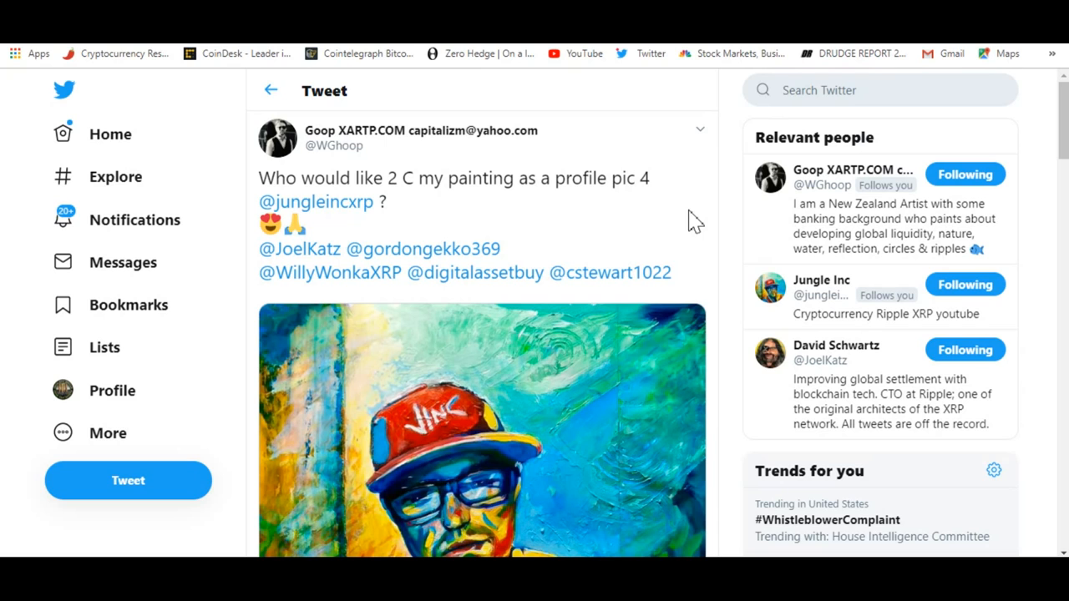
{"action": "scroll", "scroll_direction": "down", "scroll_amount": 3}
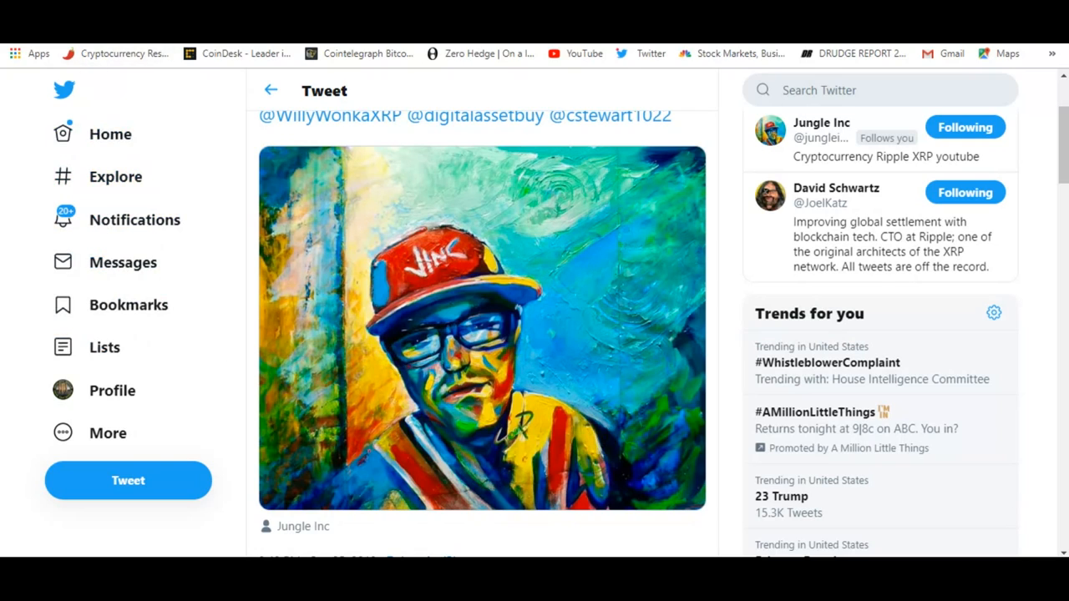
{"action": "scroll", "scroll_direction": "up", "scroll_amount": 3}
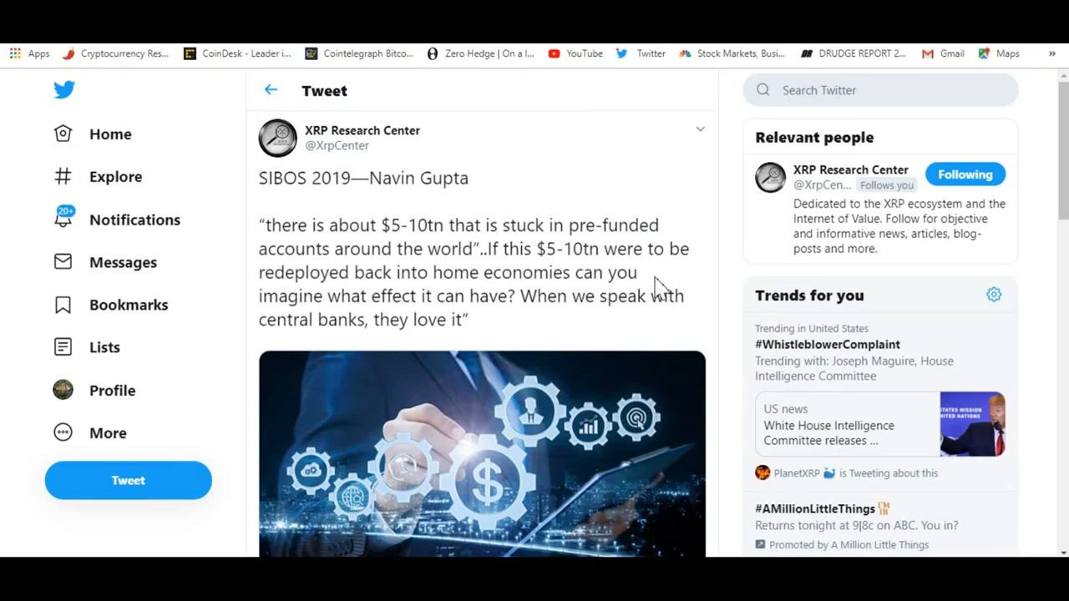
{"action": "mouse_move", "coordinate": [476, 234]}
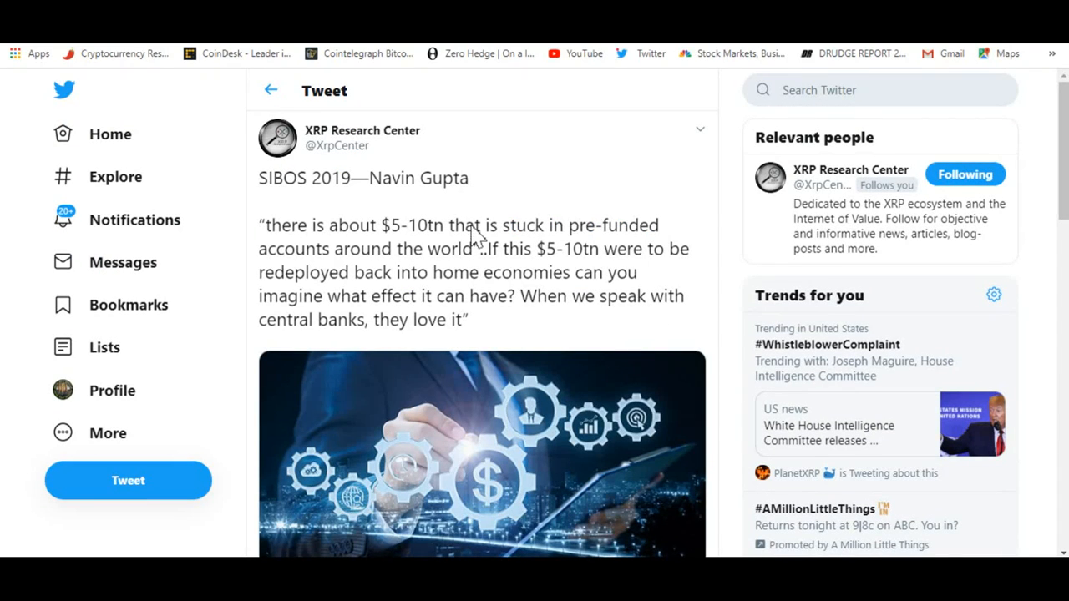
{"action": "mouse_move", "coordinate": [706, 229]}
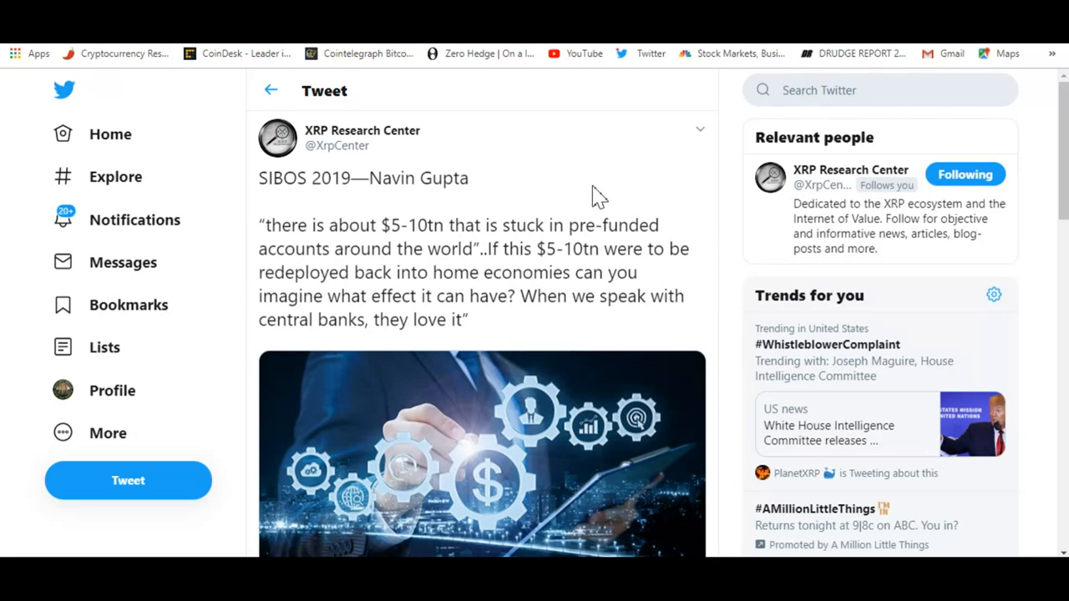
{"action": "mouse_move", "coordinate": [601, 188]}
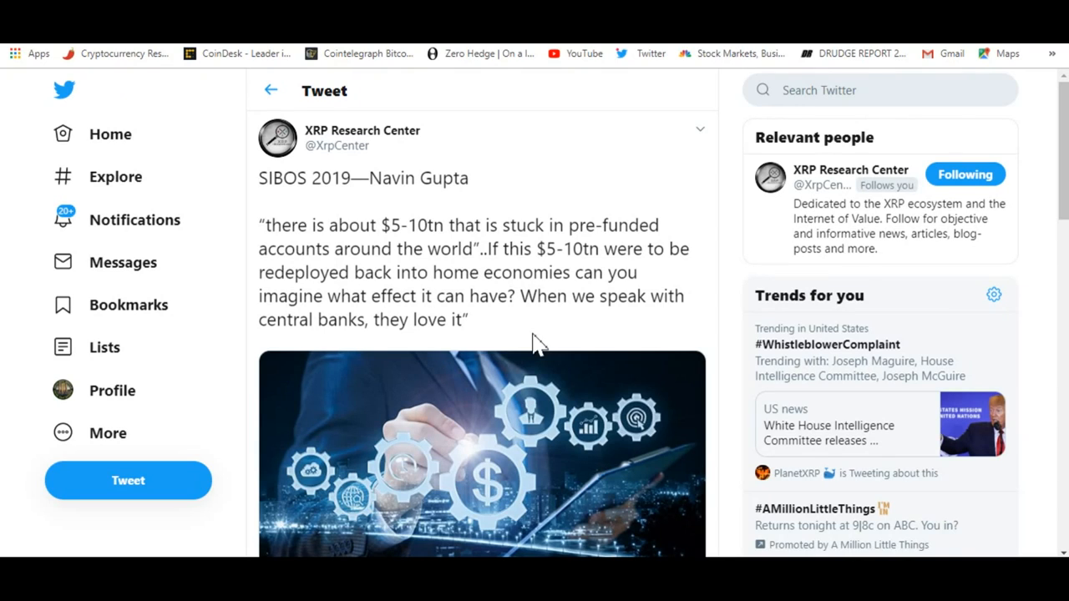
{"action": "mouse_move", "coordinate": [518, 335]}
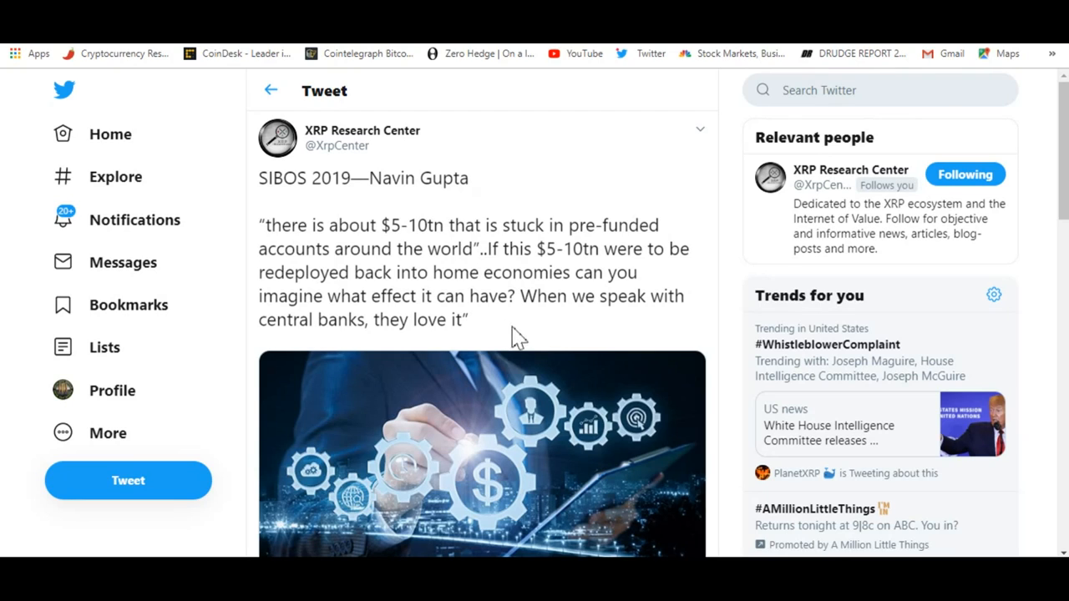
{"action": "mouse_move", "coordinate": [345, 345]}
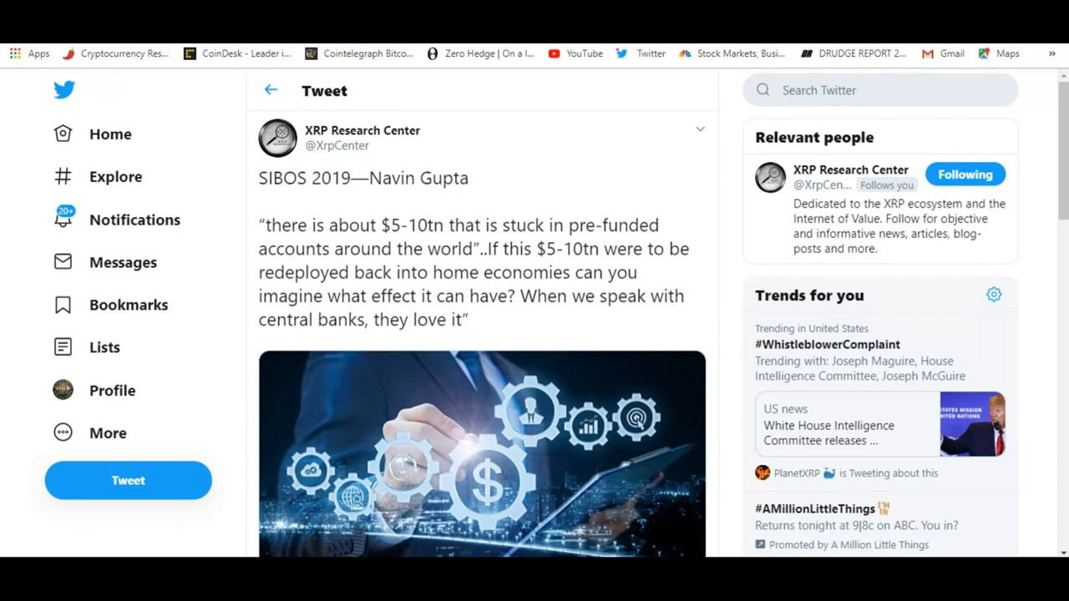
Open the Mr. B XRP account's profile page from the tweet's account name
{"action": "left_click", "coordinate": [270, 90]}
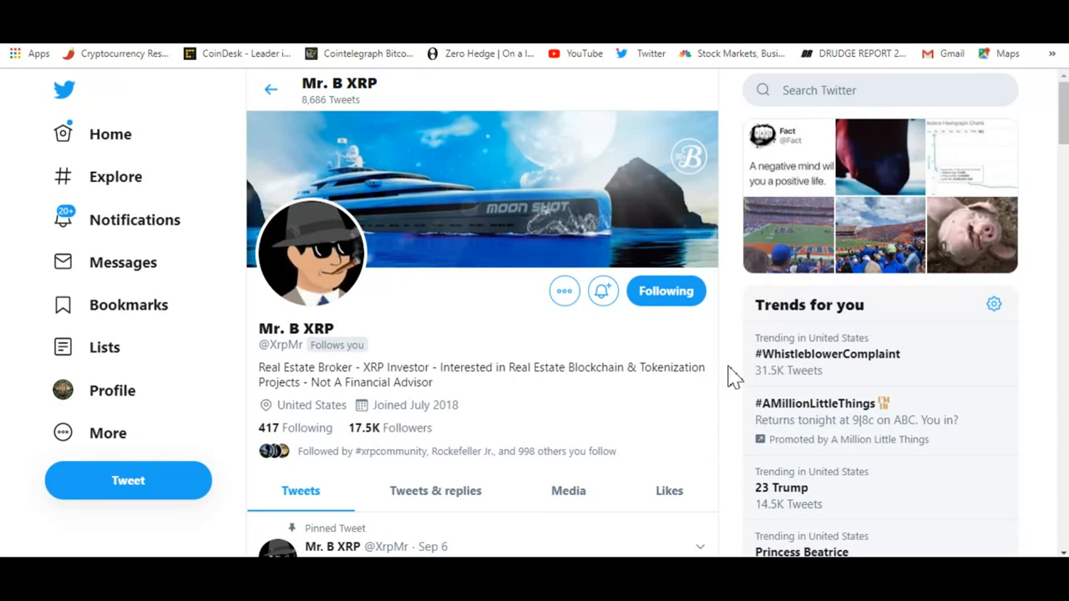
{"action": "mouse_move", "coordinate": [710, 421]}
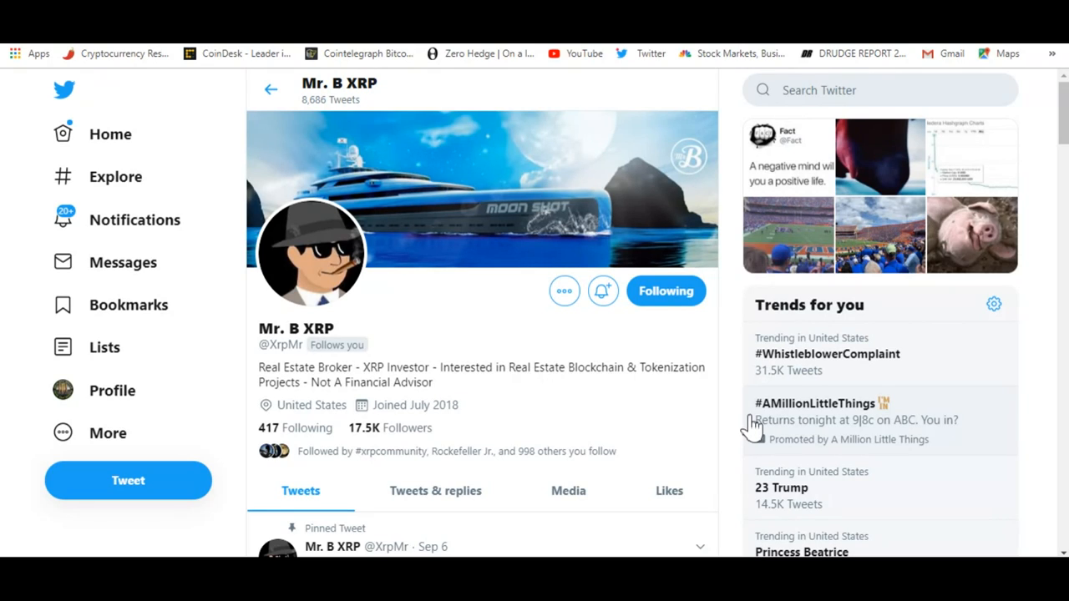
{"action": "mouse_move", "coordinate": [719, 467]}
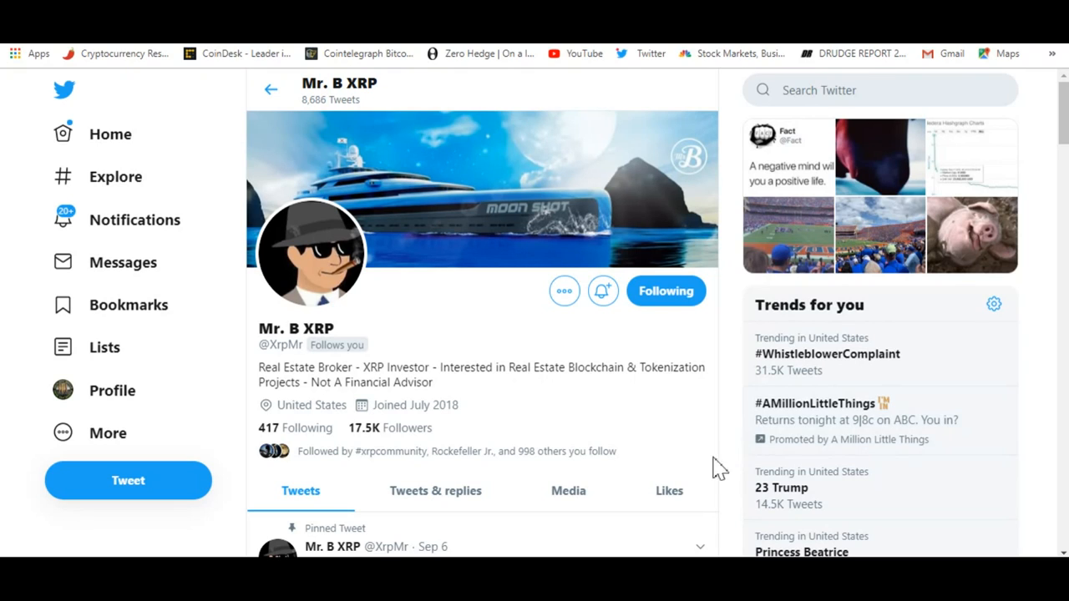
{"action": "mouse_move", "coordinate": [535, 397]}
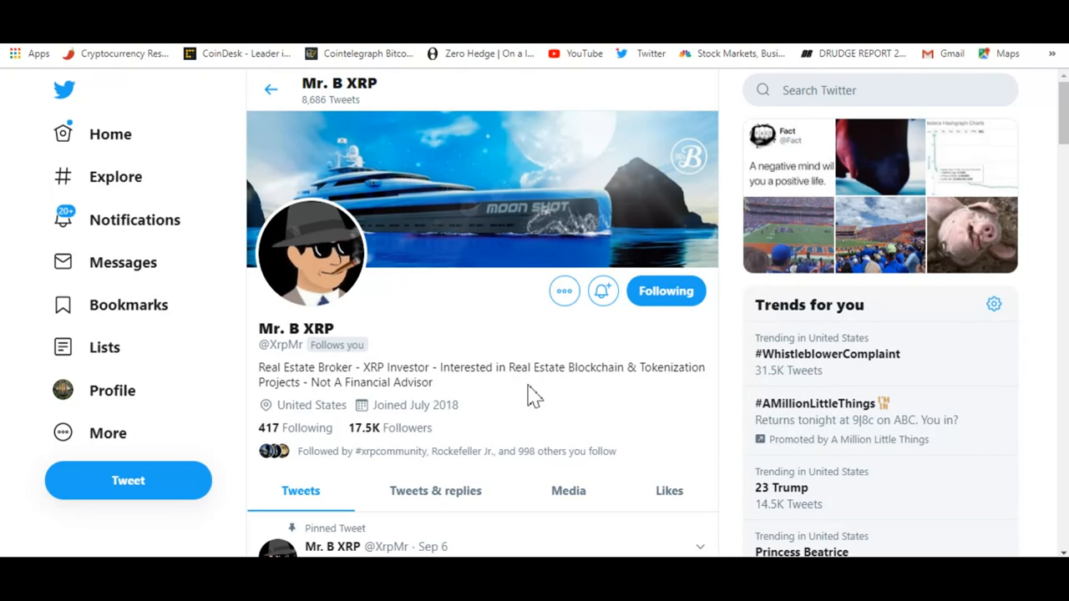
{"action": "mouse_move", "coordinate": [538, 398]}
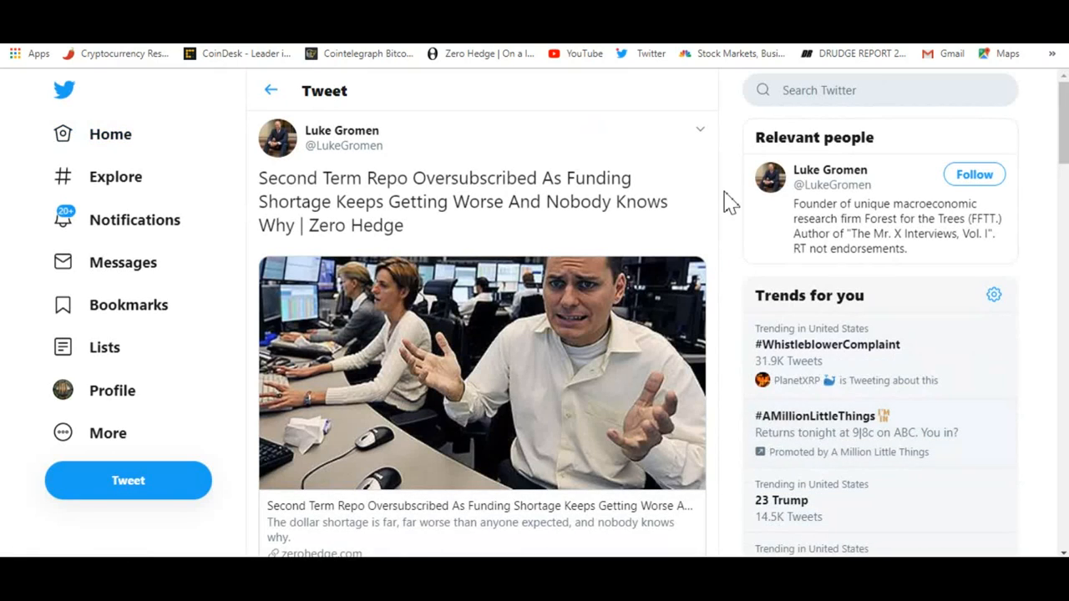
{"action": "mouse_move", "coordinate": [737, 249]}
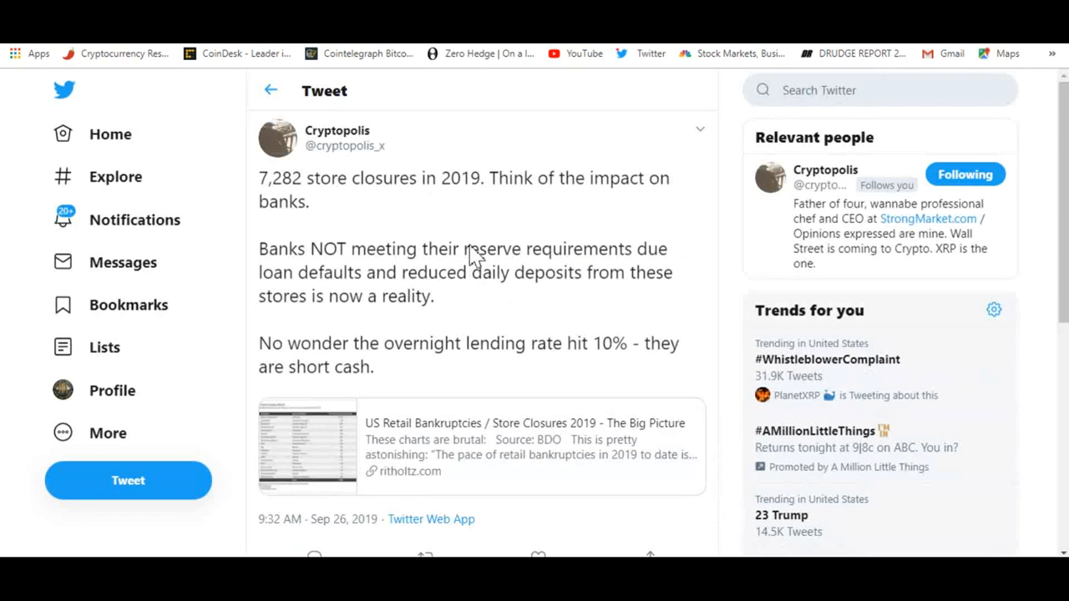
{"action": "mouse_move", "coordinate": [426, 215]}
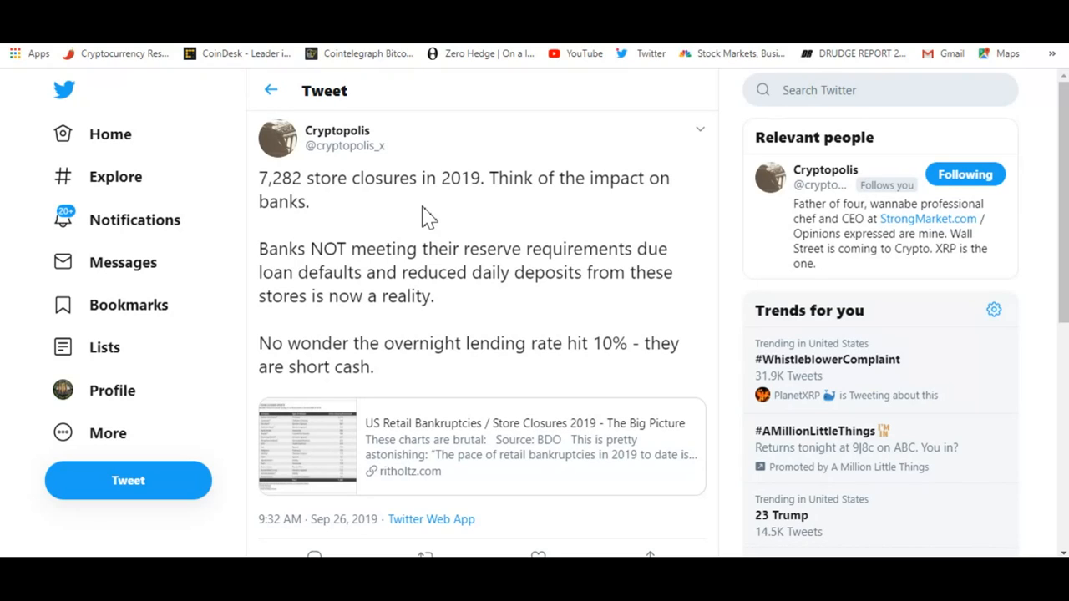
{"action": "mouse_move", "coordinate": [708, 276]}
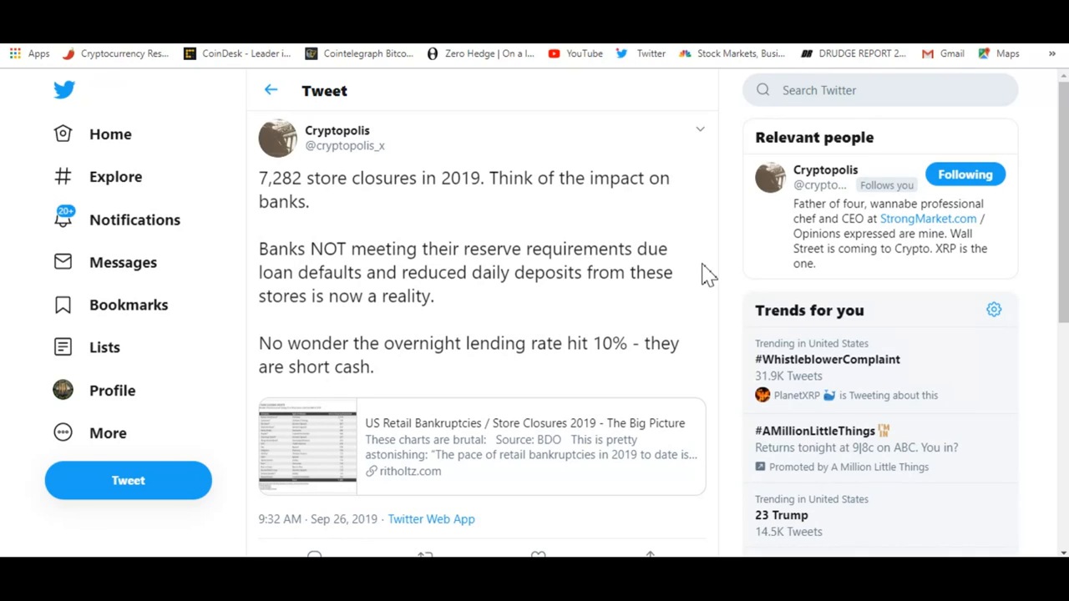
{"action": "mouse_move", "coordinate": [594, 392]}
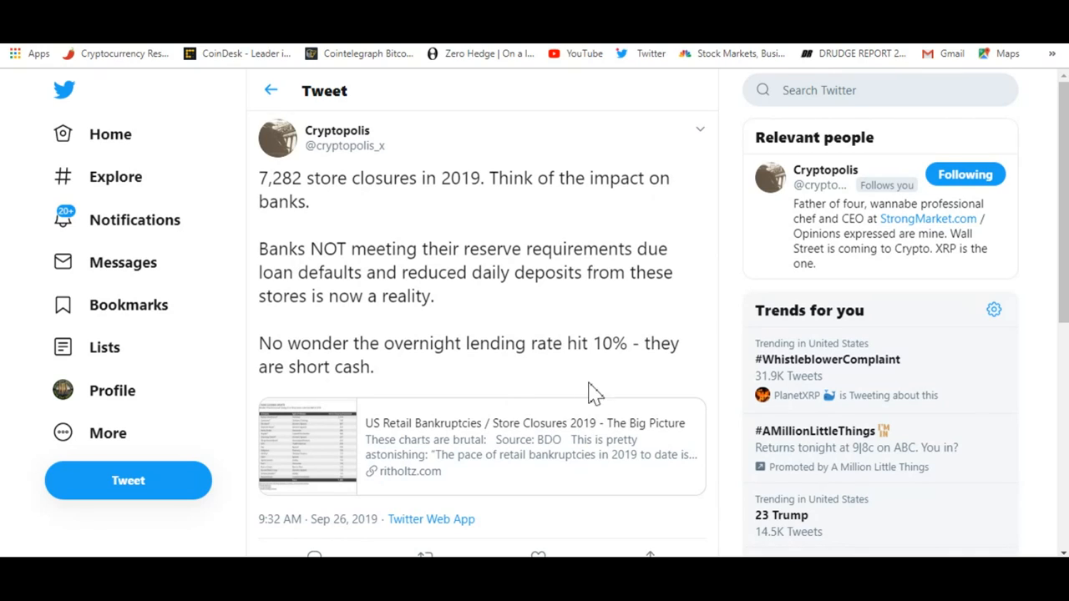
{"action": "mouse_move", "coordinate": [606, 388]}
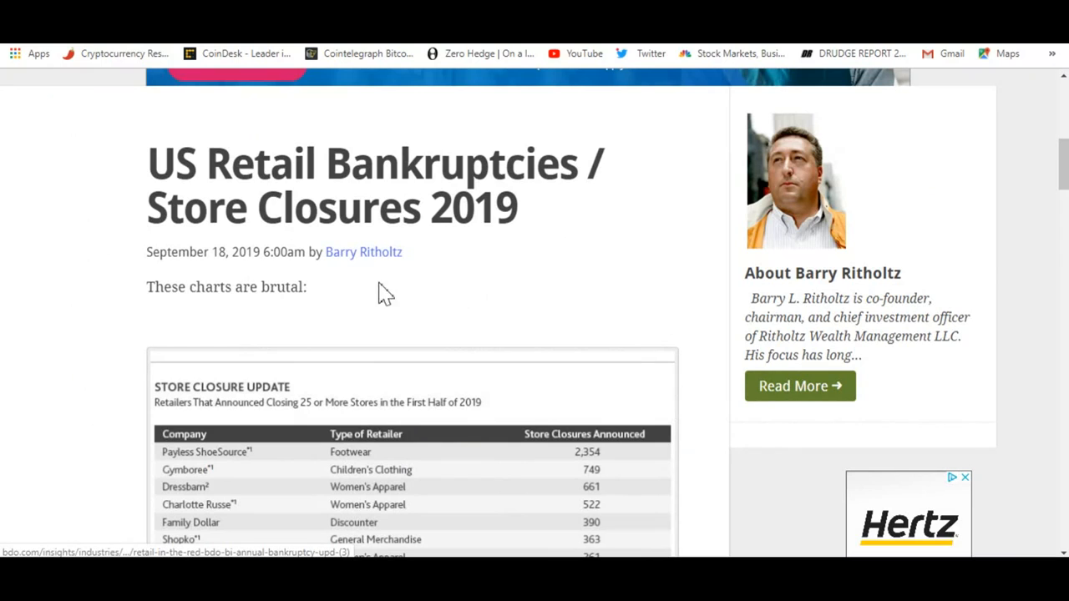
{"action": "mouse_move", "coordinate": [472, 305]}
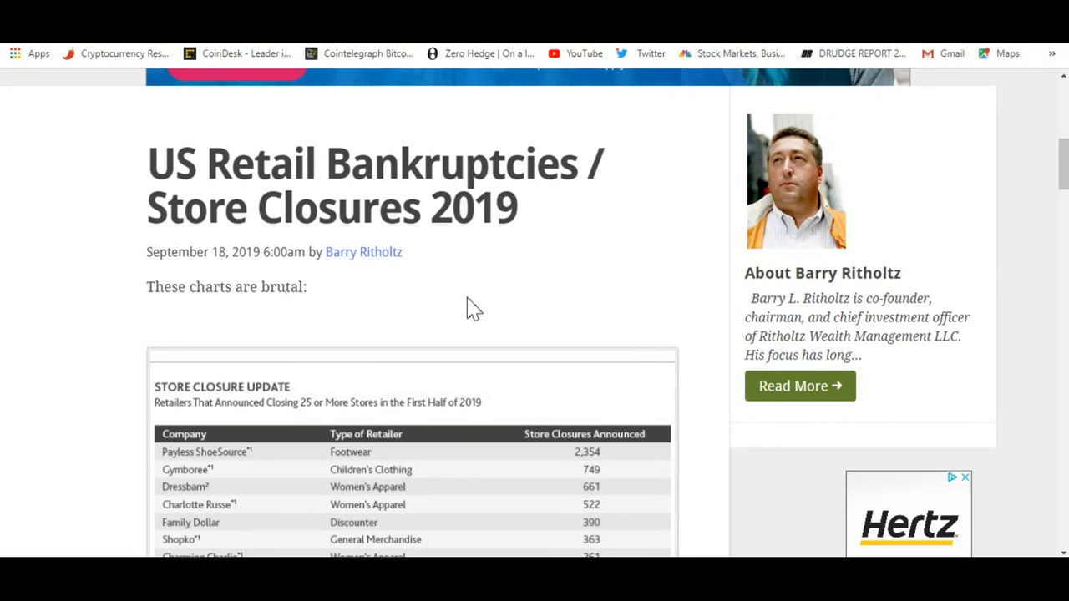
Scroll the Ritholtz retail bankruptcies article down to the 2019 Store Closure Update table
{"action": "scroll", "scroll_direction": "down", "scroll_amount": 3}
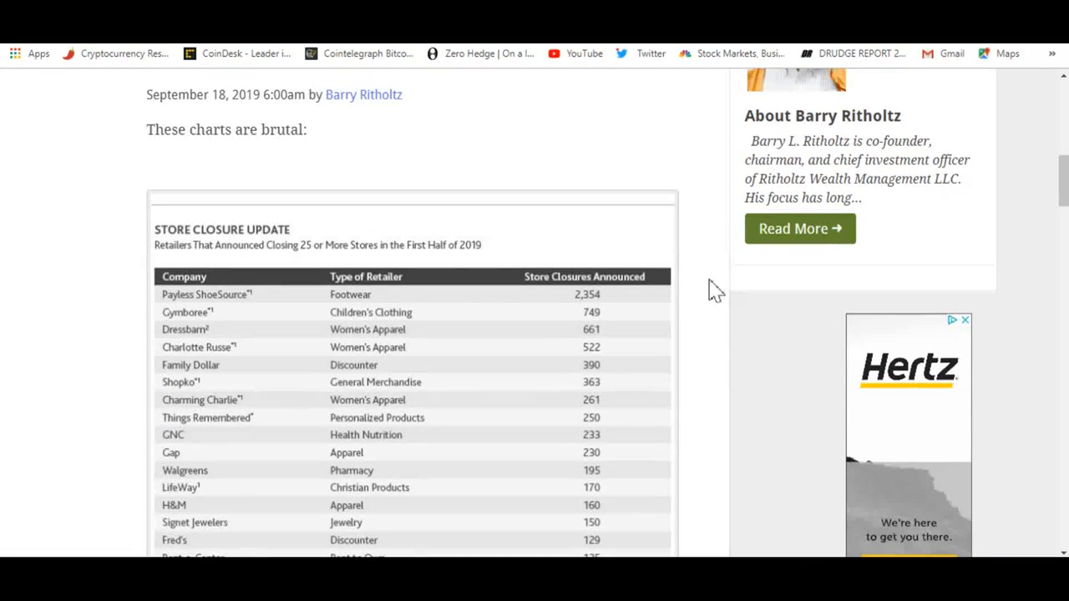
{"action": "scroll", "scroll_direction": "down", "scroll_amount": 3}
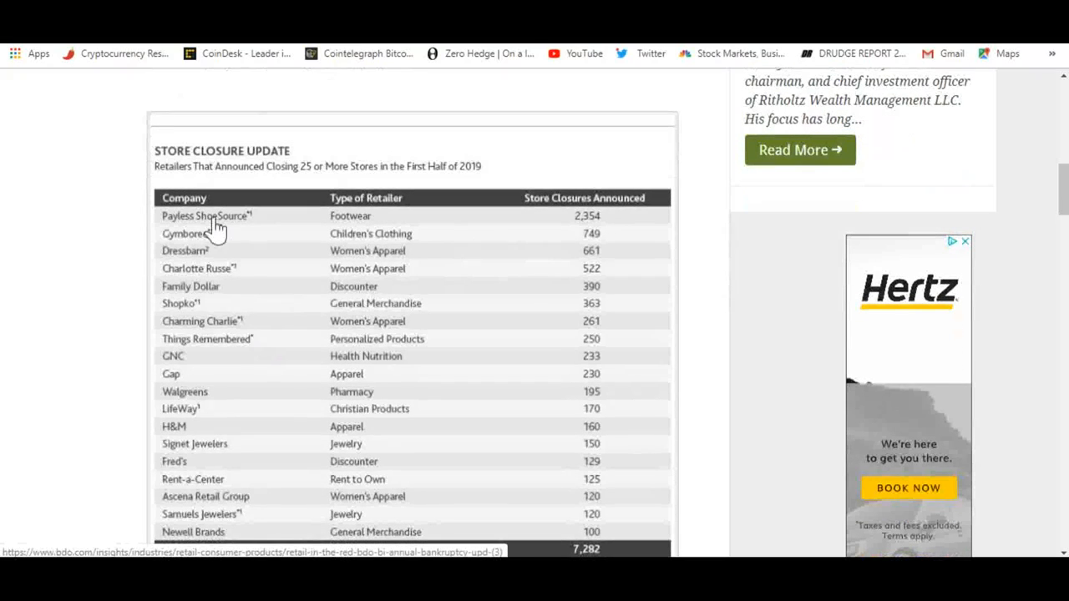
{"action": "mouse_move", "coordinate": [634, 233]}
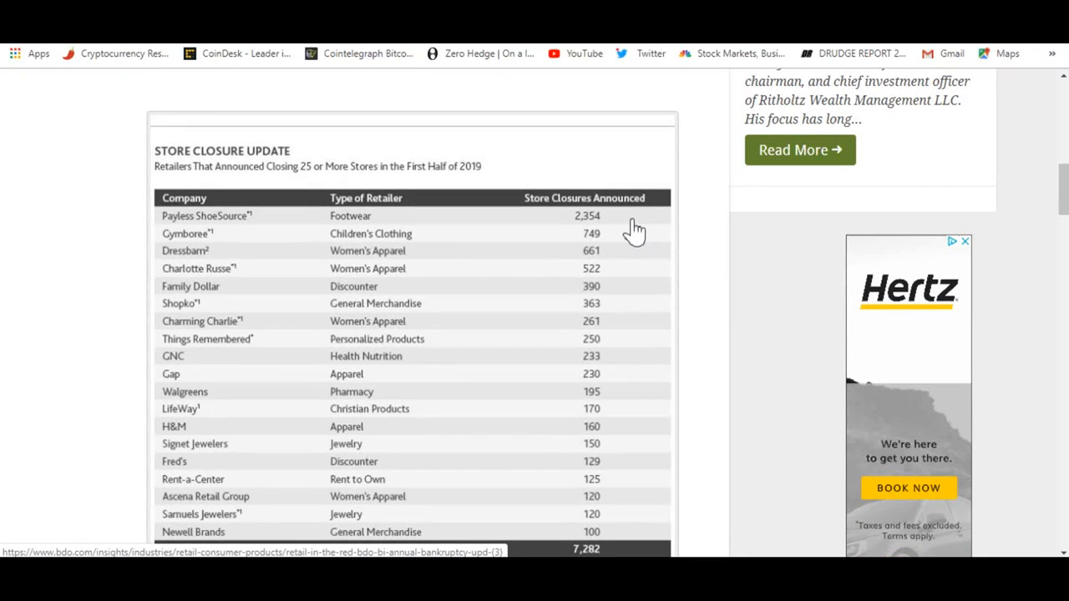
{"action": "mouse_move", "coordinate": [190, 248]}
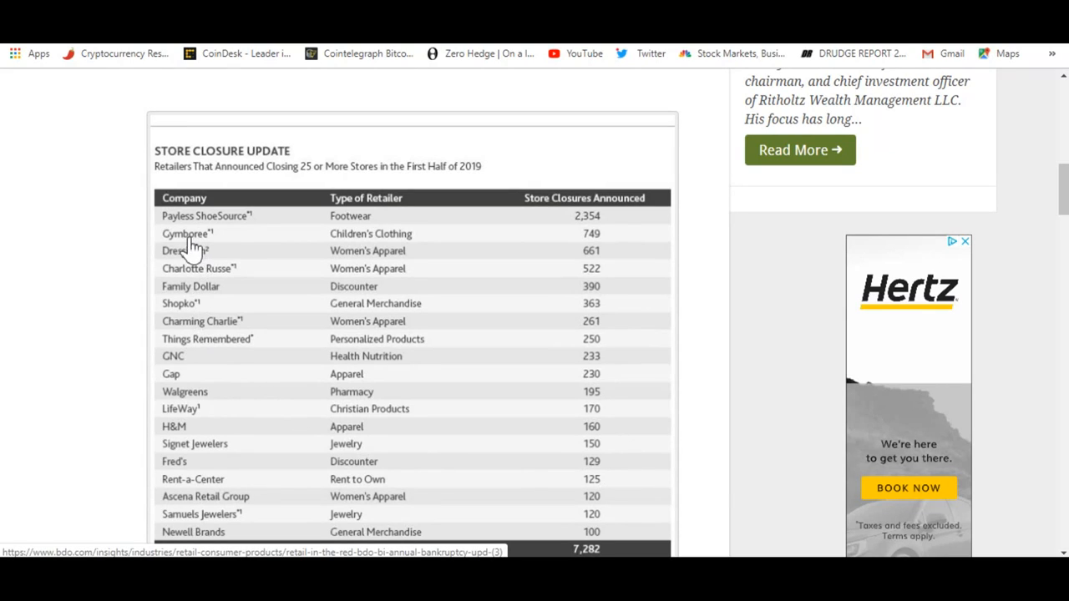
{"action": "mouse_move", "coordinate": [217, 301]}
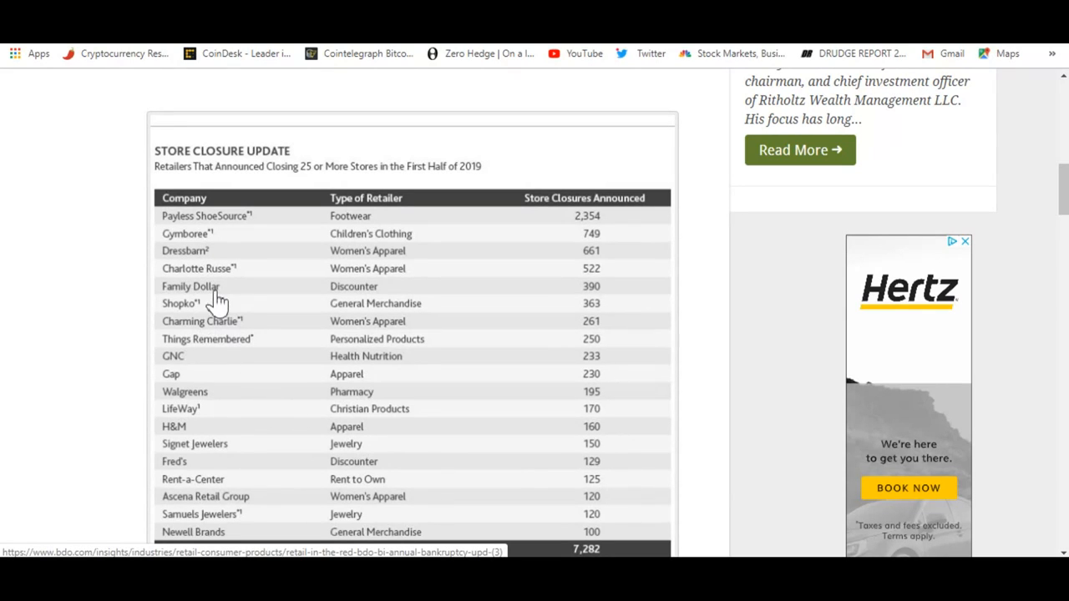
{"action": "mouse_move", "coordinate": [175, 375]}
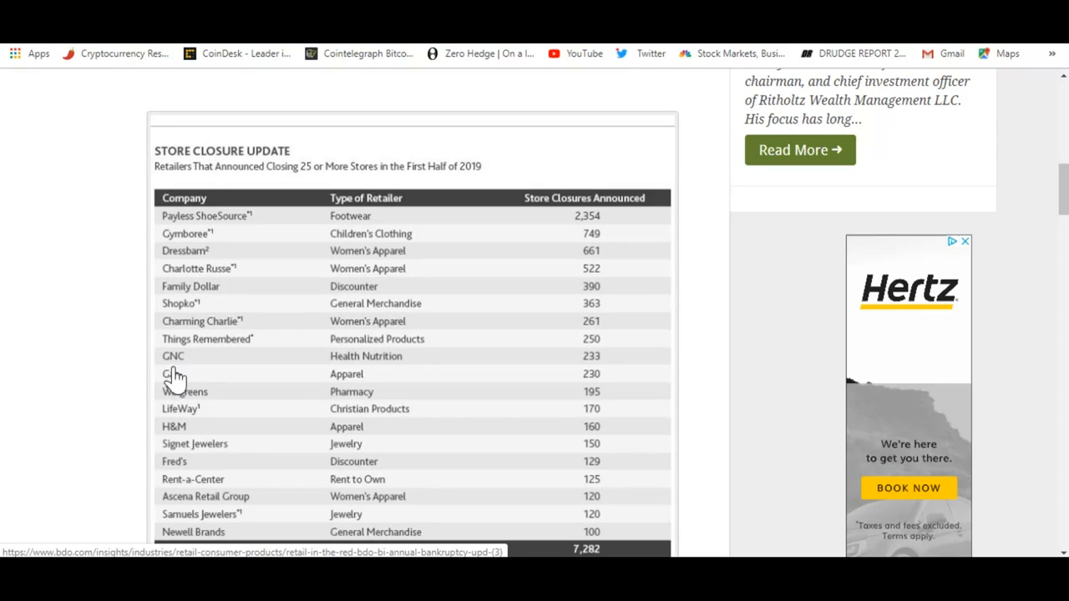
{"action": "mouse_move", "coordinate": [215, 488]}
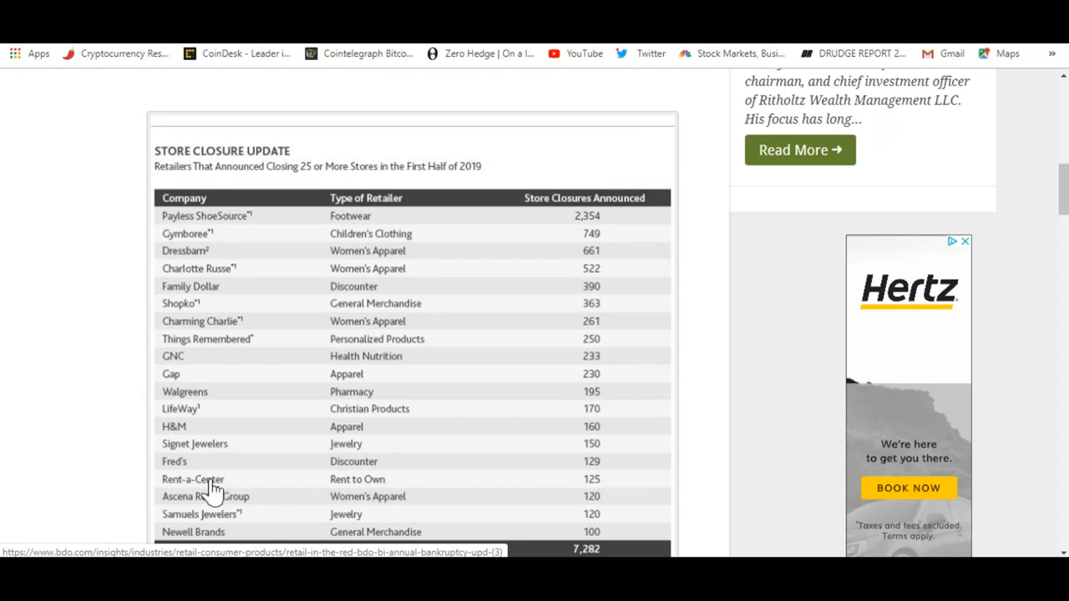
{"action": "mouse_move", "coordinate": [205, 473]}
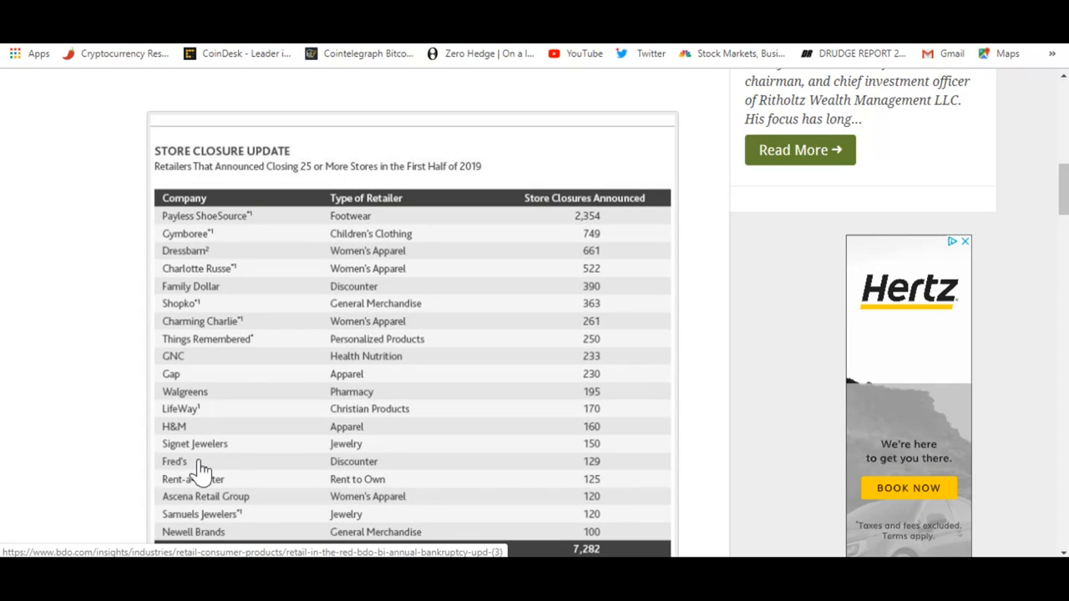
{"action": "mouse_move", "coordinate": [509, 483]}
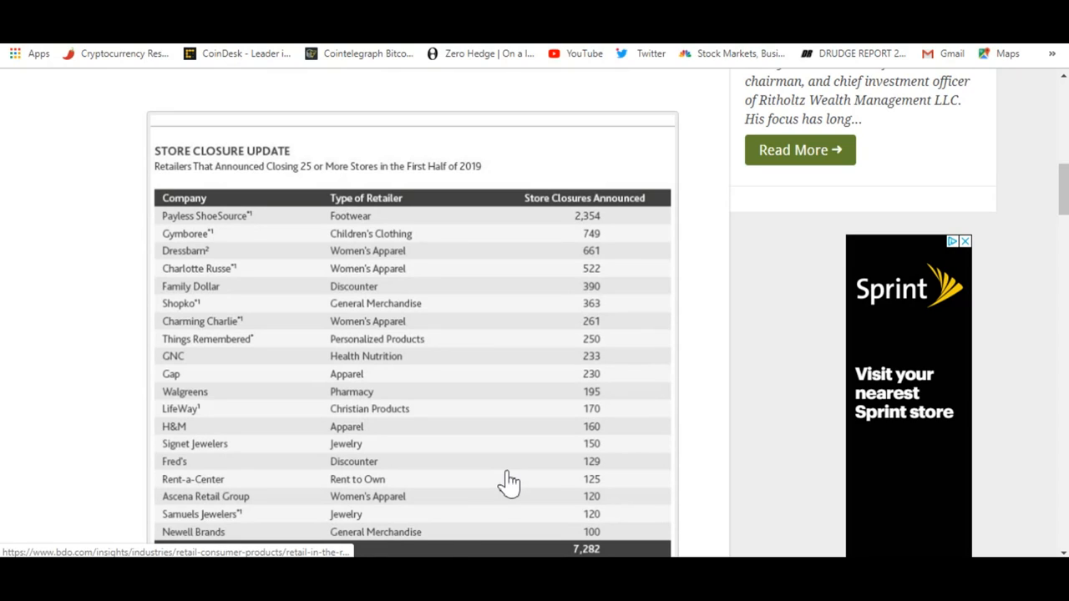
{"action": "mouse_move", "coordinate": [210, 469]}
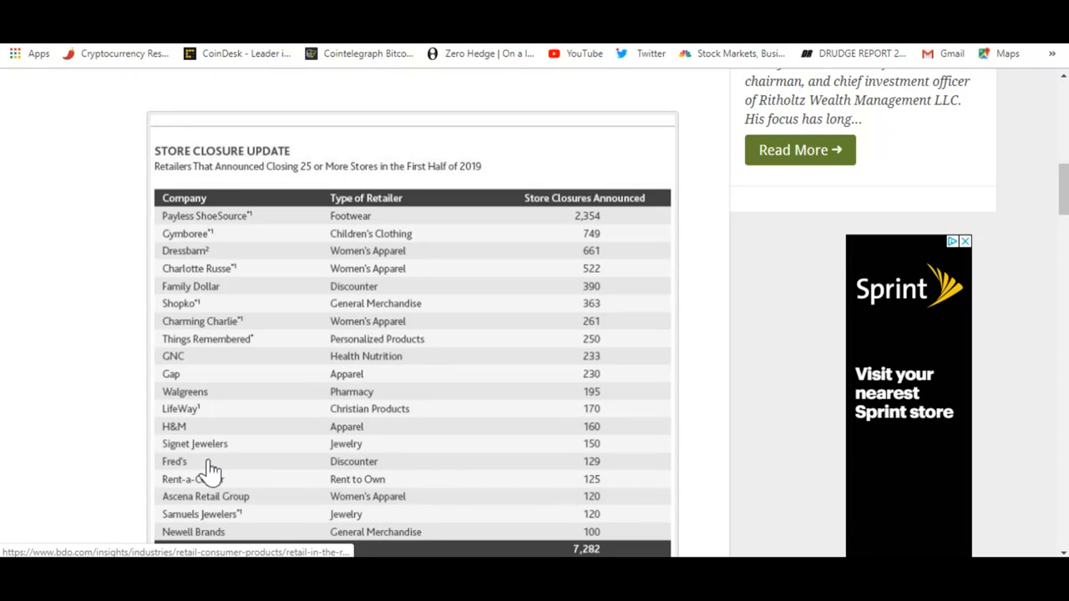
{"action": "mouse_move", "coordinate": [186, 368]}
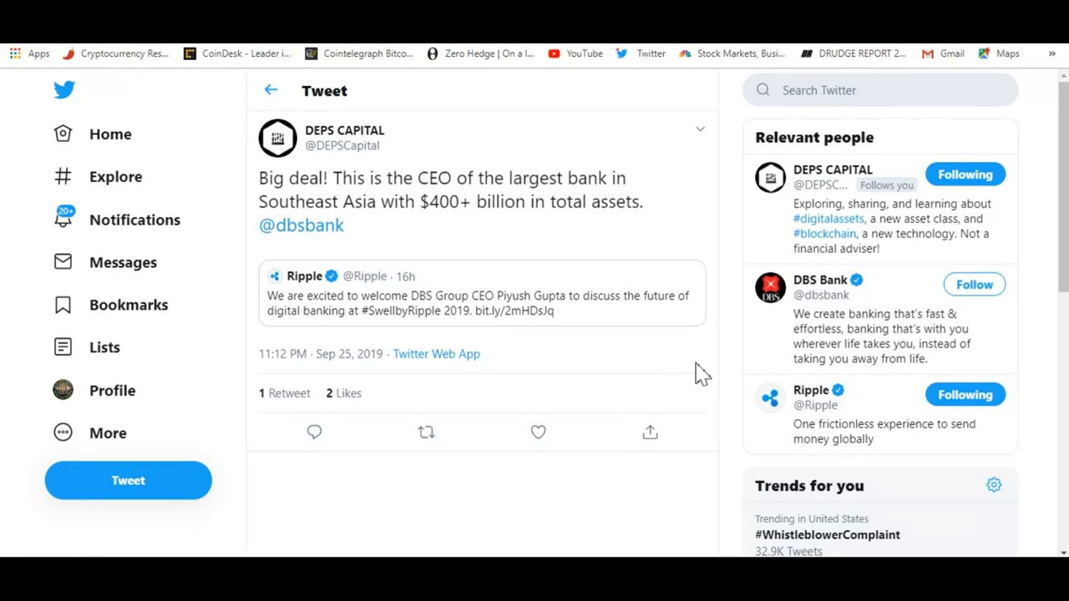
{"action": "mouse_move", "coordinate": [497, 255]}
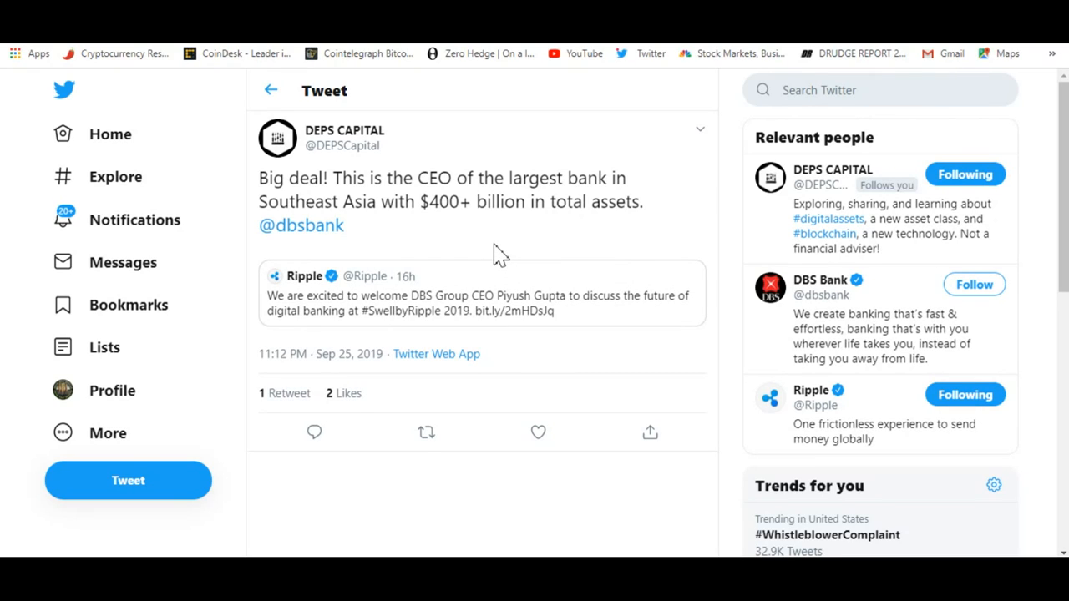
{"action": "mouse_move", "coordinate": [487, 255]}
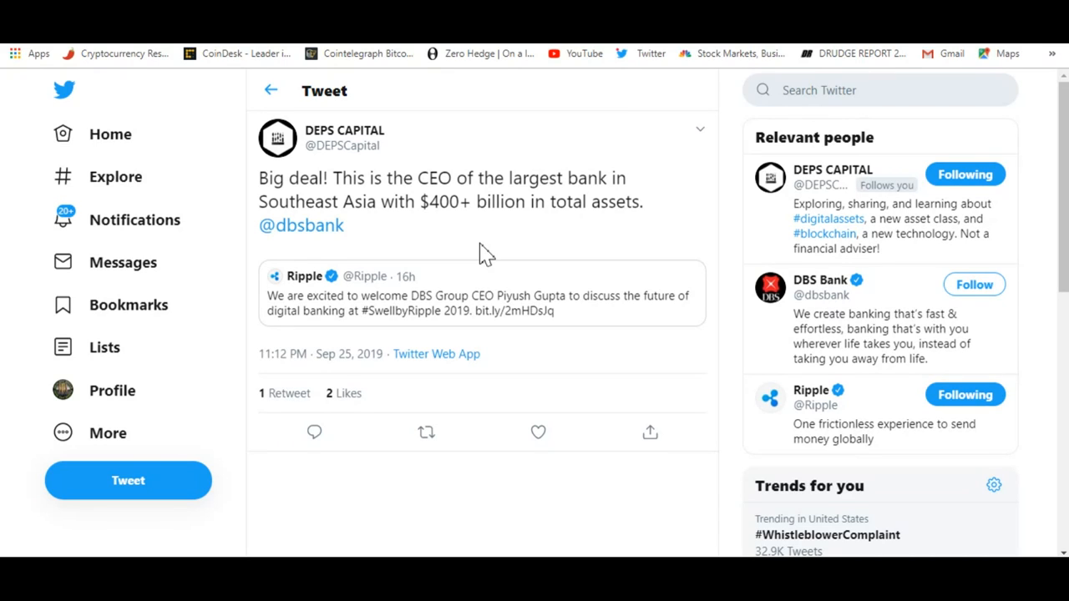
{"action": "left_click", "coordinate": [476, 300]}
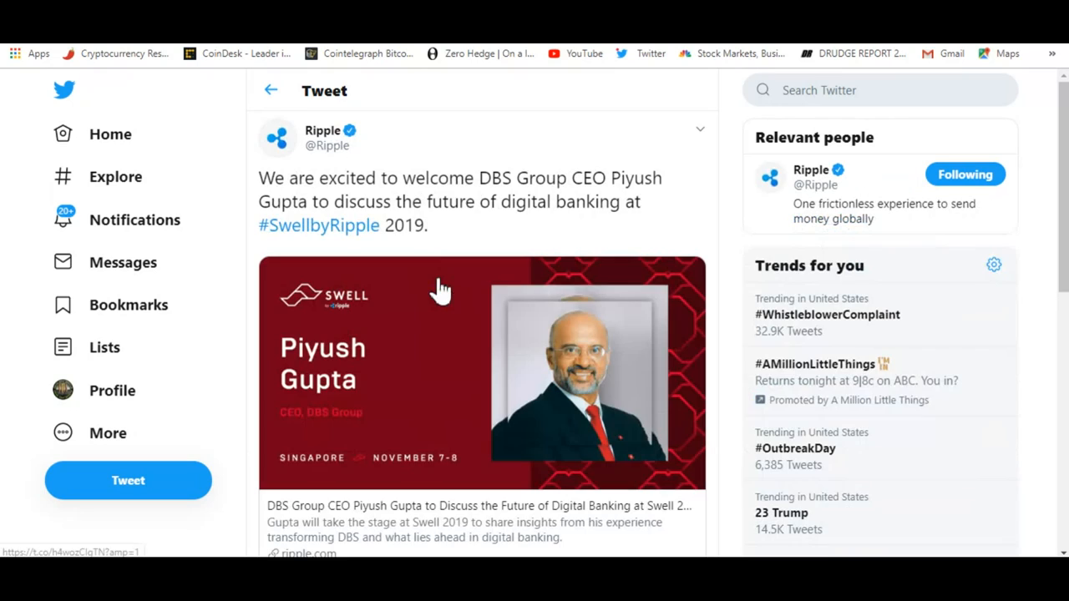
{"action": "mouse_move", "coordinate": [728, 329]}
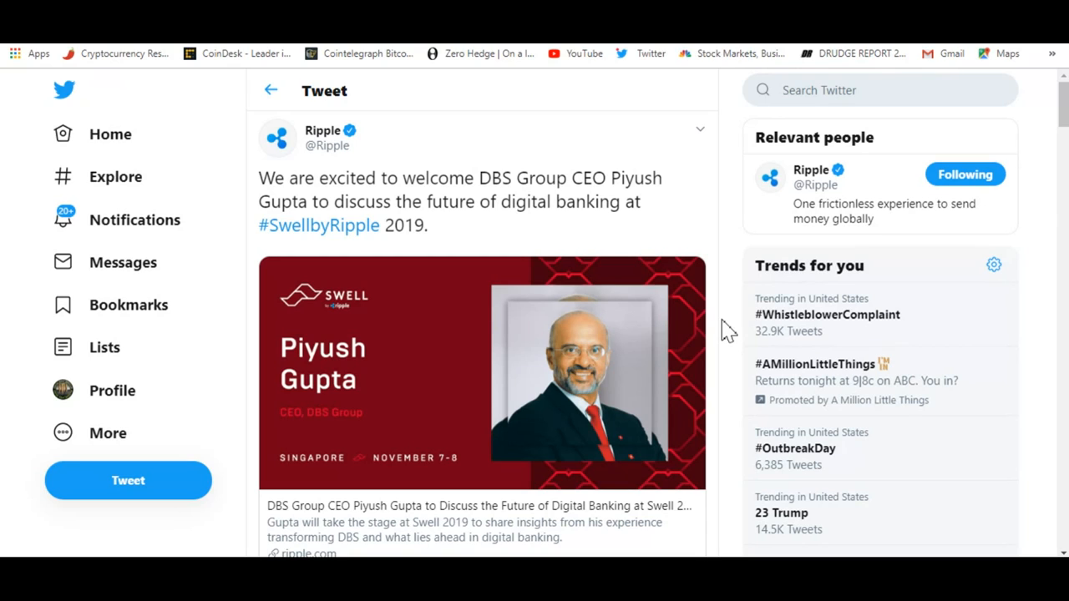
{"action": "mouse_move", "coordinate": [557, 324]}
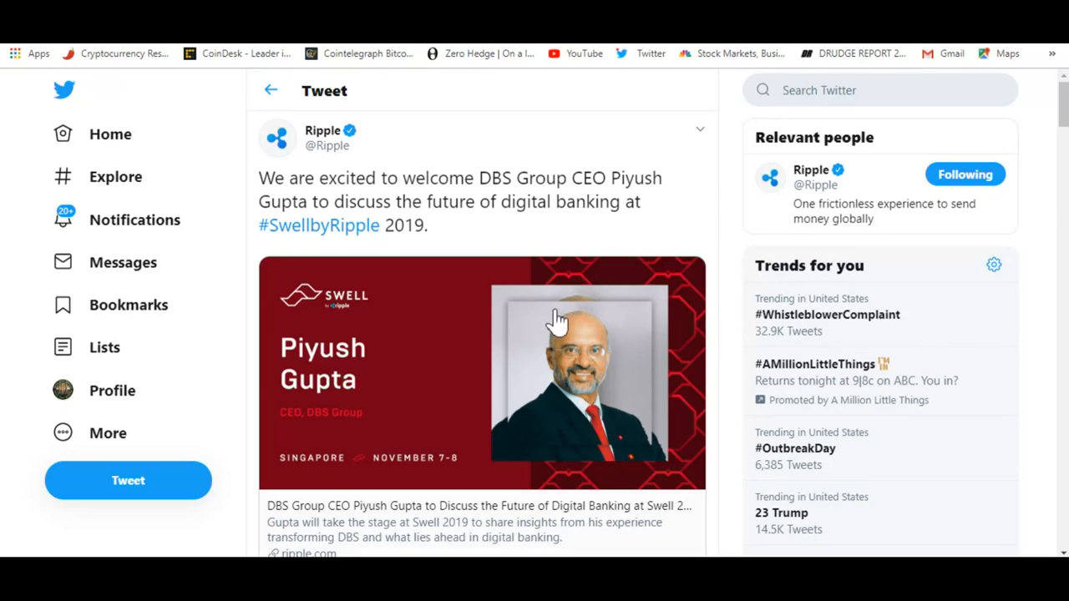
{"action": "mouse_move", "coordinate": [708, 398]}
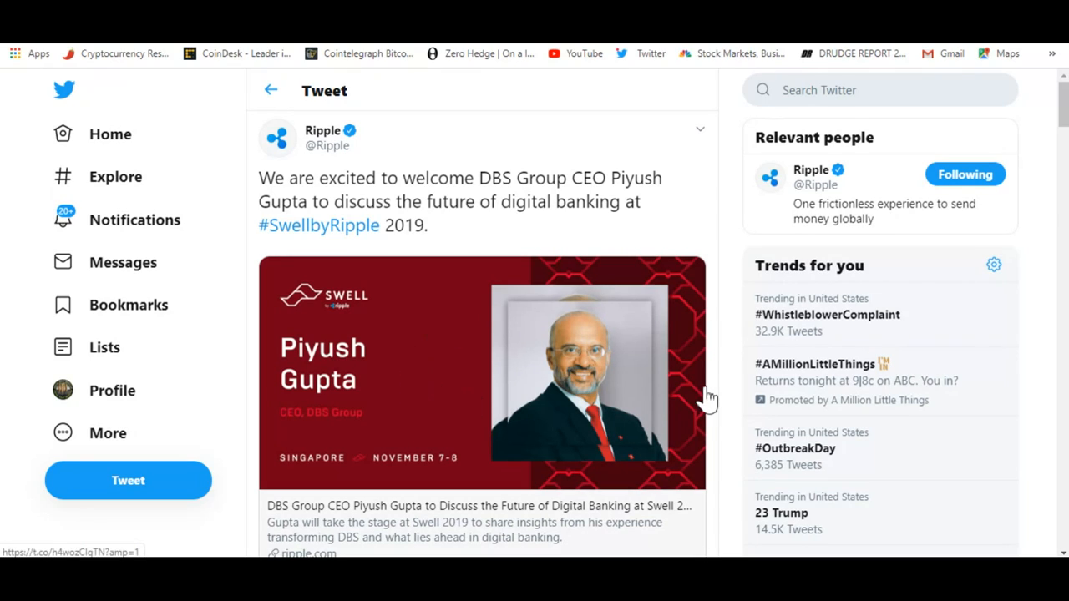
{"action": "mouse_move", "coordinate": [524, 336]}
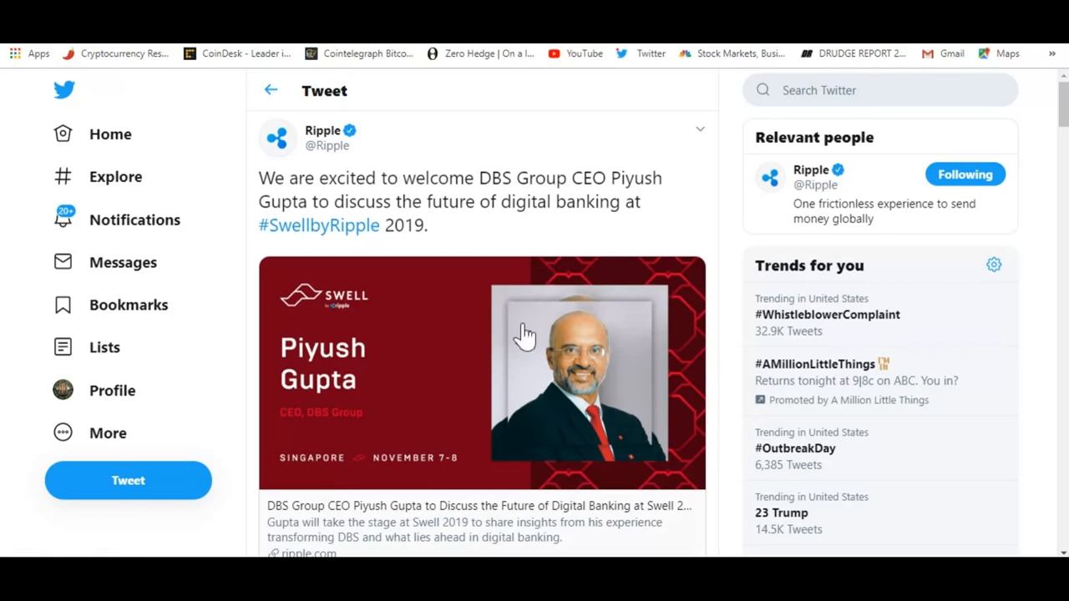
{"action": "mouse_move", "coordinate": [593, 242]}
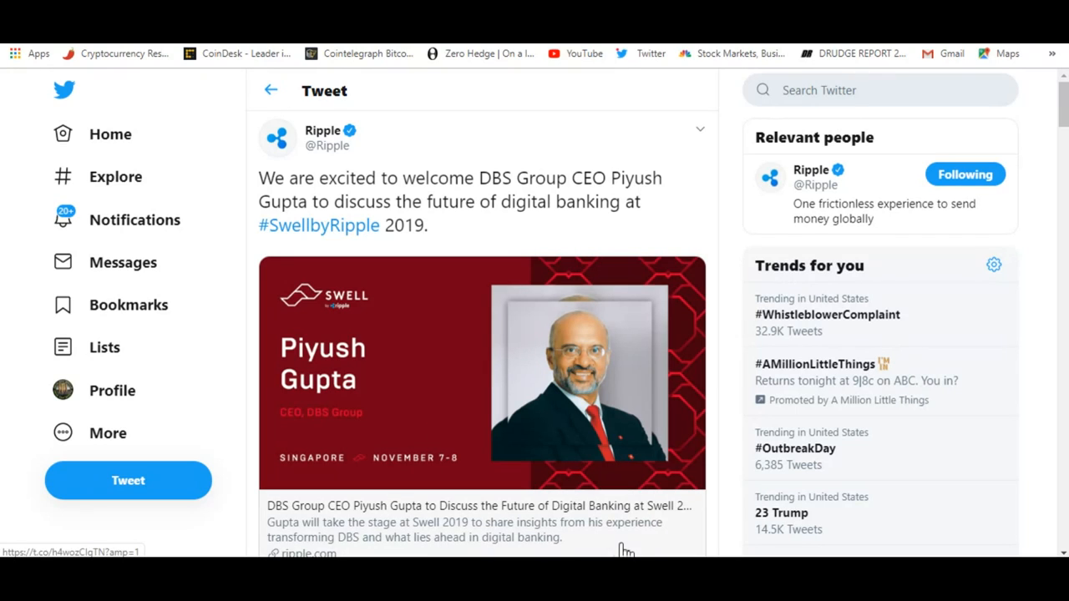
{"action": "mouse_move", "coordinate": [496, 241]}
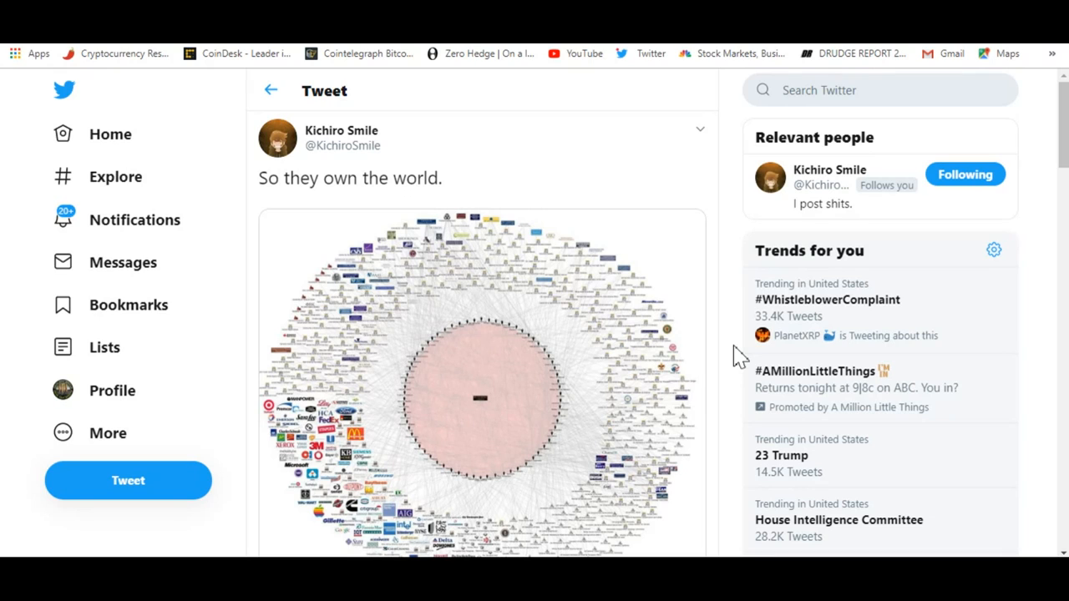
{"action": "mouse_move", "coordinate": [526, 183]}
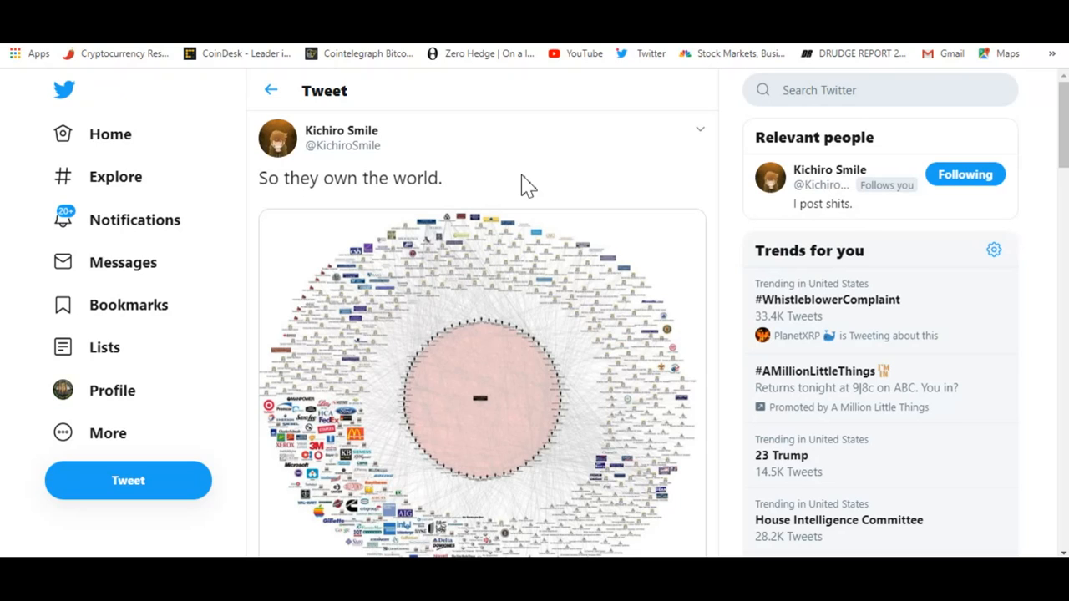
{"action": "mouse_move", "coordinate": [491, 173]}
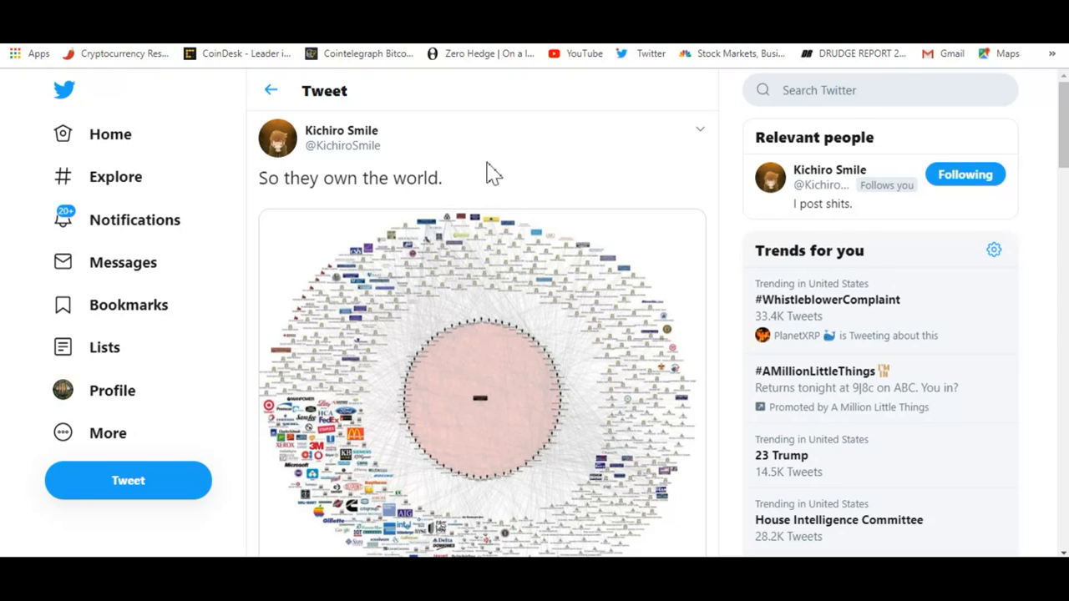
Enlarge the Bilderberg Group network graphic and pan right across member names and logos
{"action": "left_click", "coordinate": [480, 384]}
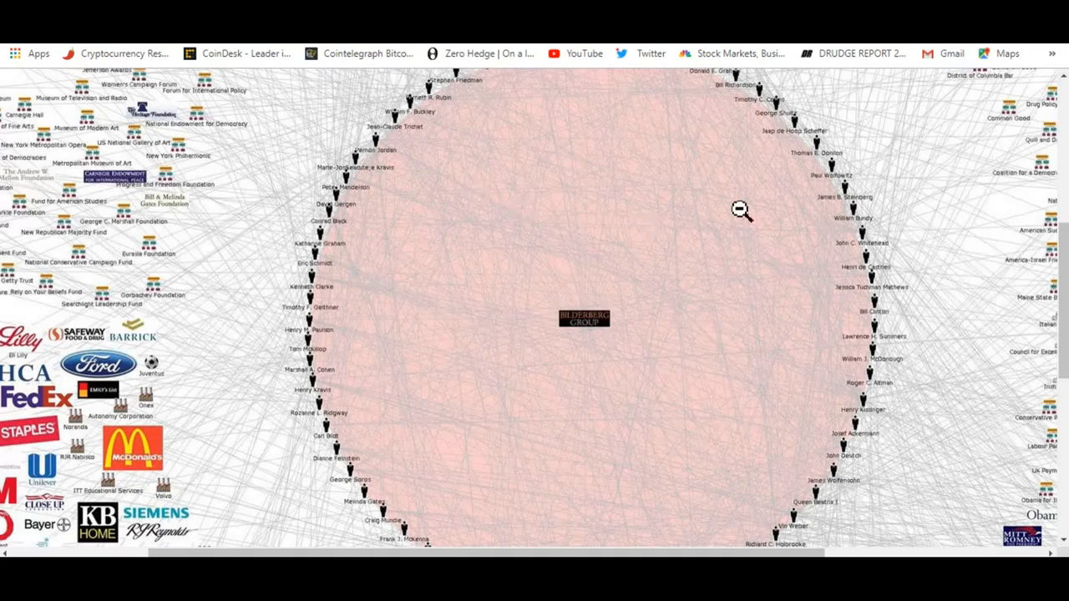
{"action": "mouse_move", "coordinate": [601, 347]}
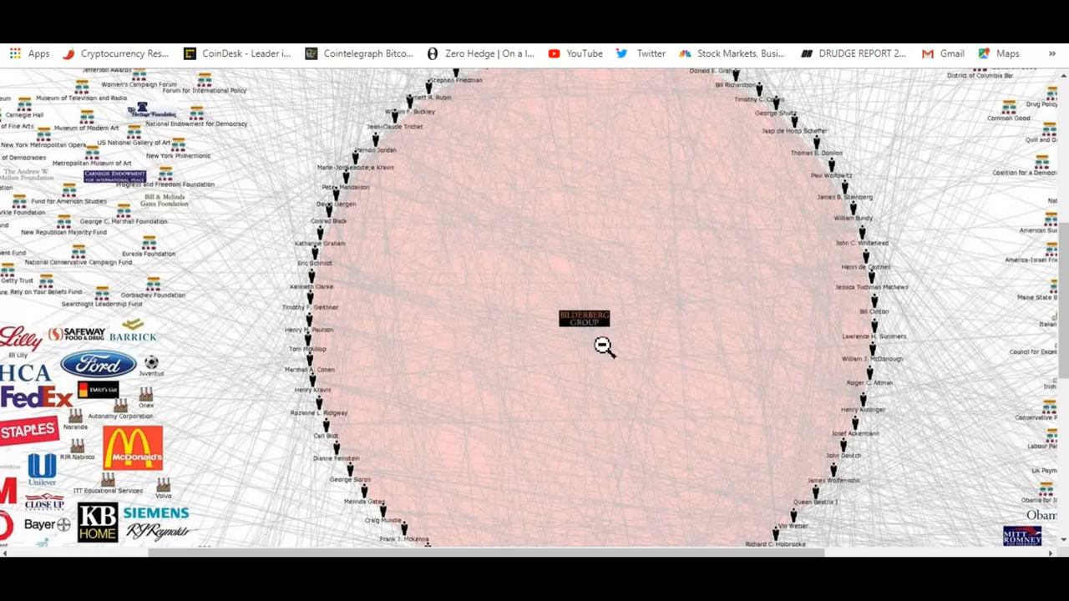
{"action": "mouse_move", "coordinate": [656, 360]}
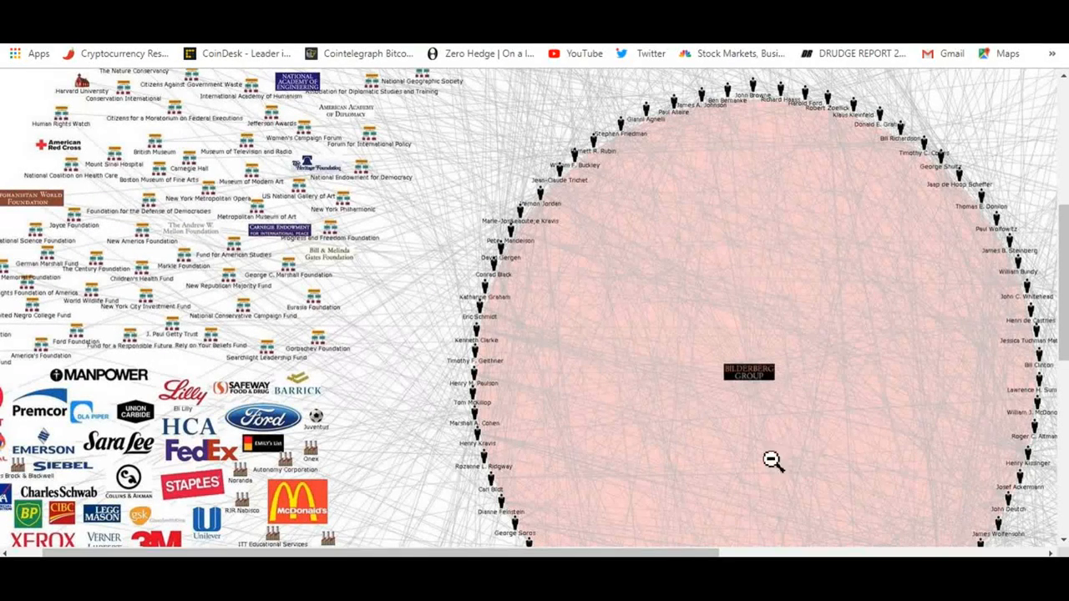
{"action": "mouse_move", "coordinate": [618, 314]}
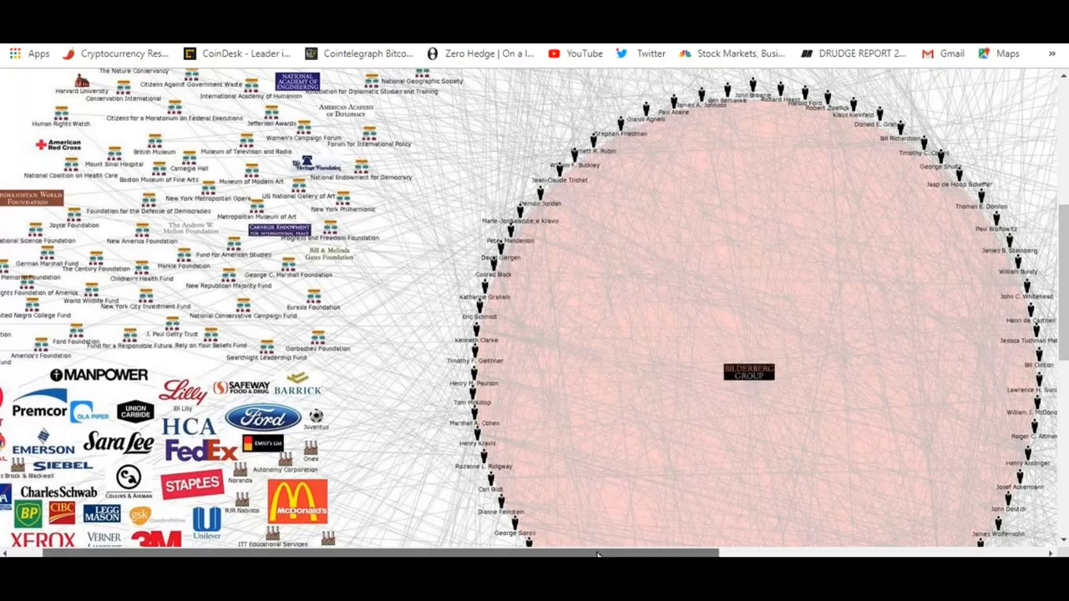
{"action": "scroll", "scroll_direction": "right", "scroll_amount": 3}
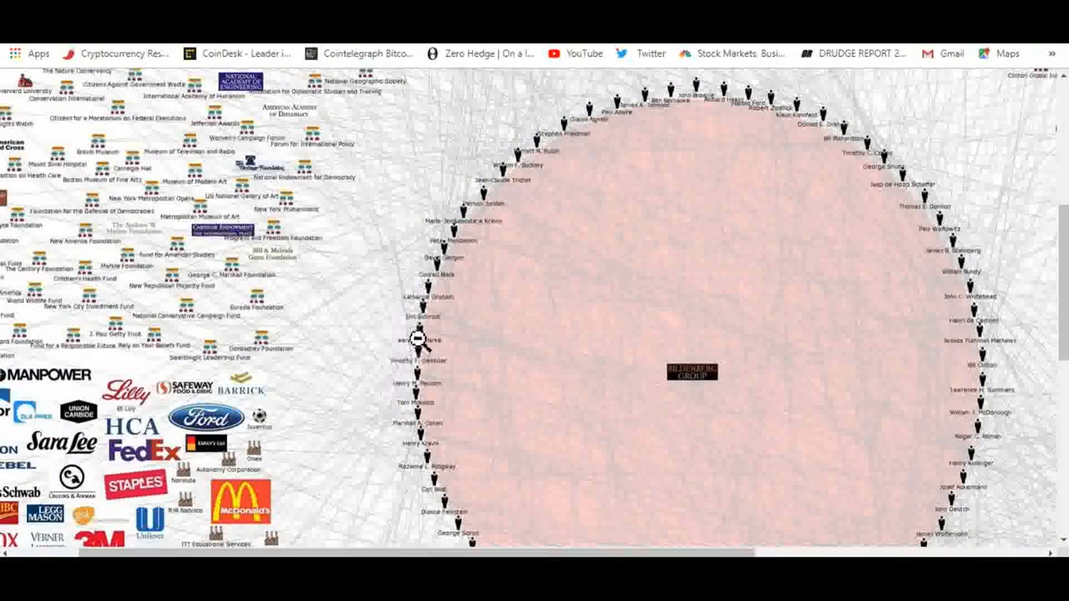
{"action": "mouse_move", "coordinate": [443, 288]}
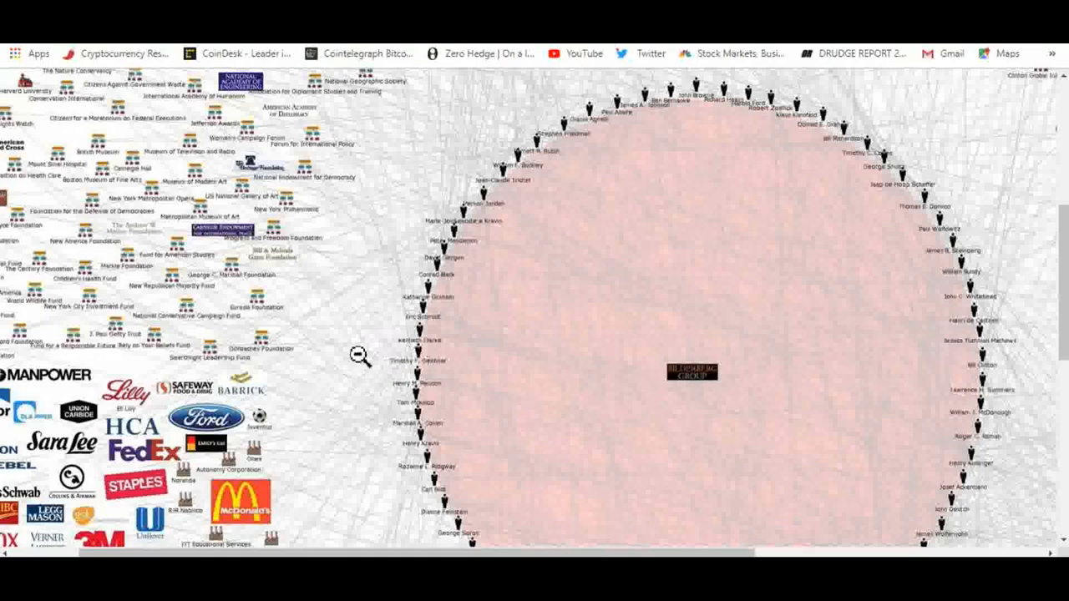
{"action": "mouse_move", "coordinate": [843, 344]}
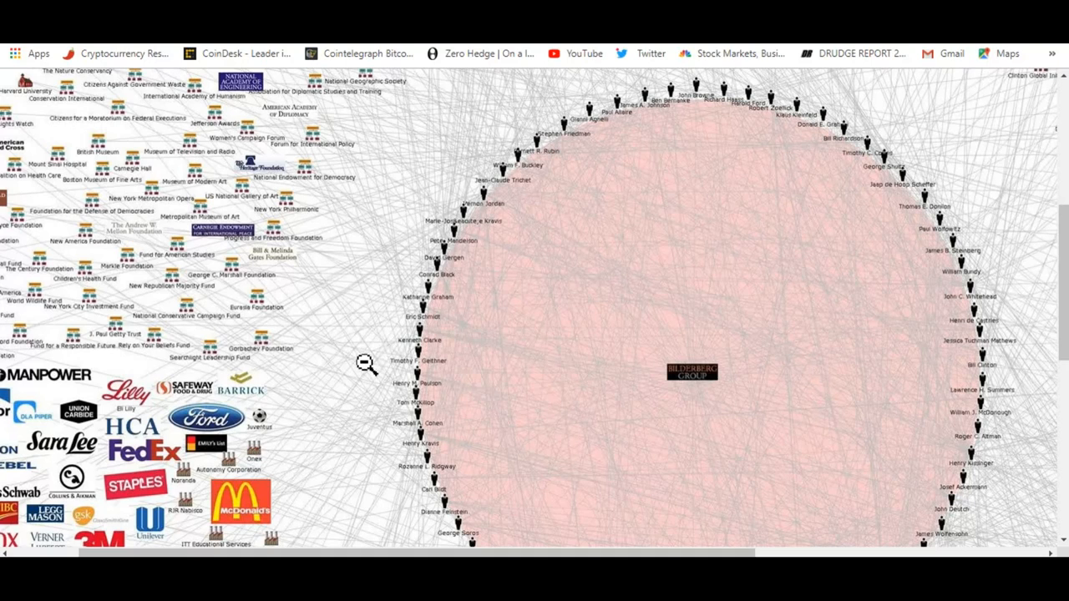
{"action": "mouse_move", "coordinate": [467, 369]}
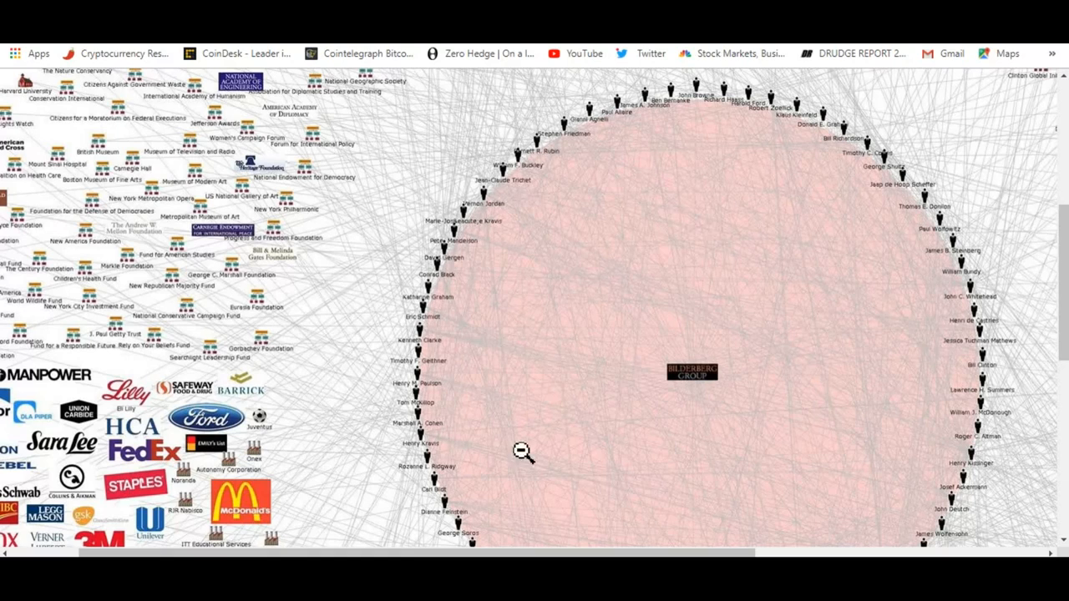
{"action": "mouse_move", "coordinate": [524, 420]}
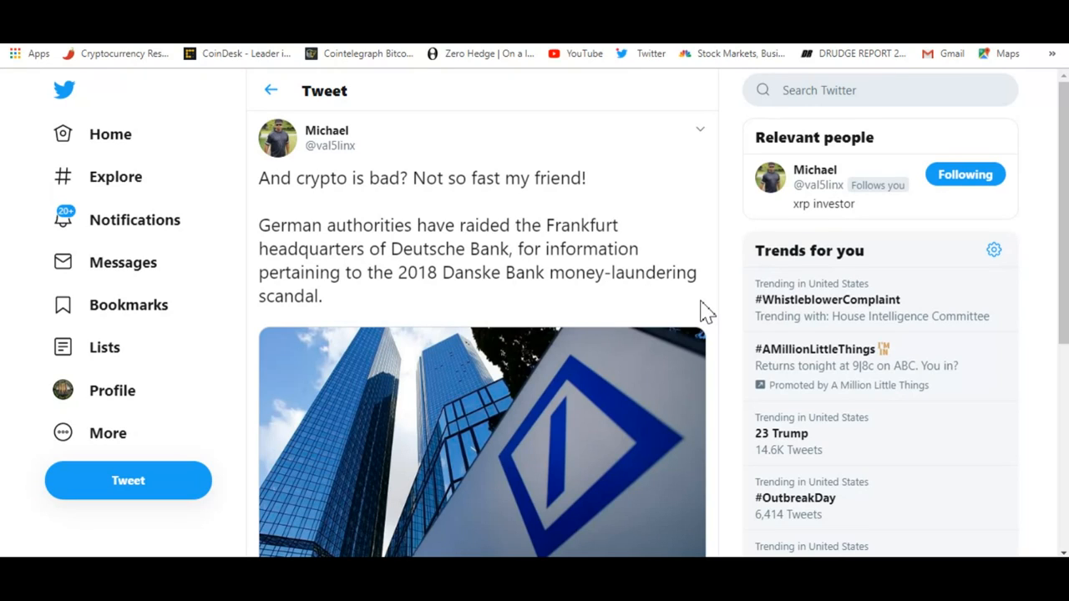
{"action": "mouse_move", "coordinate": [1065, 547]}
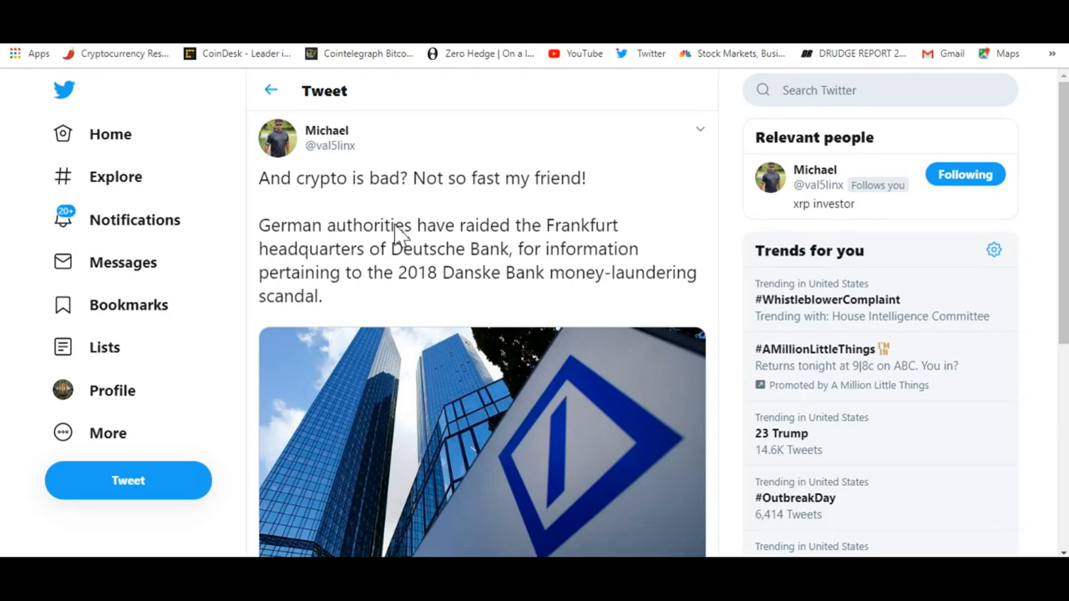
{"action": "mouse_move", "coordinate": [397, 238]}
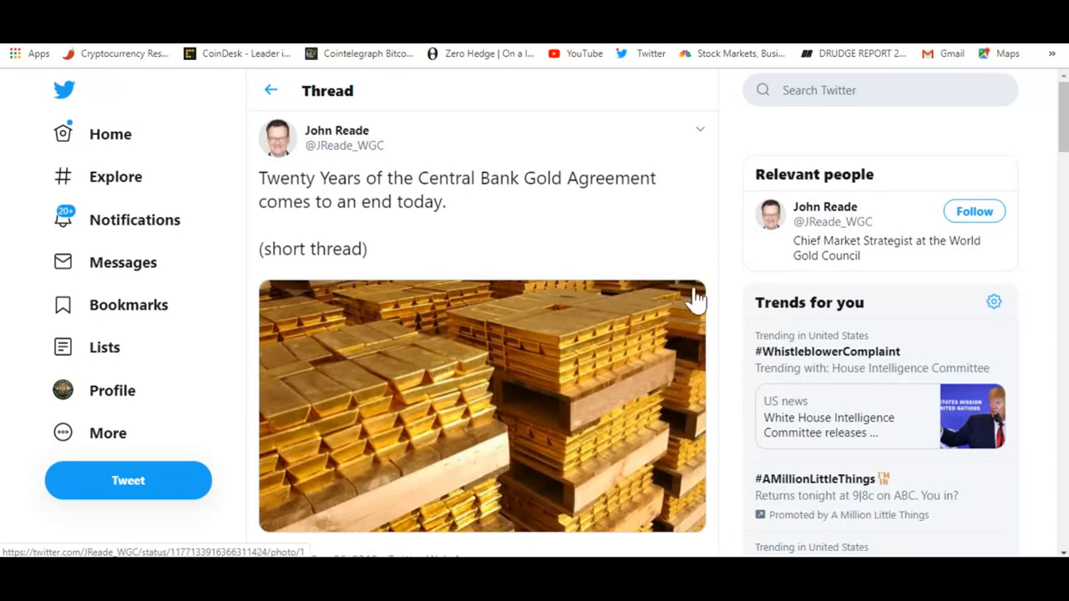
{"action": "mouse_move", "coordinate": [719, 294]}
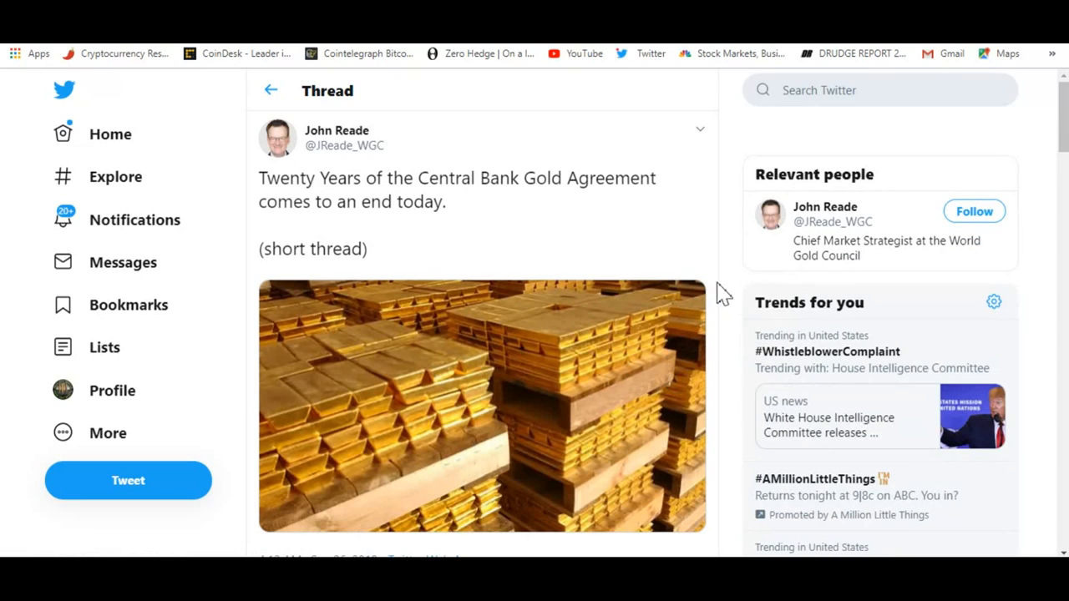
{"action": "mouse_move", "coordinate": [752, 330]}
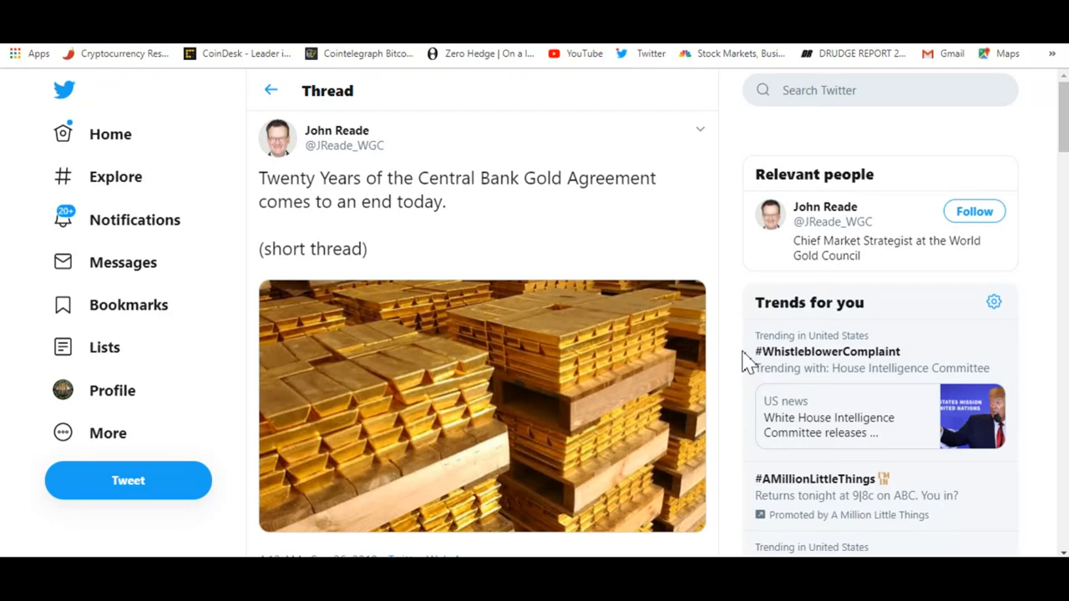
Scroll the gold thread down to the 2018 vs 1999 gold demand bar chart
{"action": "scroll", "scroll_direction": "down", "scroll_amount": 3}
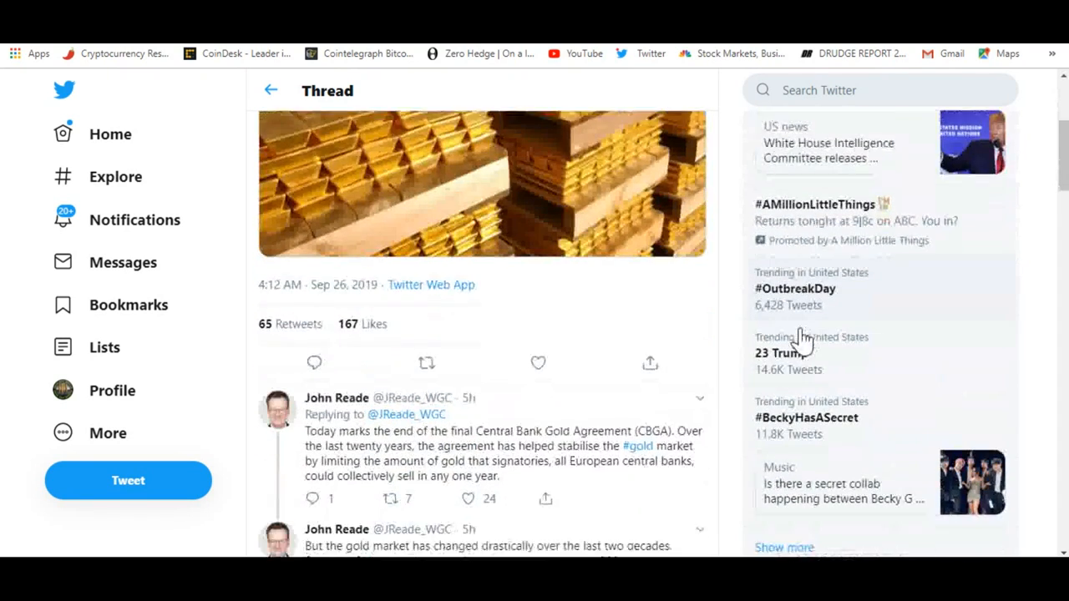
{"action": "scroll", "scroll_direction": "down", "scroll_amount": 3}
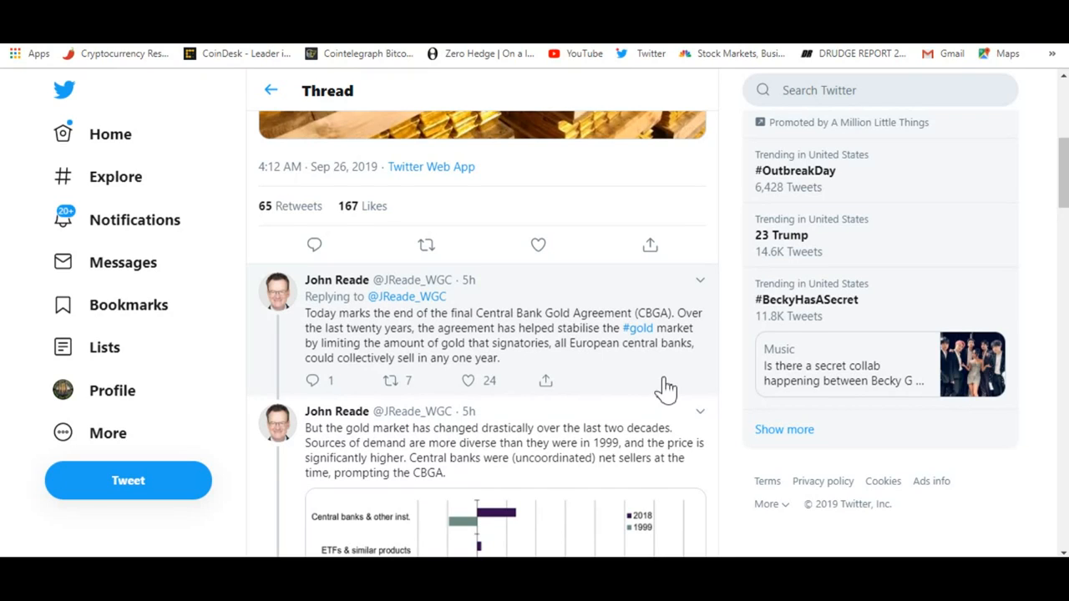
{"action": "mouse_move", "coordinate": [718, 392]}
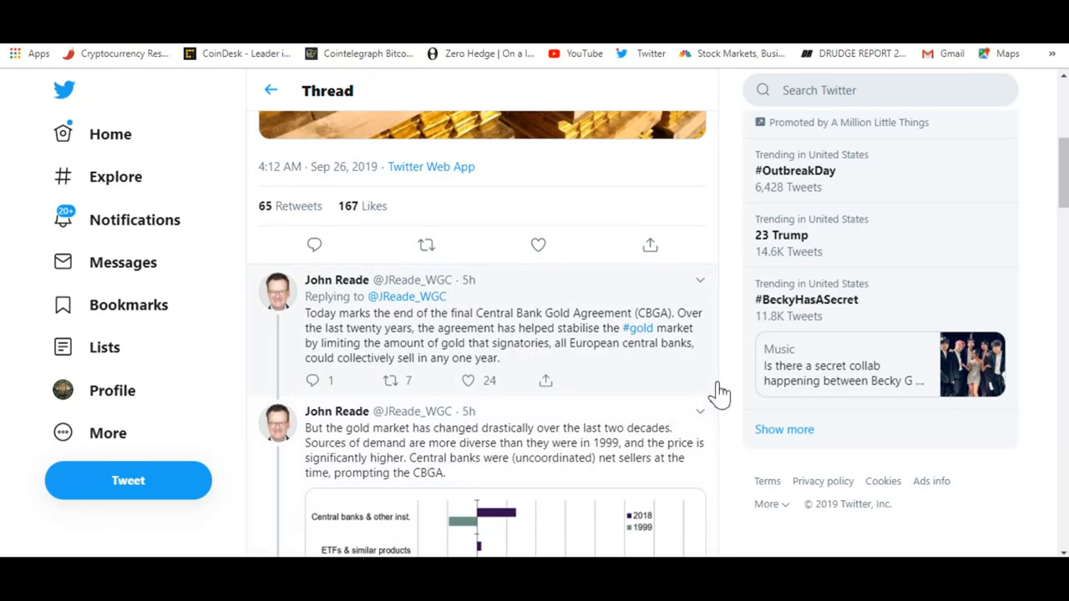
{"action": "mouse_move", "coordinate": [728, 380]}
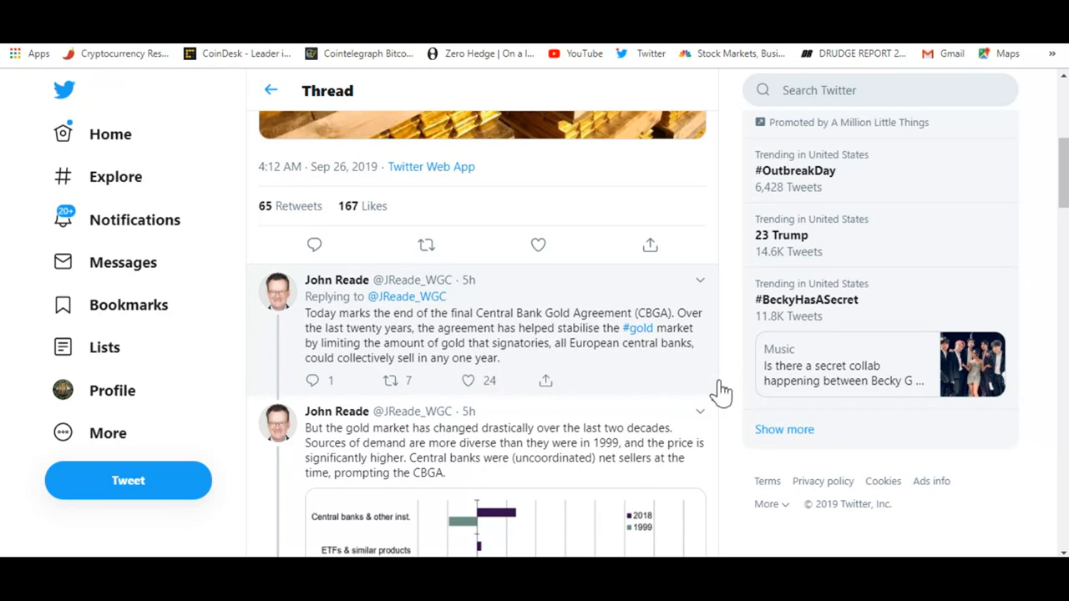
{"action": "scroll", "scroll_direction": "down", "scroll_amount": 3}
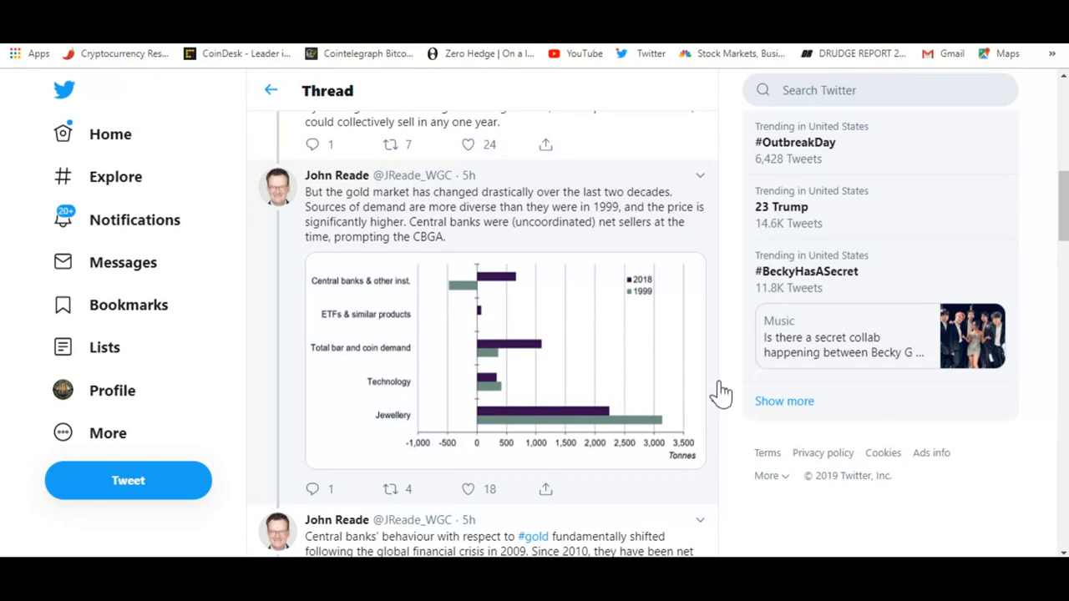
{"action": "mouse_move", "coordinate": [696, 415]}
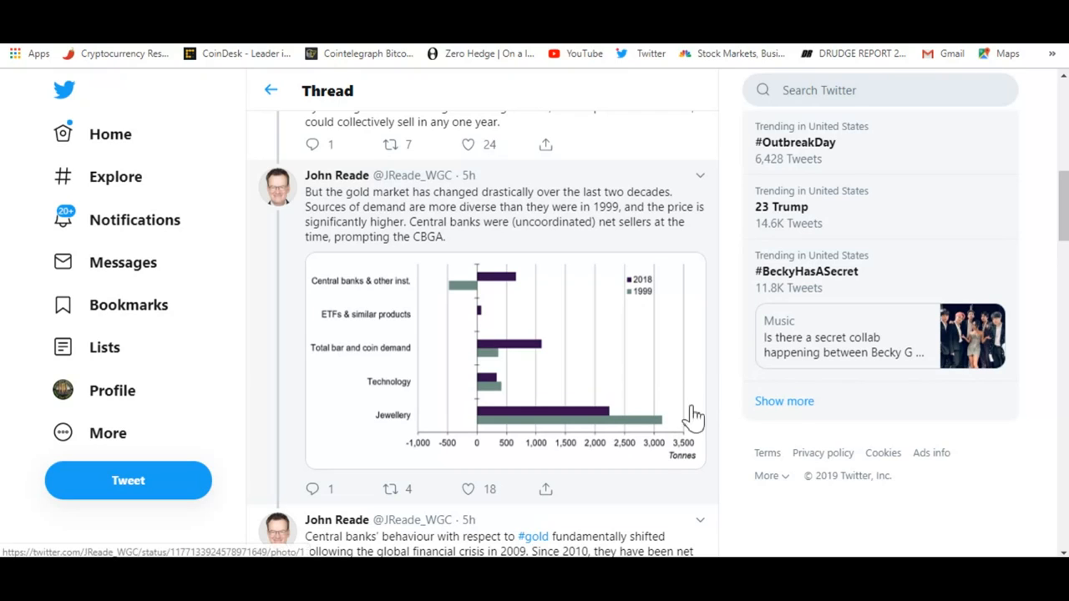
{"action": "mouse_move", "coordinate": [733, 251]}
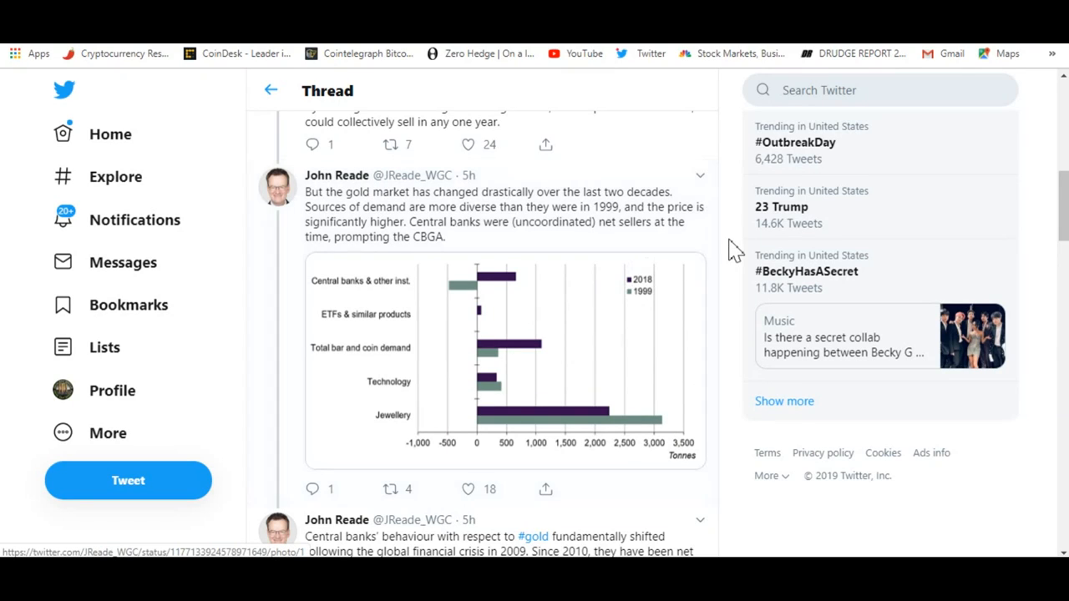
{"action": "mouse_move", "coordinate": [733, 254]}
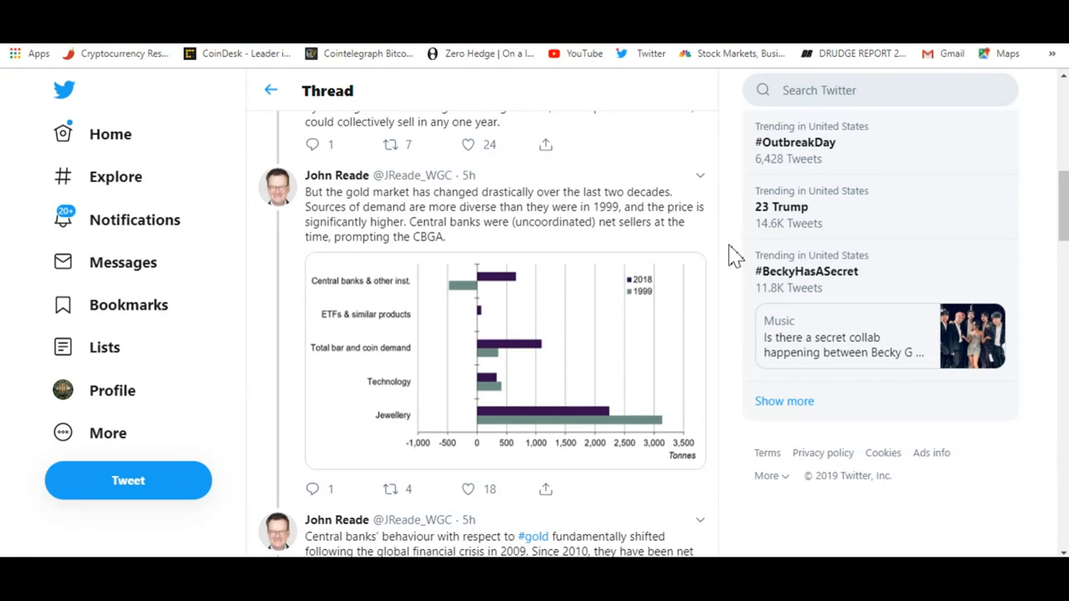
Scroll past the central banks tweet to the annual net gold purchases chart
{"action": "scroll", "scroll_direction": "down", "scroll_amount": 3}
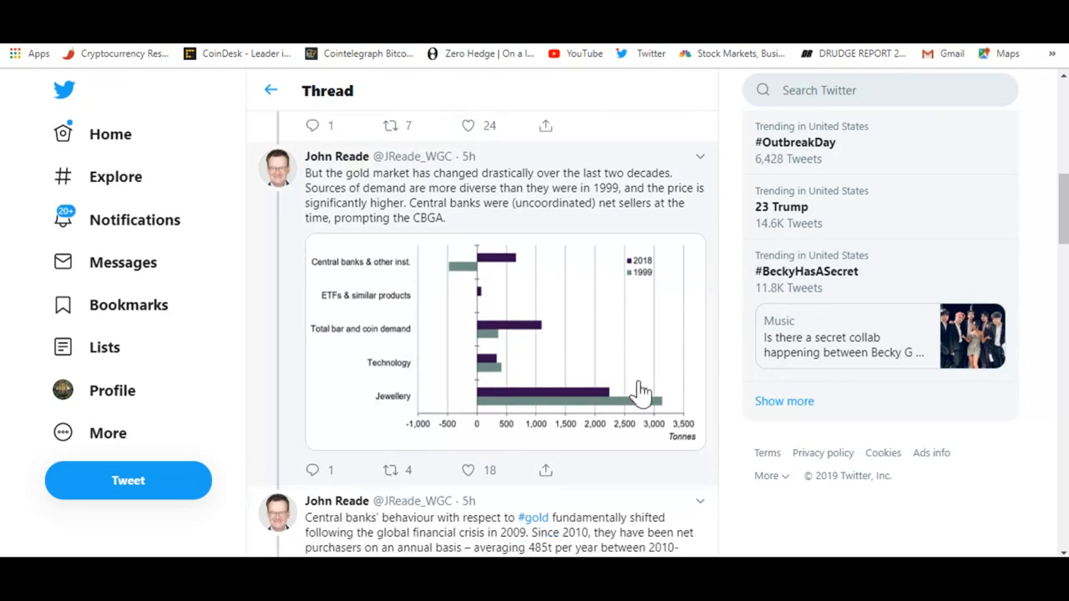
{"action": "scroll", "scroll_direction": "down", "scroll_amount": 3}
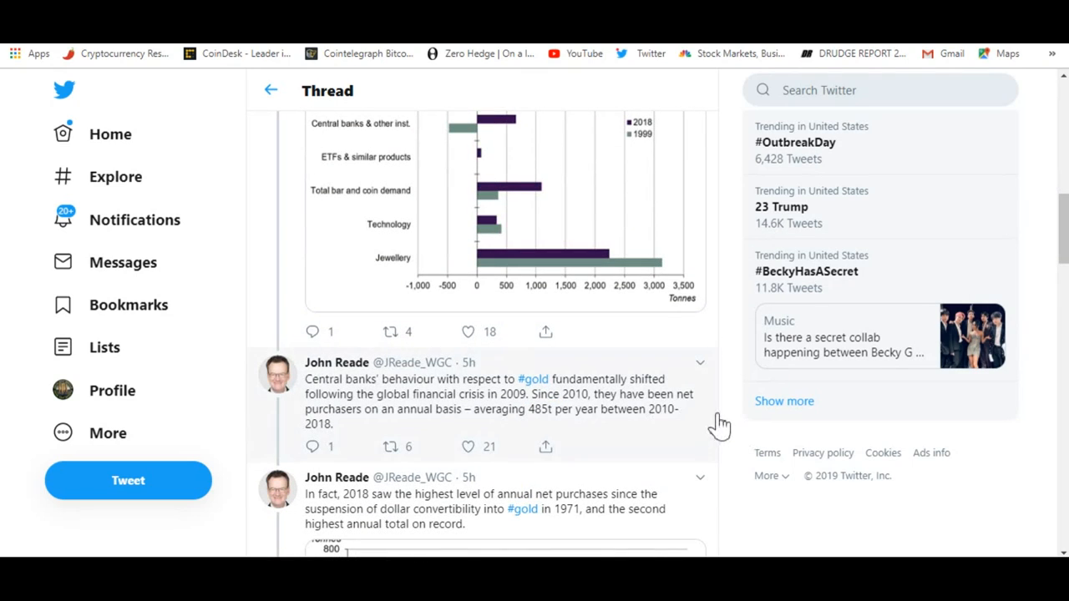
{"action": "scroll", "scroll_direction": "down", "scroll_amount": 3}
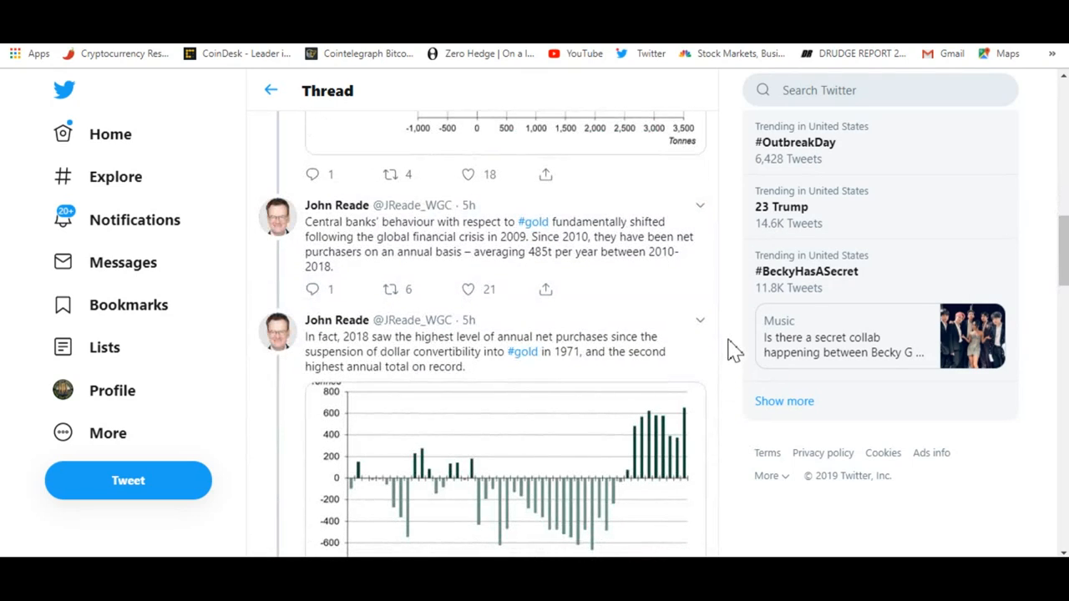
{"action": "mouse_move", "coordinate": [508, 276]}
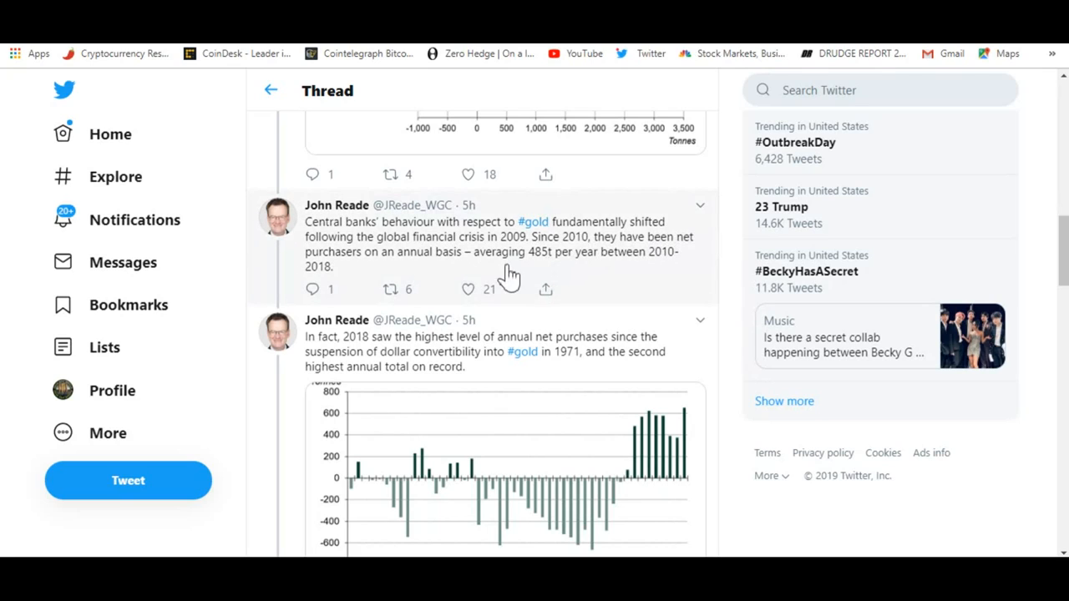
{"action": "mouse_move", "coordinate": [593, 284]}
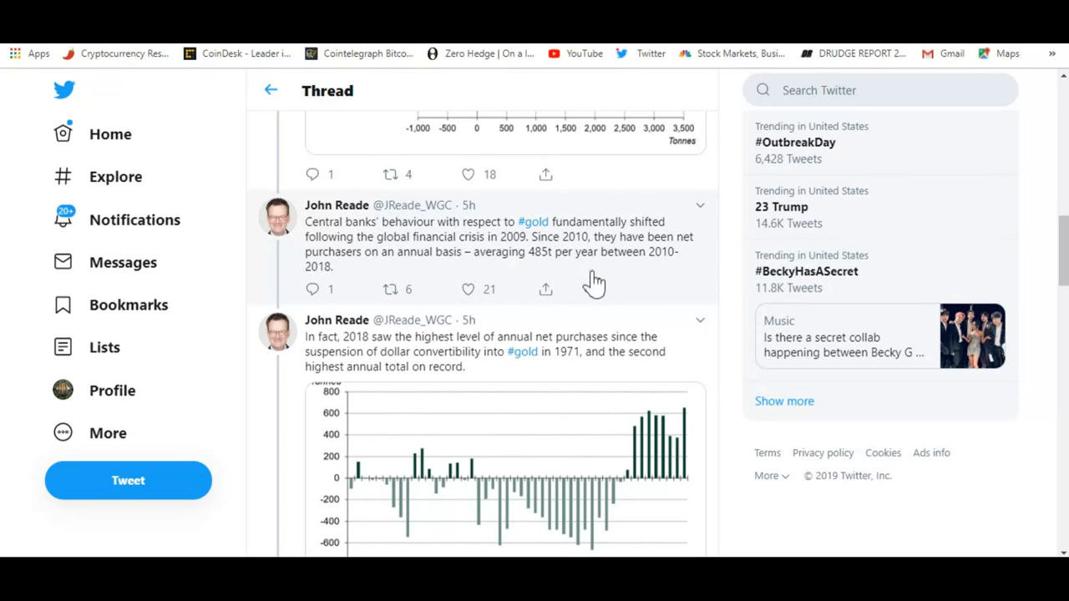
{"action": "mouse_move", "coordinate": [407, 290]}
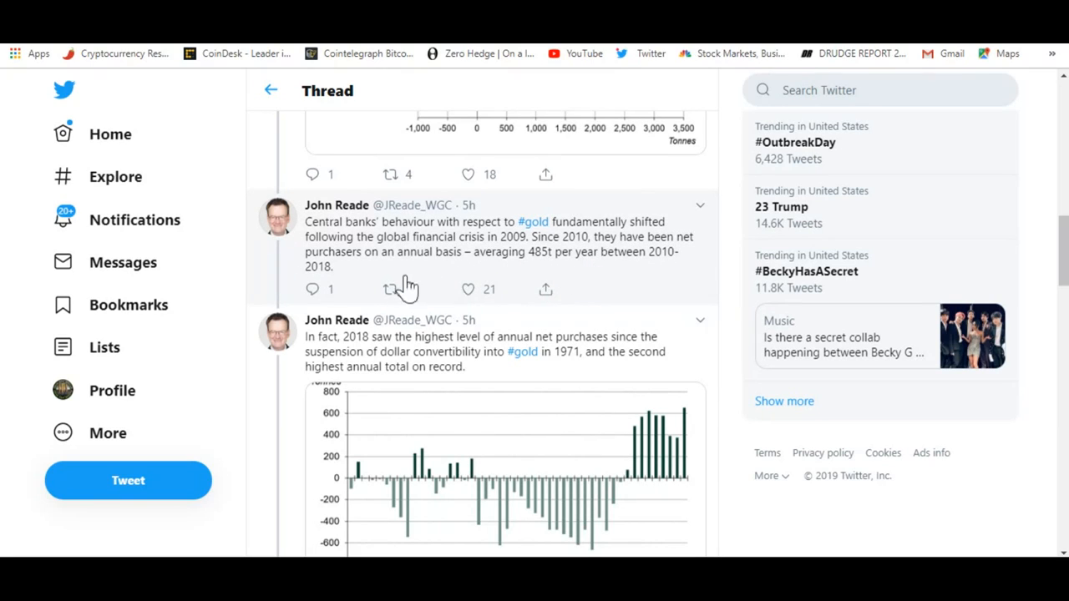
{"action": "left_click", "coordinate": [390, 289]}
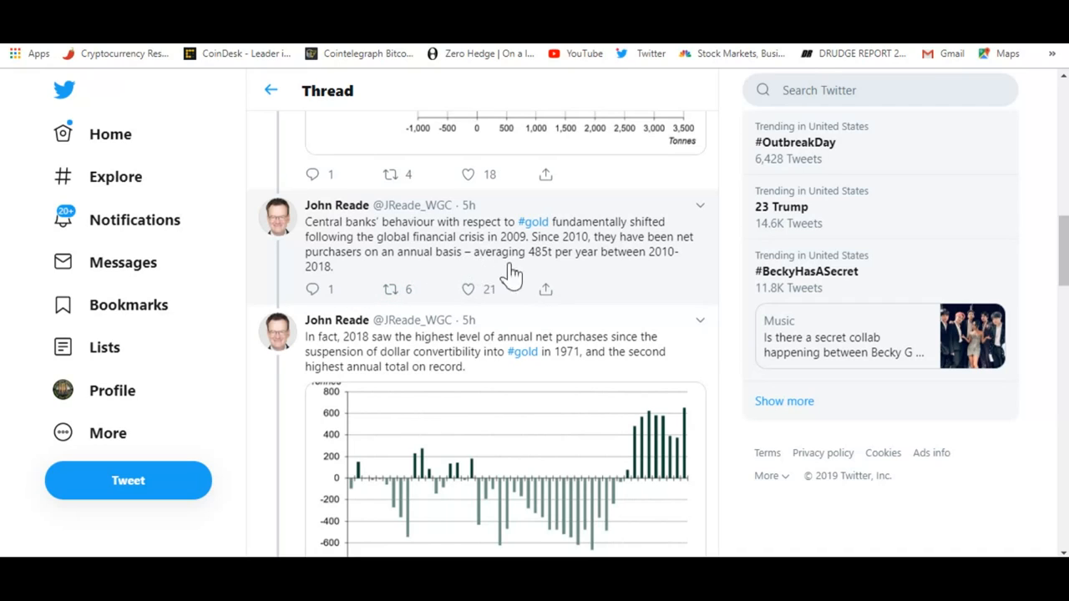
{"action": "mouse_move", "coordinate": [616, 290]}
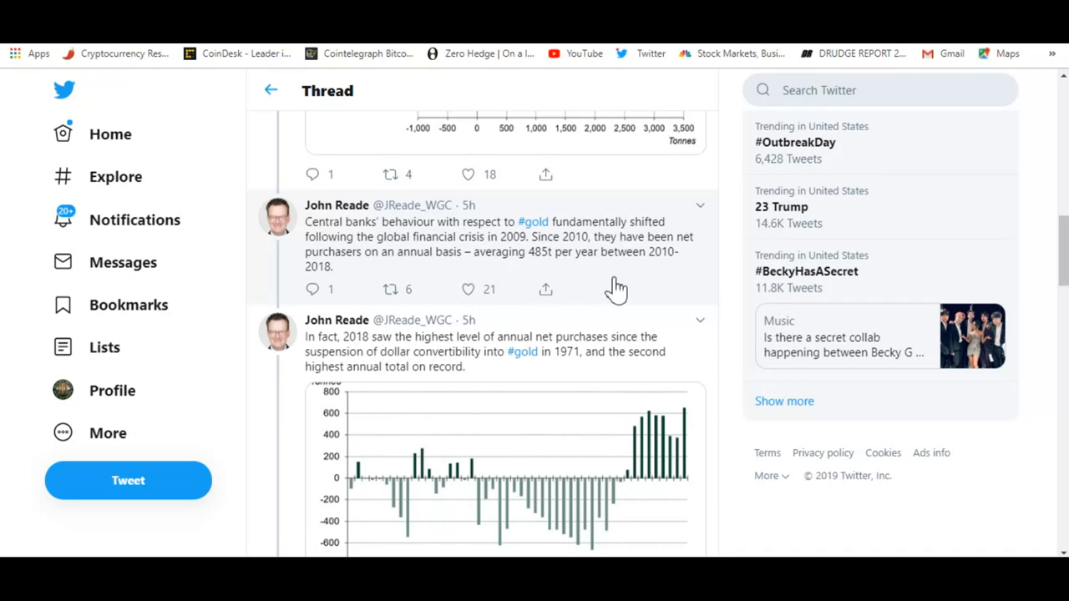
{"action": "mouse_move", "coordinate": [647, 283]}
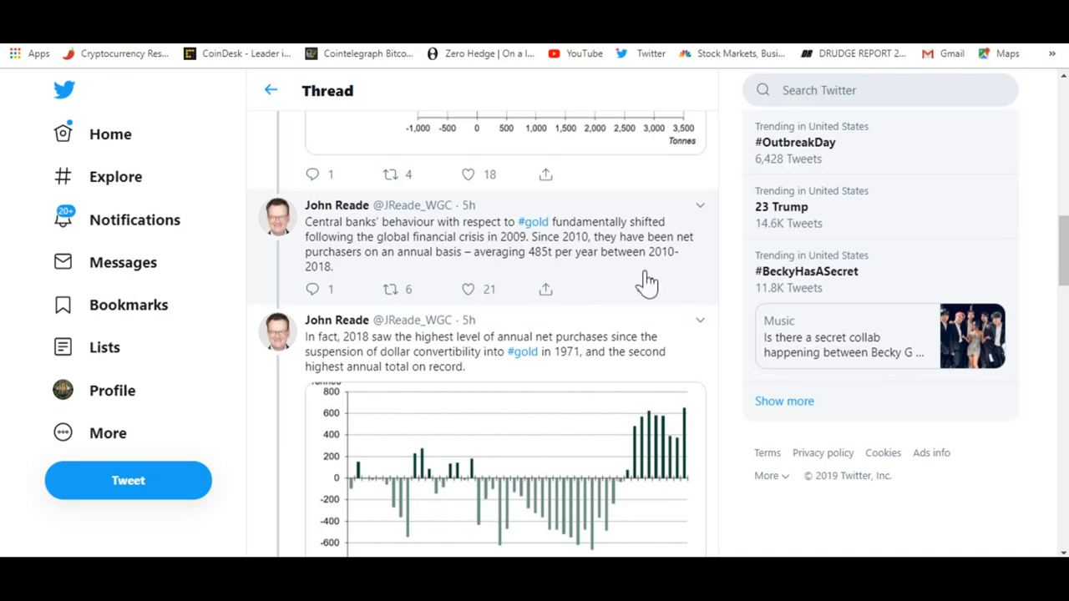
{"action": "mouse_move", "coordinate": [706, 280]}
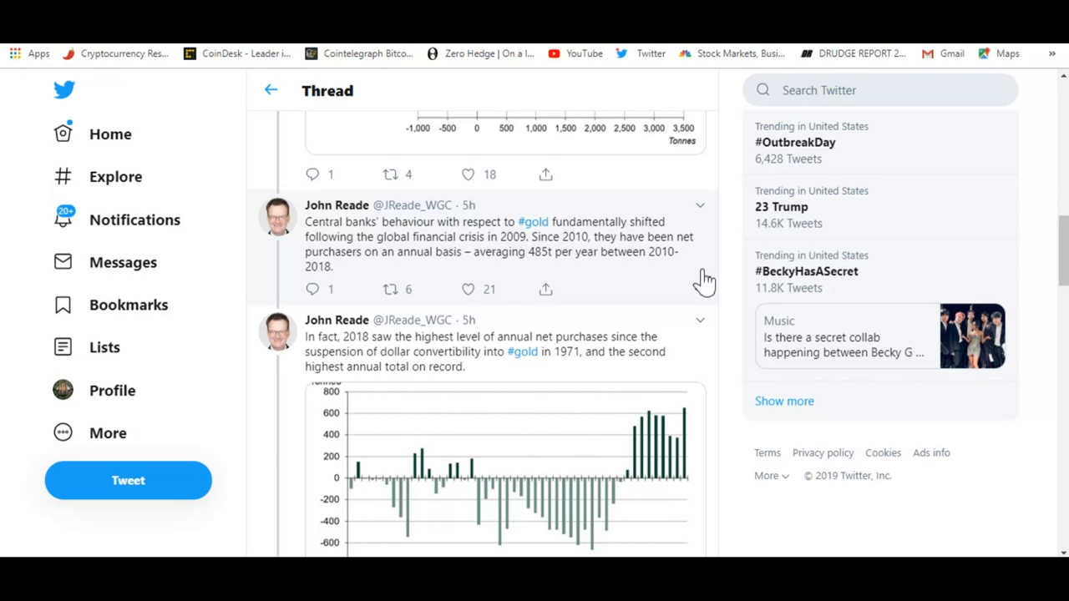
{"action": "mouse_move", "coordinate": [683, 281]}
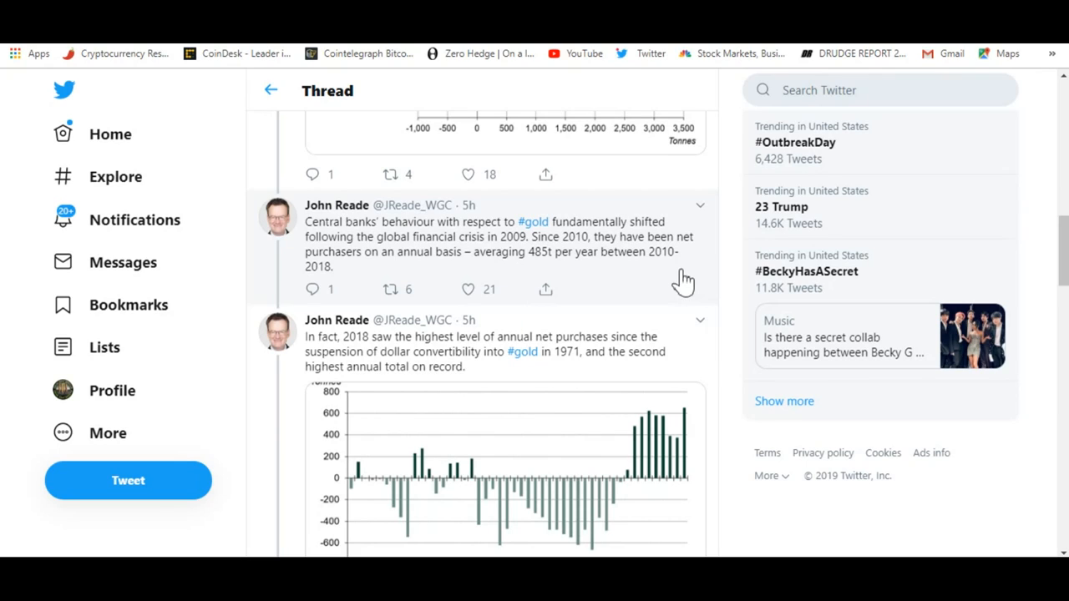
{"action": "mouse_move", "coordinate": [684, 275]}
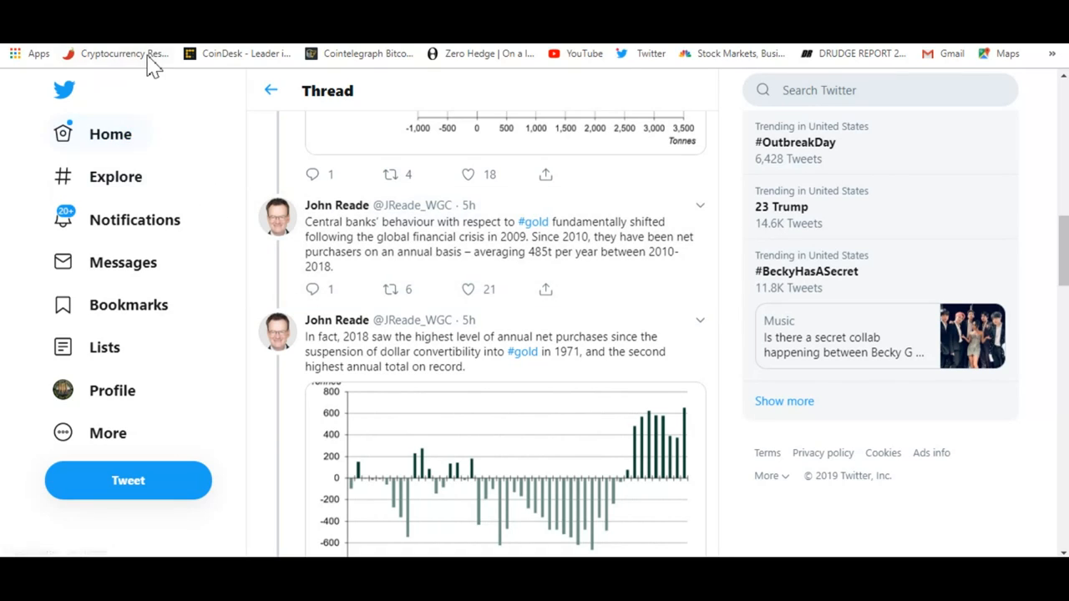
{"action": "mouse_move", "coordinate": [219, 60]}
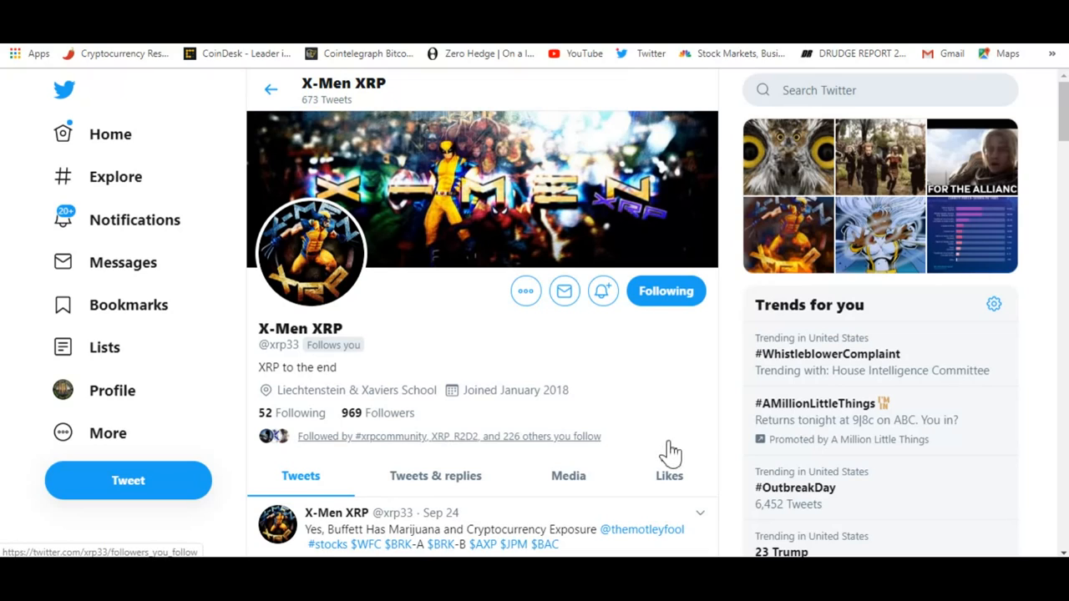
{"action": "mouse_move", "coordinate": [743, 409]}
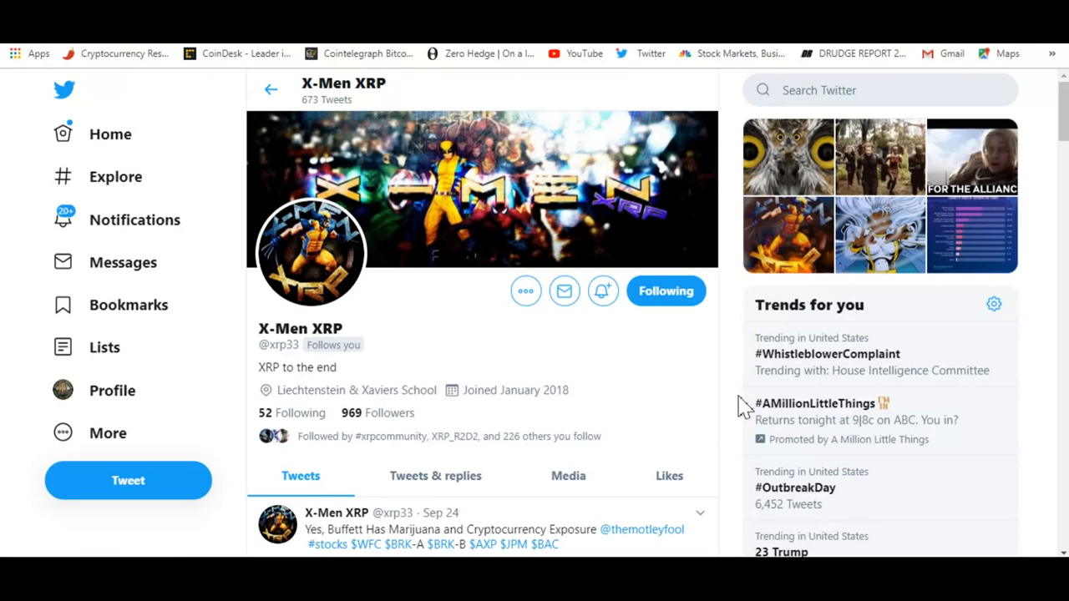
{"action": "mouse_move", "coordinate": [743, 409]}
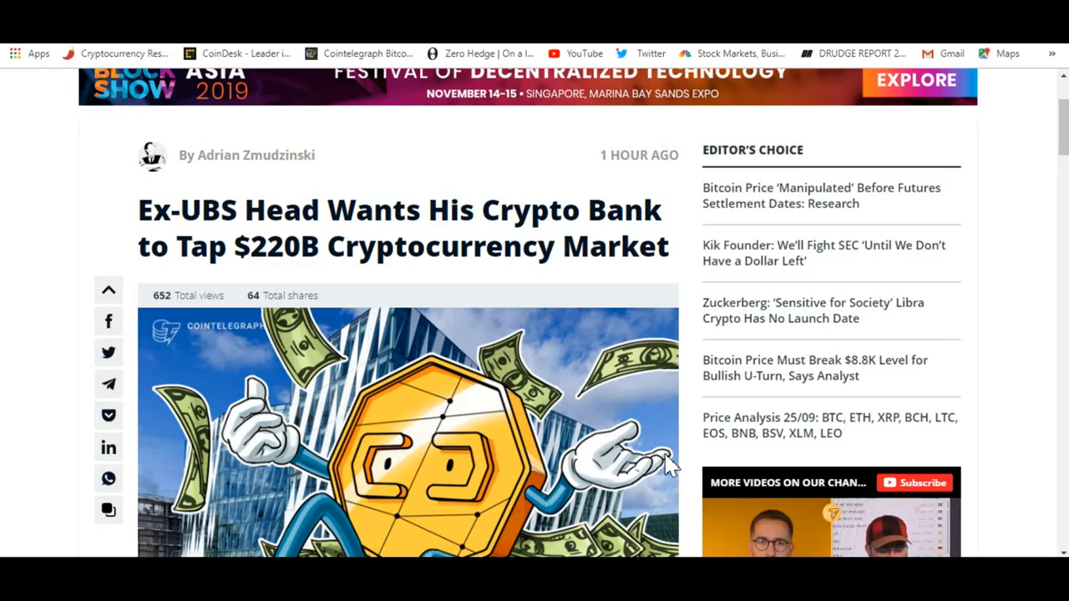
Scroll the ex-UBS chief article to the 'Asset tokenization is the next frontier' heading
{"action": "scroll", "scroll_direction": "down", "scroll_amount": 3}
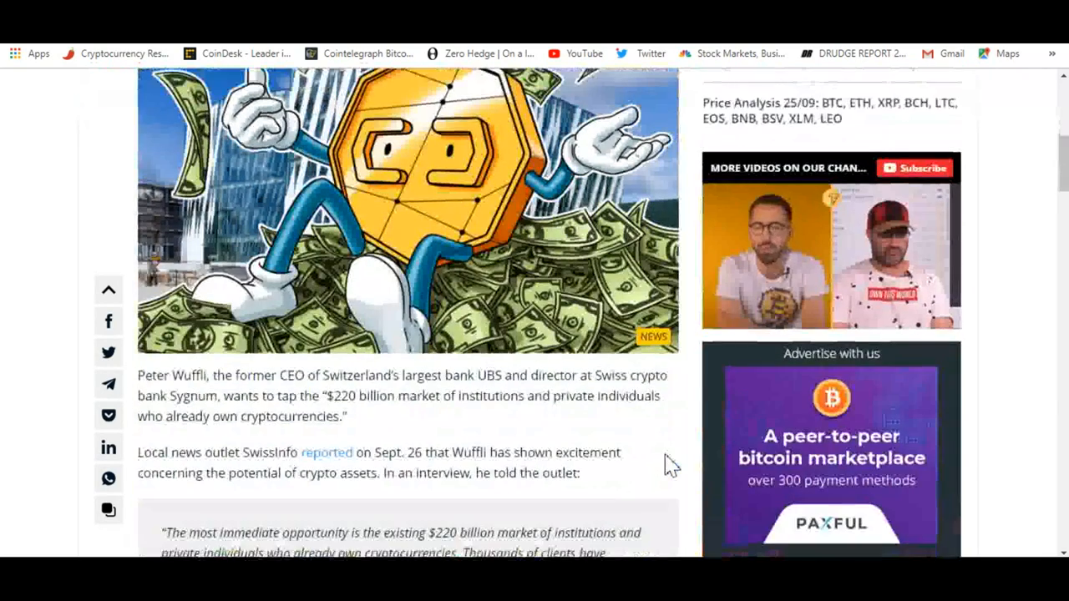
{"action": "scroll", "scroll_direction": "down", "scroll_amount": 3}
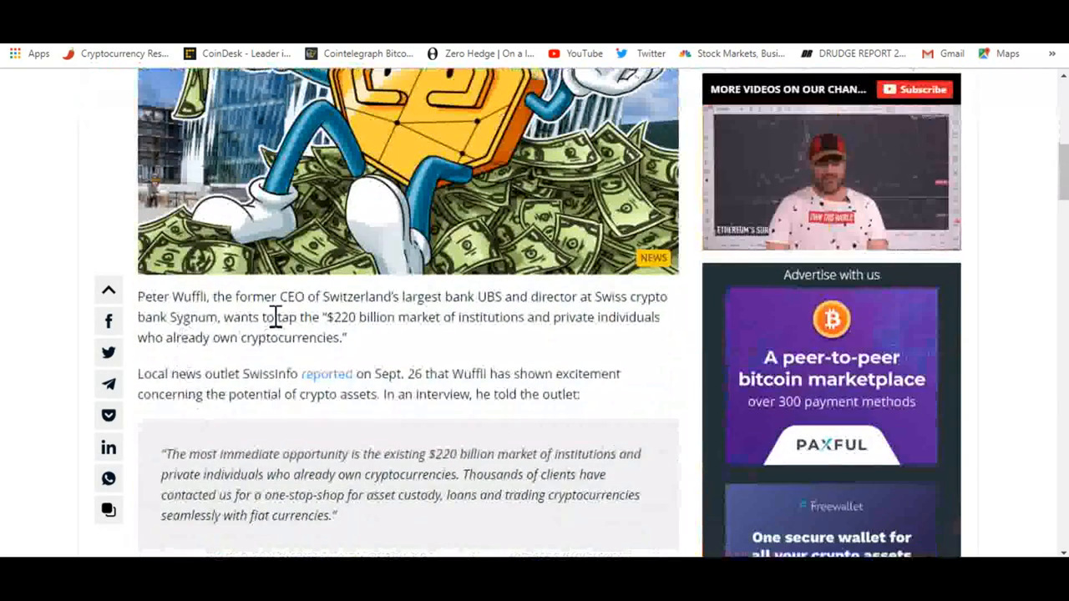
{"action": "scroll", "scroll_direction": "down", "scroll_amount": 3}
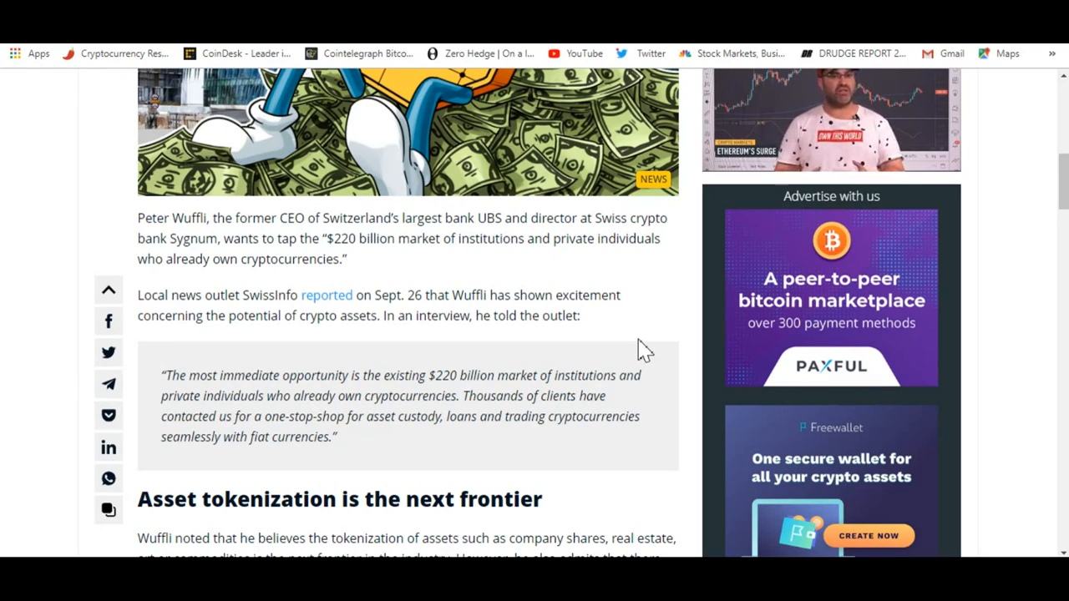
{"action": "mouse_move", "coordinate": [280, 397]}
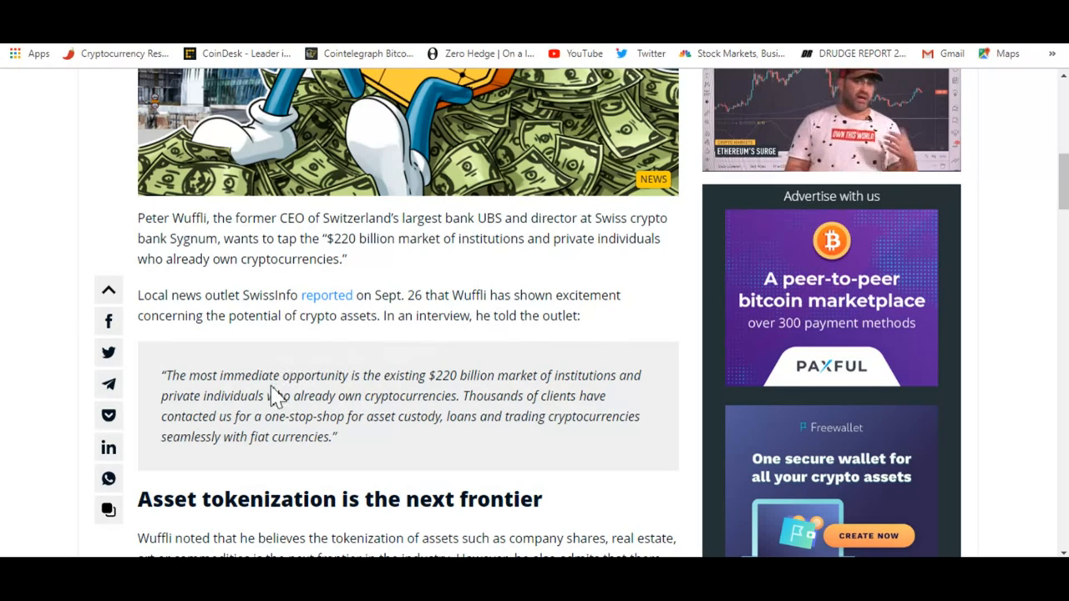
{"action": "scroll", "scroll_direction": "down", "scroll_amount": 3}
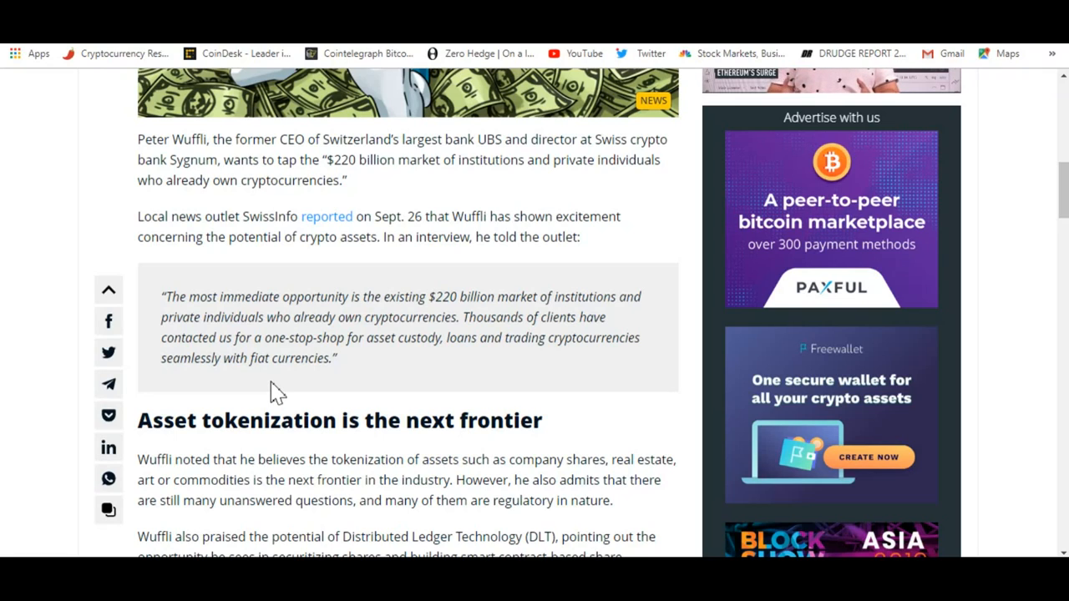
{"action": "mouse_move", "coordinate": [365, 346]}
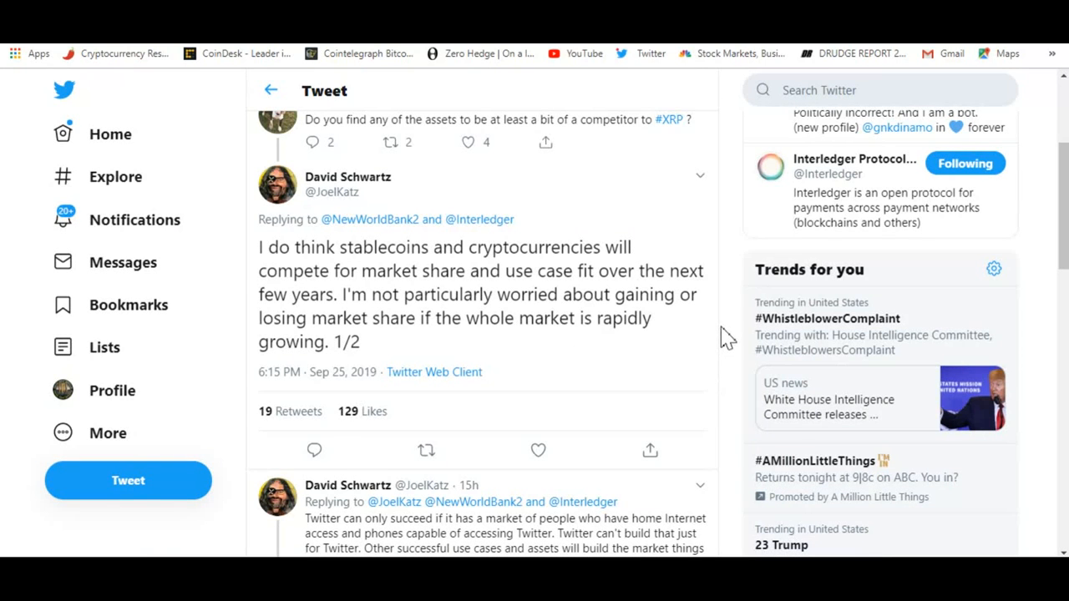
Scroll through the stablecoin thread's 1/2 and 2/2 replies to the life-changing book tweet
{"action": "scroll", "scroll_direction": "up", "scroll_amount": 3}
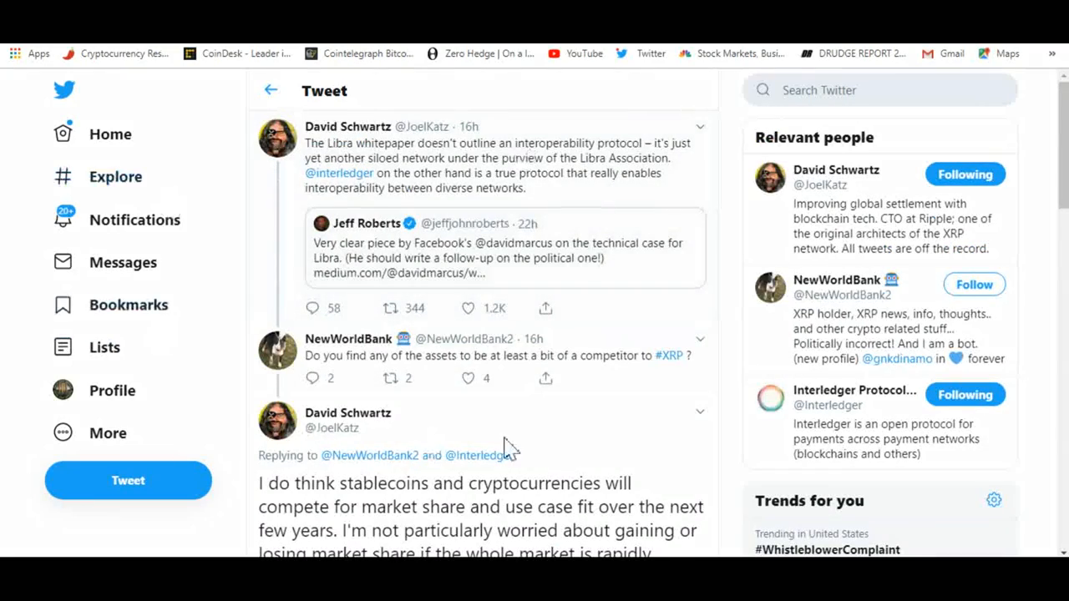
{"action": "scroll", "scroll_direction": "down", "scroll_amount": 3}
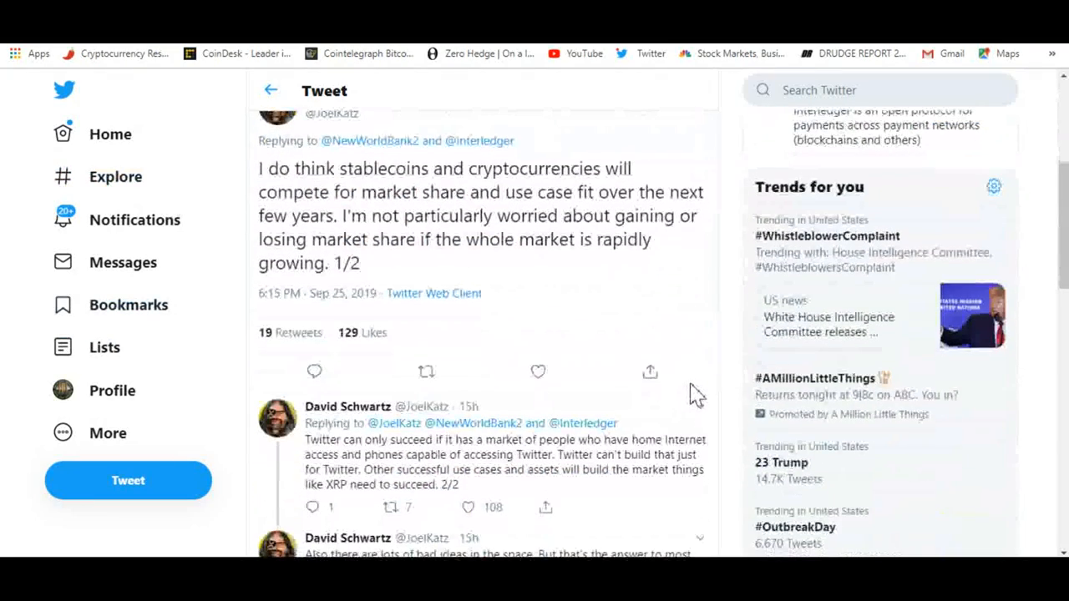
{"action": "mouse_move", "coordinate": [722, 322]}
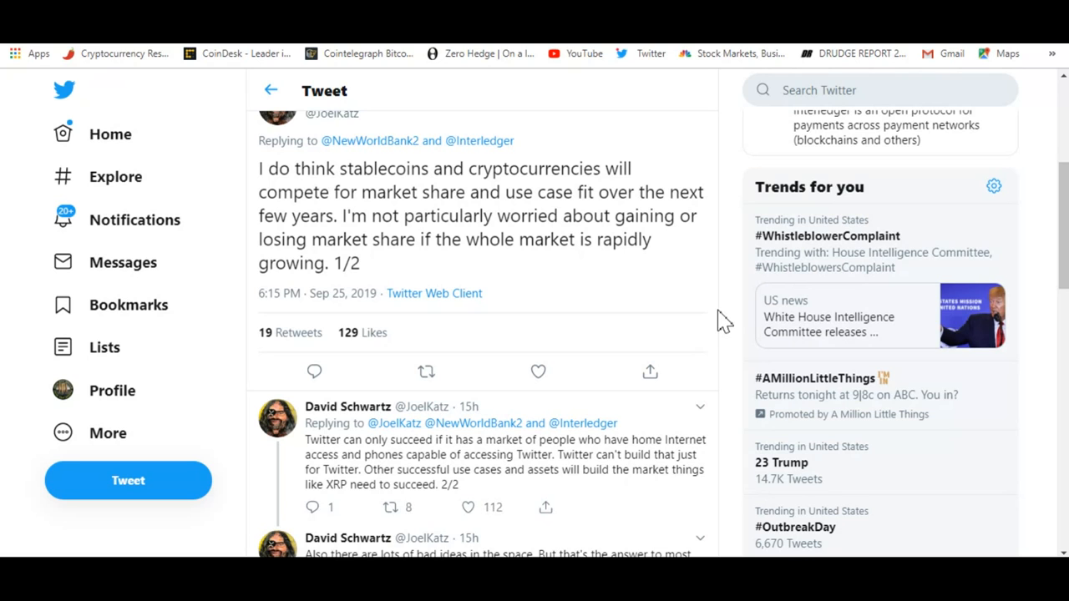
{"action": "scroll", "scroll_direction": "down", "scroll_amount": 3}
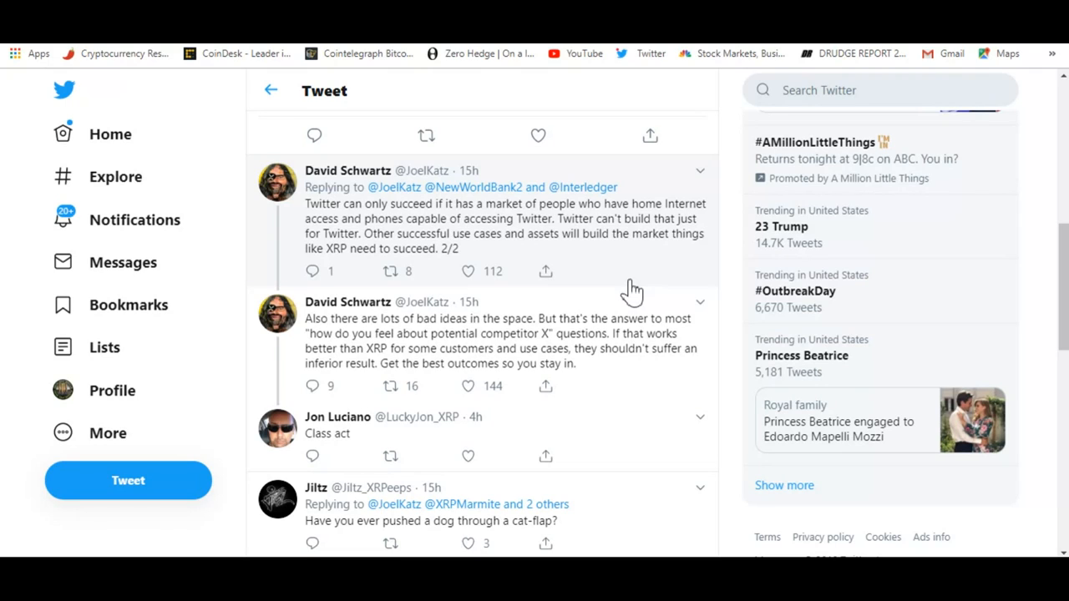
{"action": "left_click", "coordinate": [468, 386]}
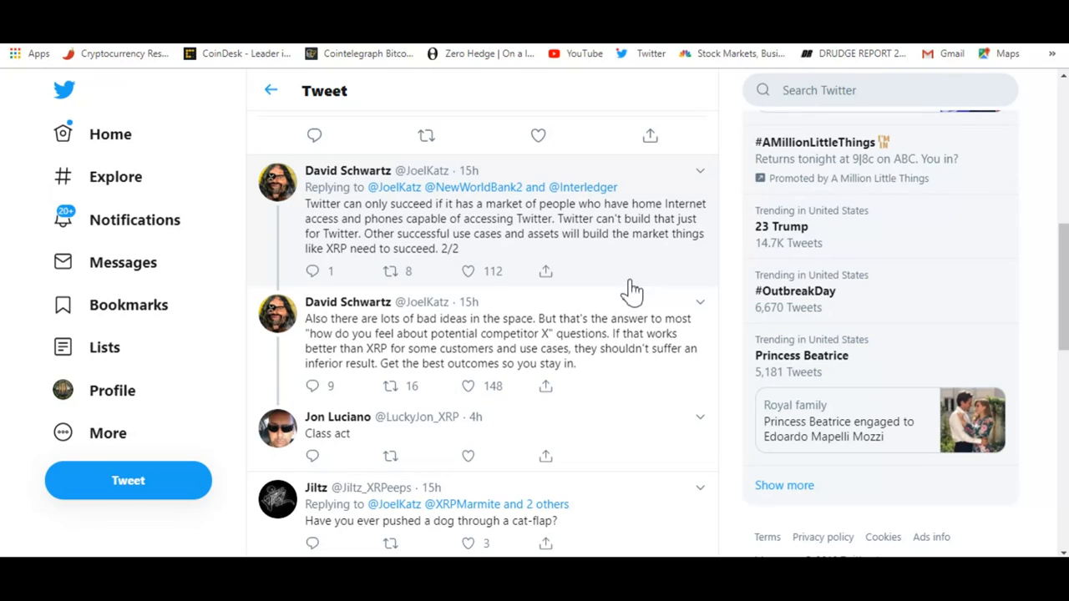
{"action": "left_click", "coordinate": [389, 386]}
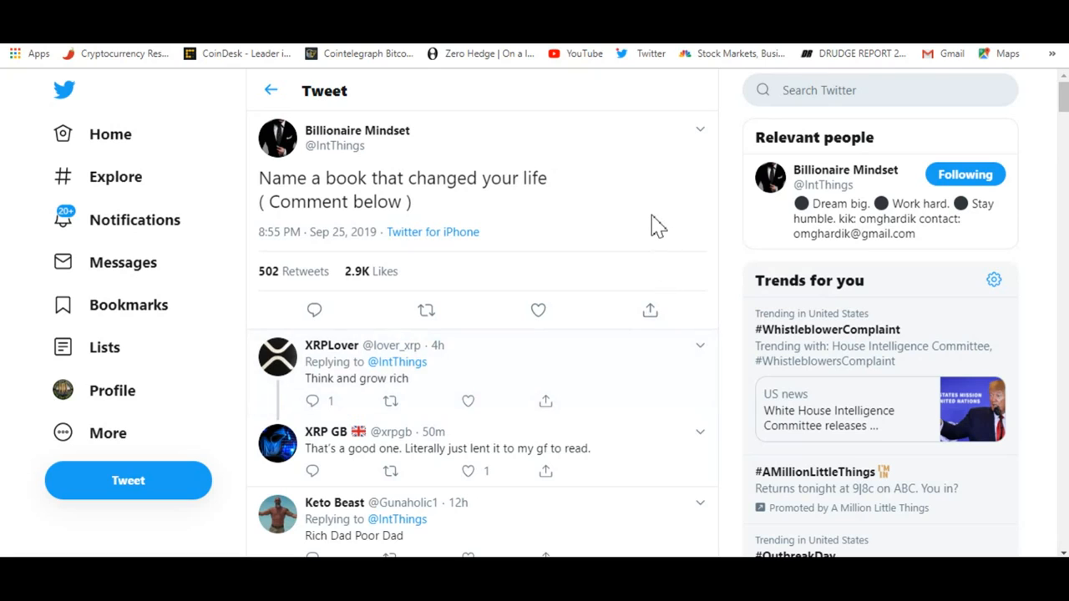
{"action": "mouse_move", "coordinate": [534, 225]}
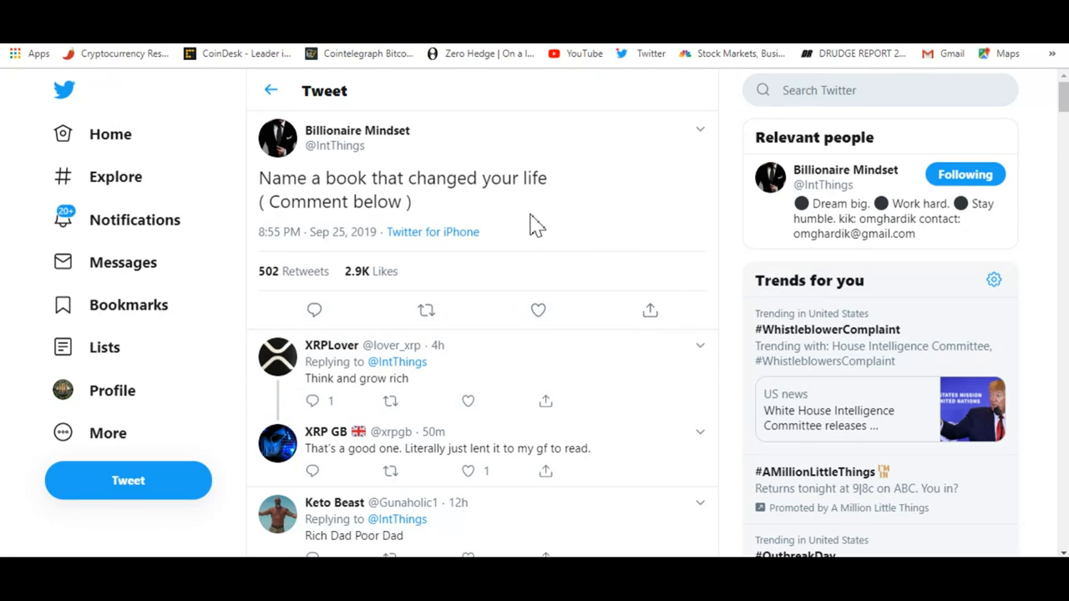
{"action": "mouse_move", "coordinate": [582, 217]}
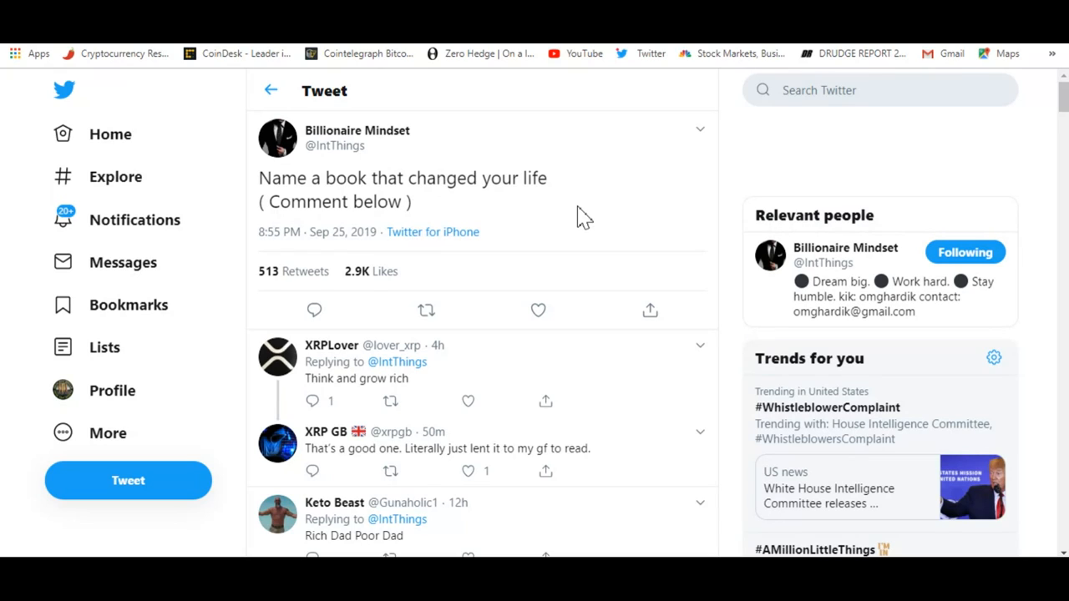
Open the Billionaire Mindset 'Name a book that changed your life' tweet
{"action": "left_click", "coordinate": [426, 310]}
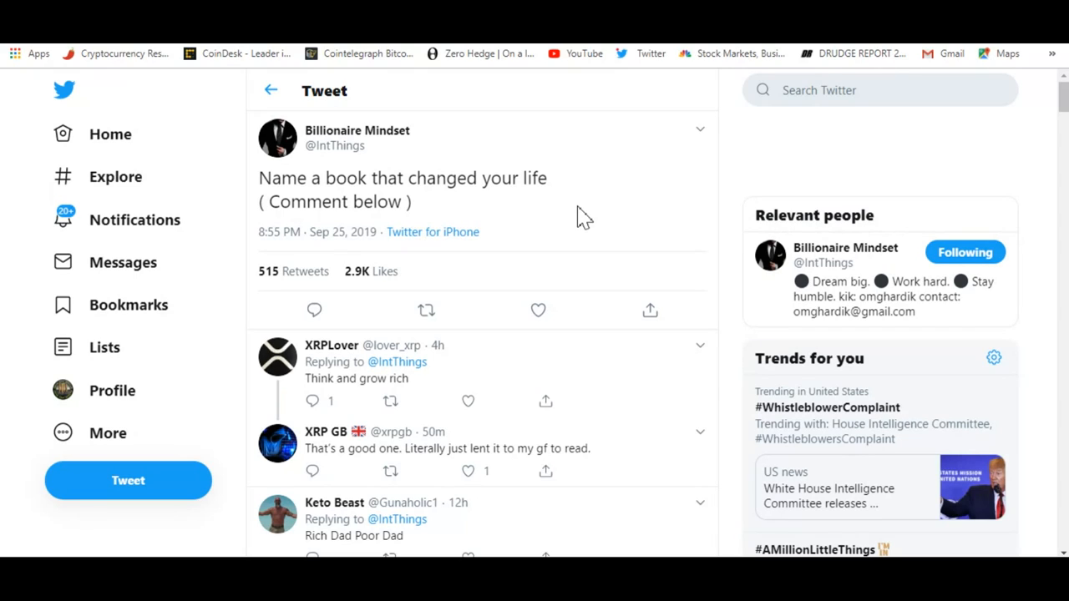
{"action": "mouse_move", "coordinate": [543, 299]}
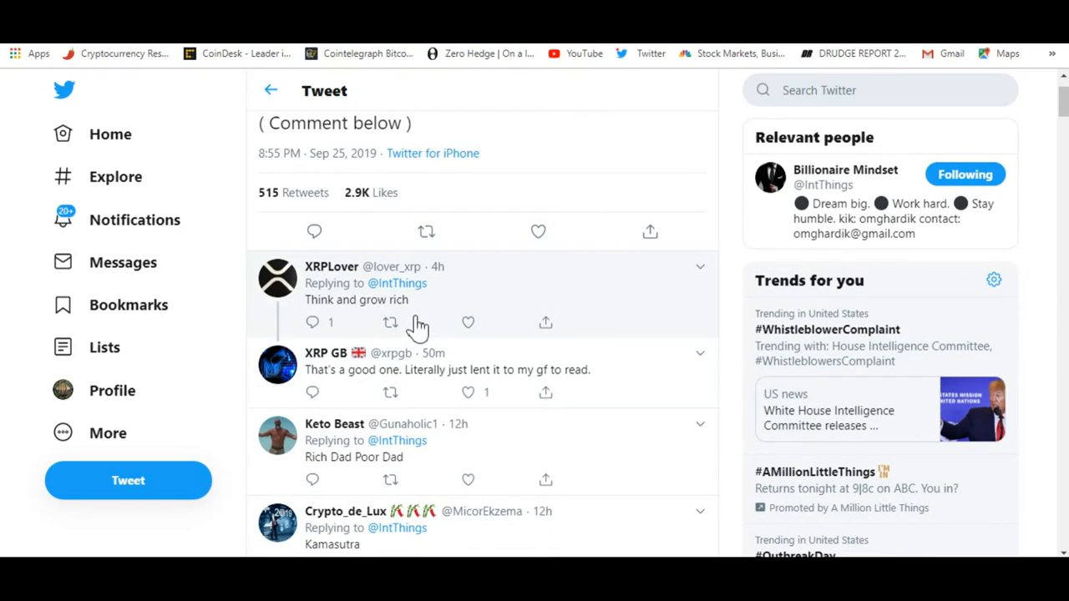
Scroll the replies to recommendations like The Giver, The Richest Man in Babylon, Unlimited Power
{"action": "scroll", "scroll_direction": "down", "scroll_amount": 3}
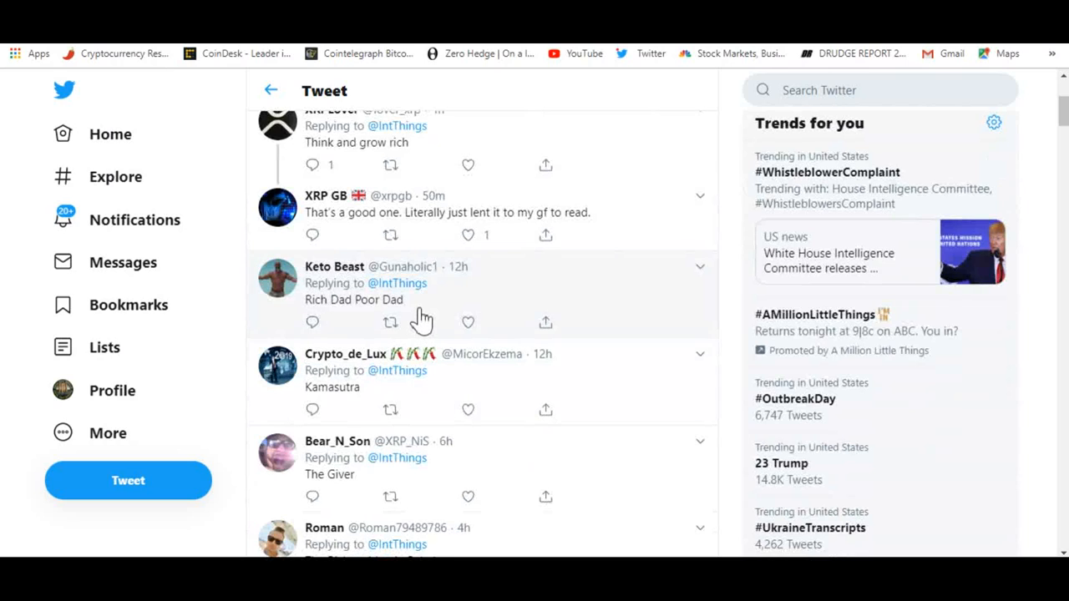
{"action": "mouse_move", "coordinate": [685, 346]}
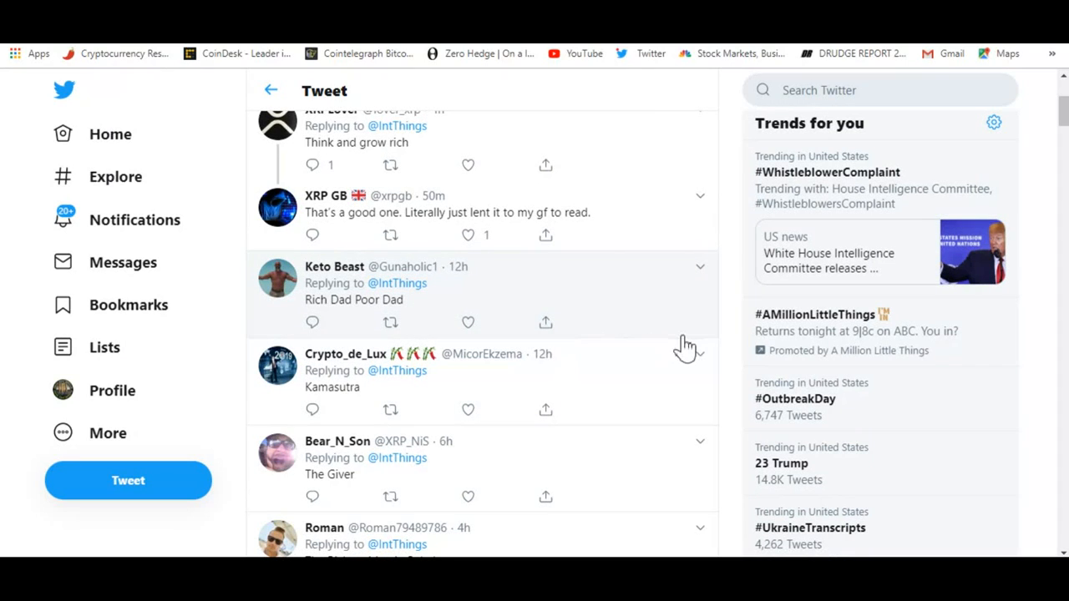
{"action": "mouse_move", "coordinate": [688, 355]}
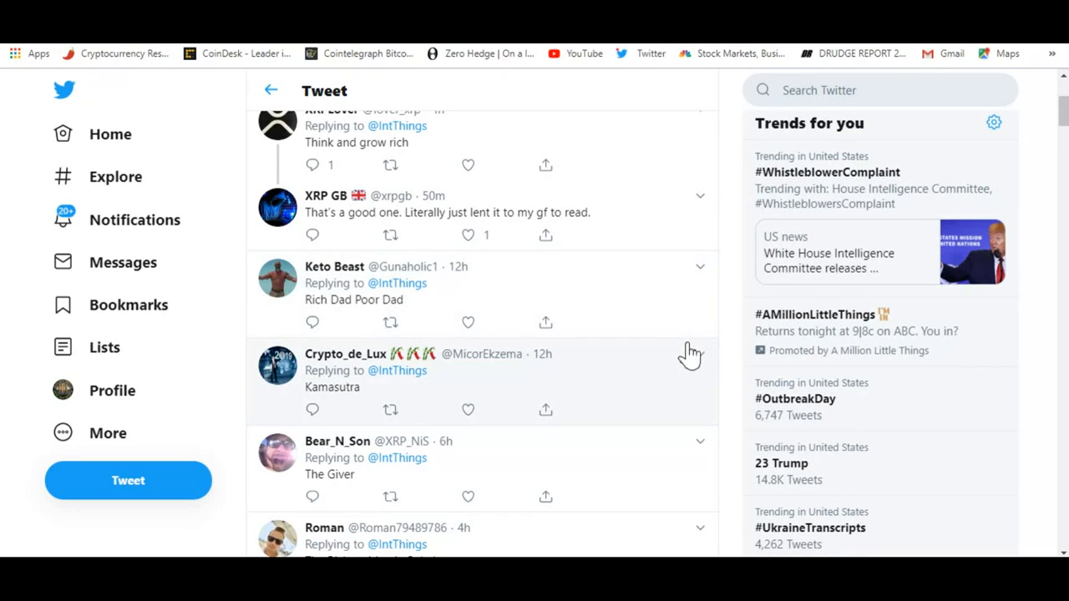
{"action": "scroll", "scroll_direction": "up", "scroll_amount": 3}
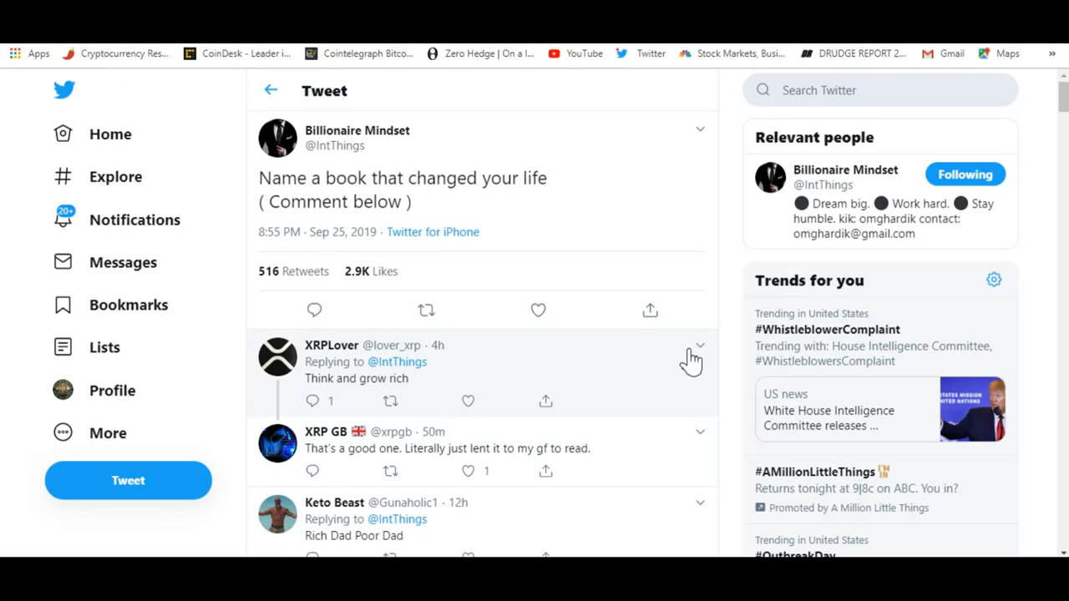
{"action": "mouse_move", "coordinate": [451, 397]}
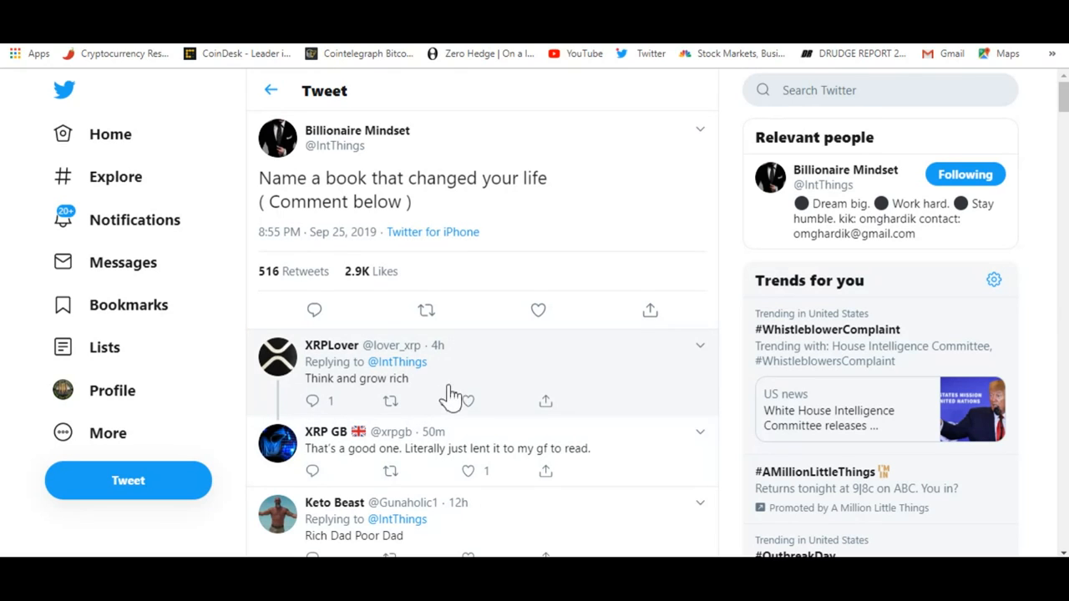
{"action": "scroll", "scroll_direction": "down", "scroll_amount": 3}
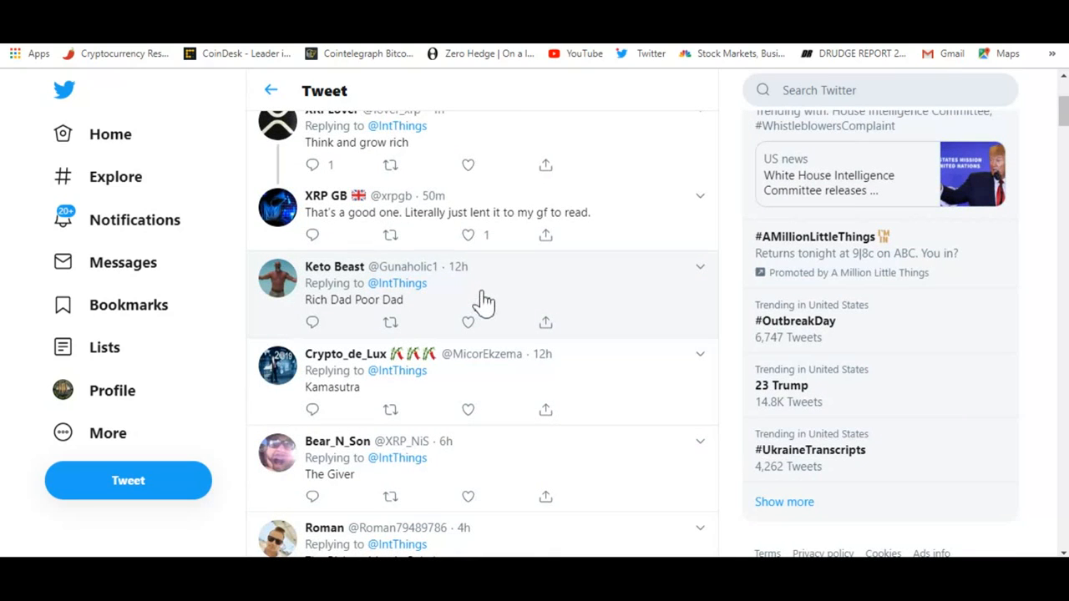
{"action": "mouse_move", "coordinate": [530, 316]}
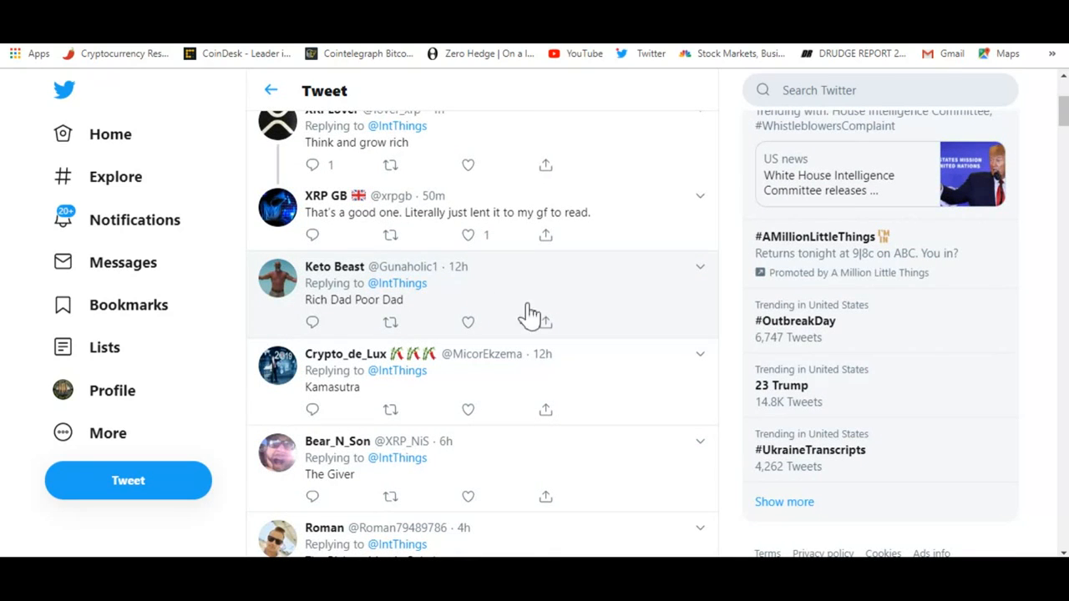
{"action": "scroll", "scroll_direction": "down", "scroll_amount": 3}
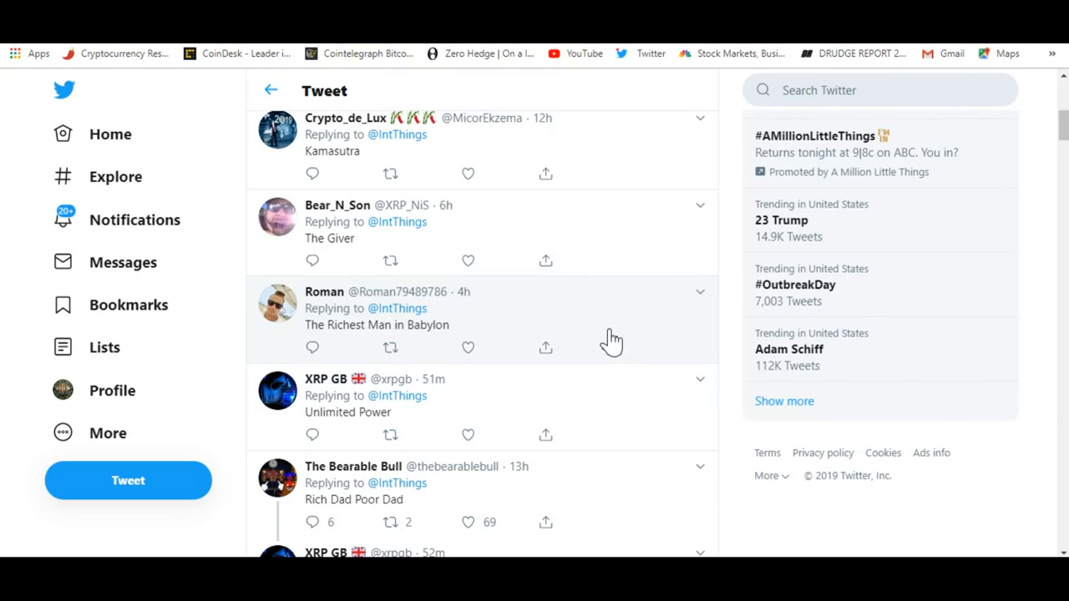
{"action": "mouse_move", "coordinate": [683, 312]}
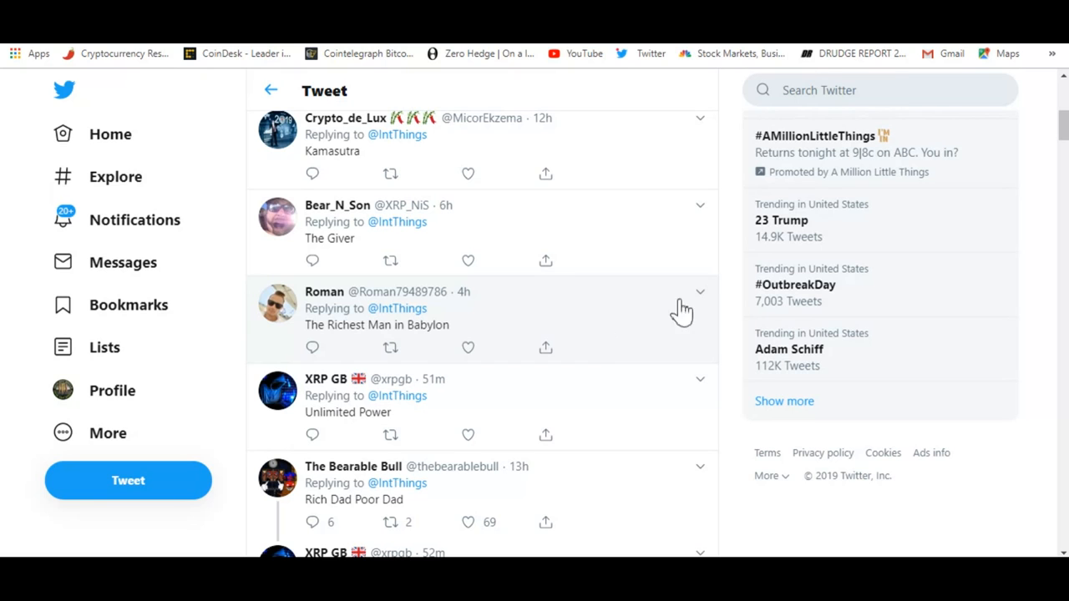